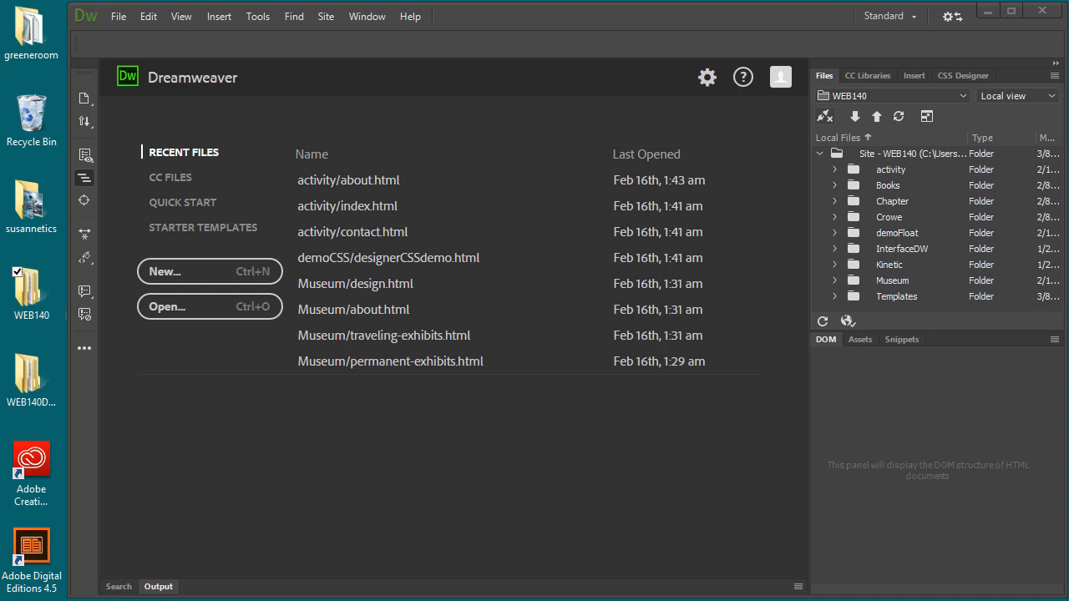
mouse_move(280, 450)
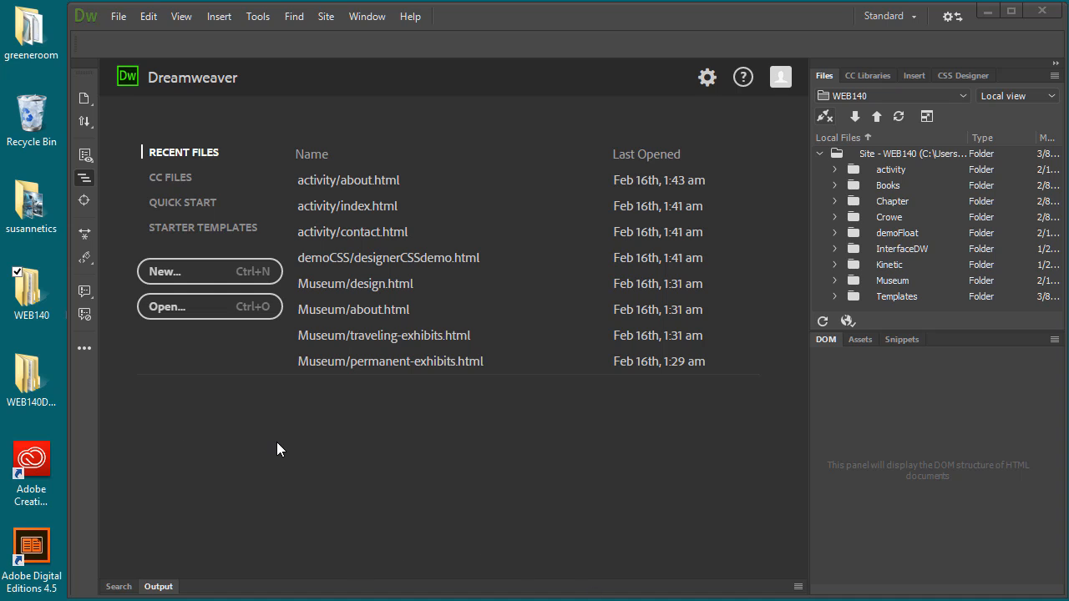
mouse_move(234, 461)
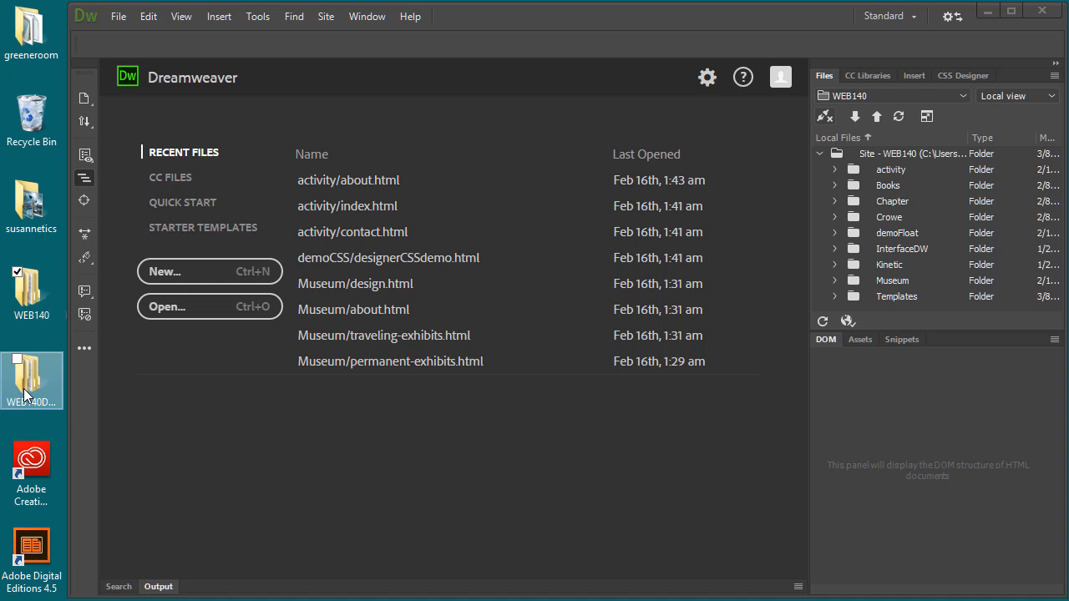
mouse_move(27, 387)
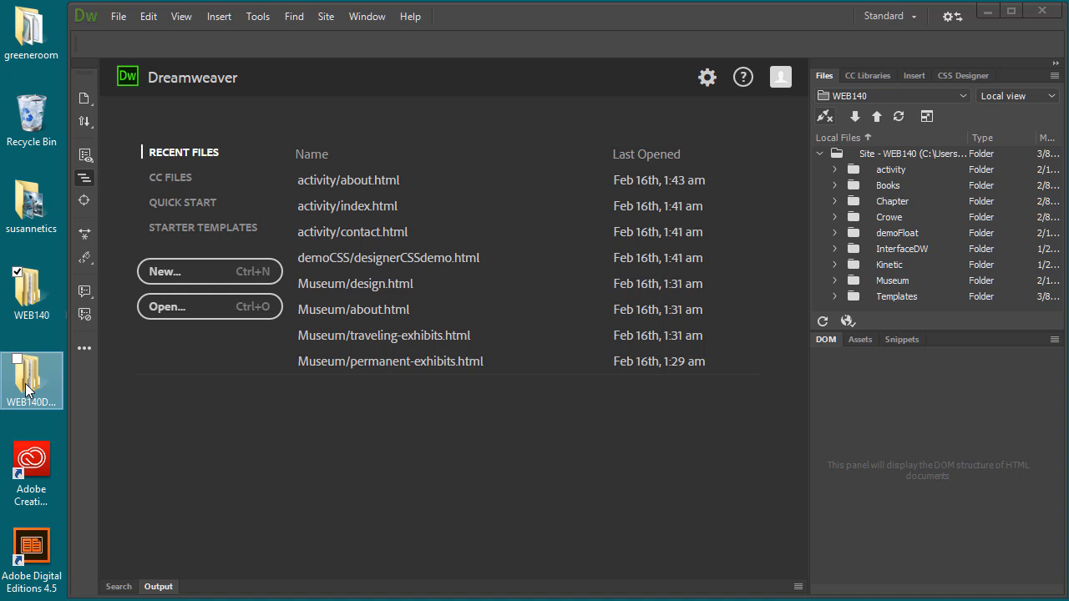
mouse_move(30, 391)
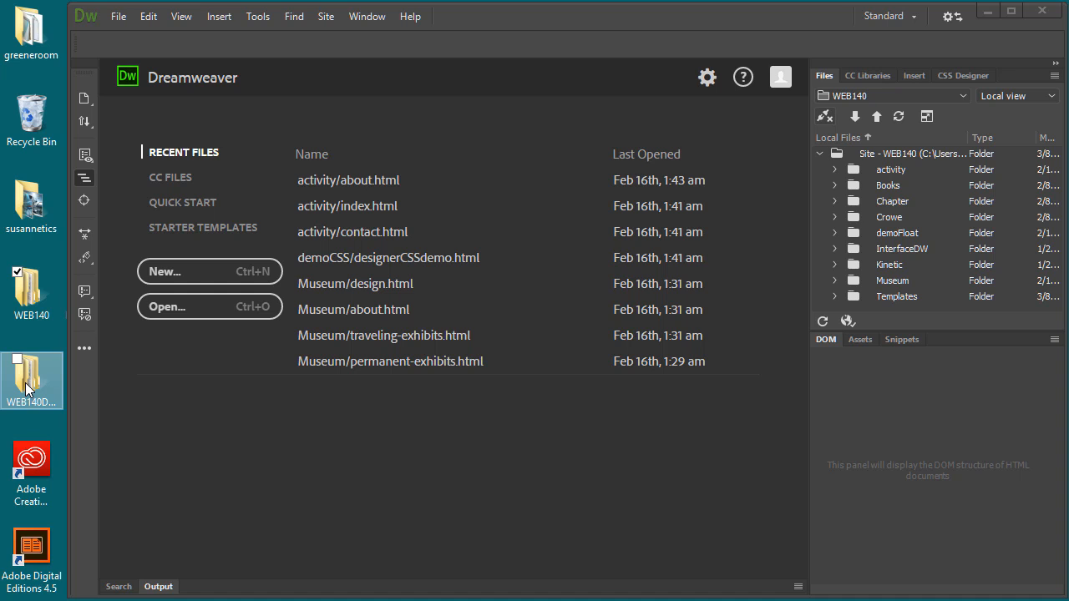
- Open the WEB140DATA folder from the desktop in File Explorer
double_click(30, 381)
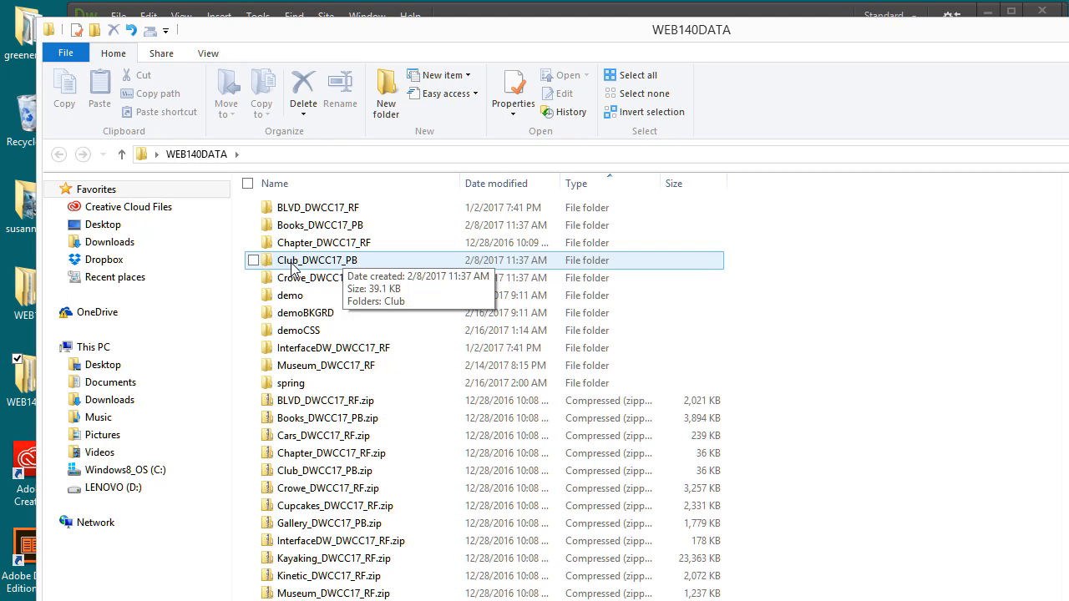
mouse_move(319, 271)
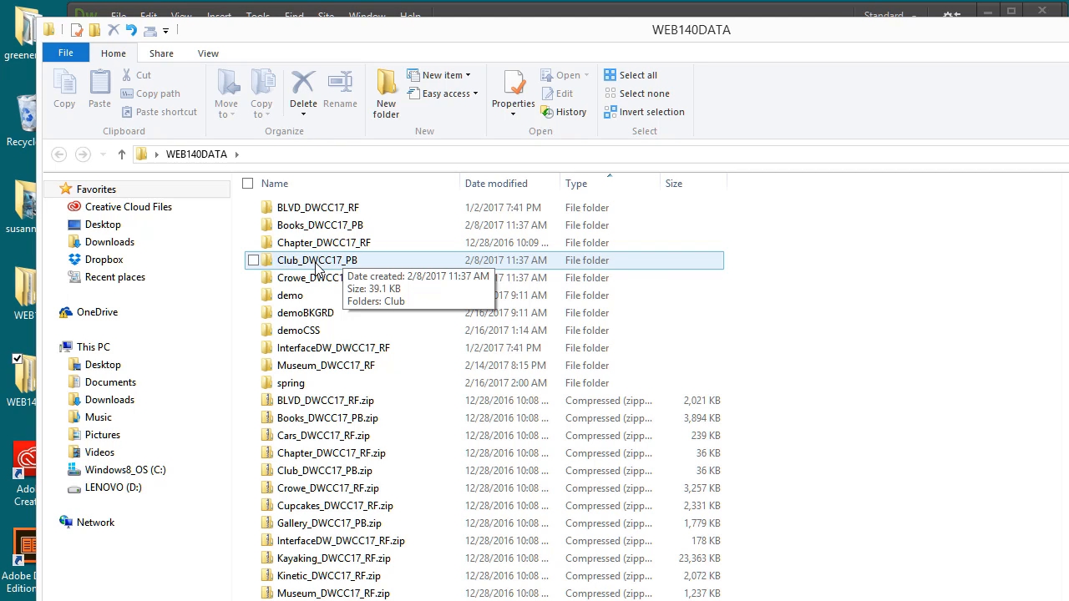
- Open Club_DWCC17_PB and select its Club folder
double_click(317, 260)
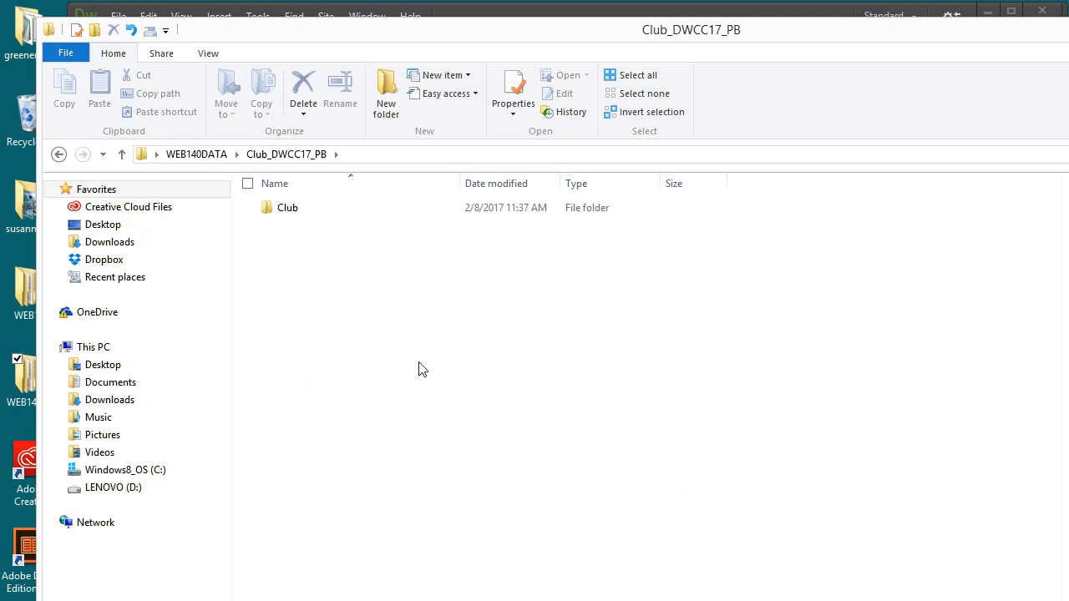
left_click(287, 207)
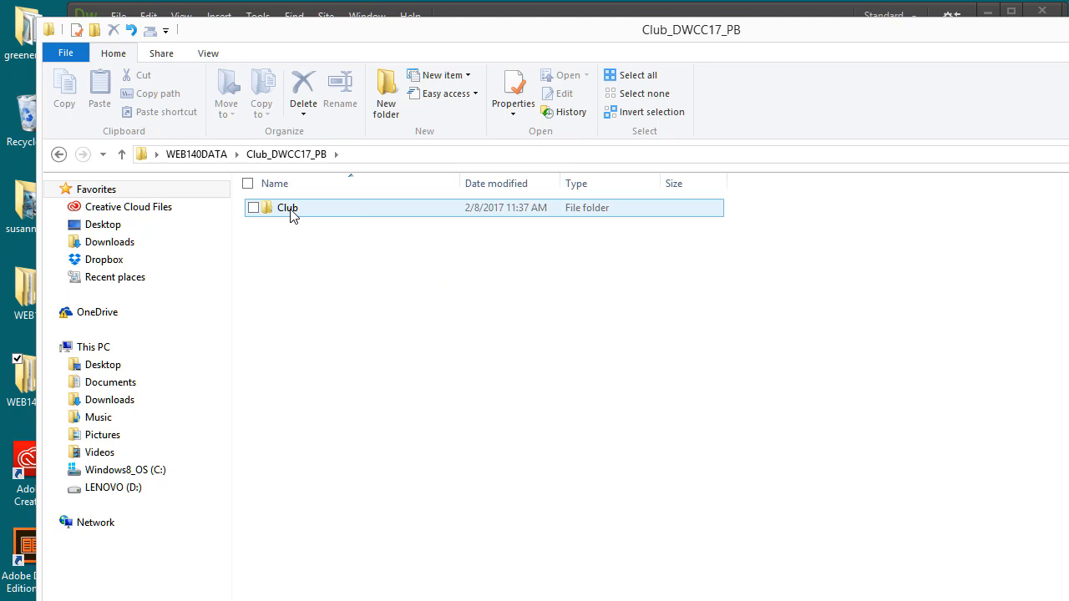
left_click(254, 207)
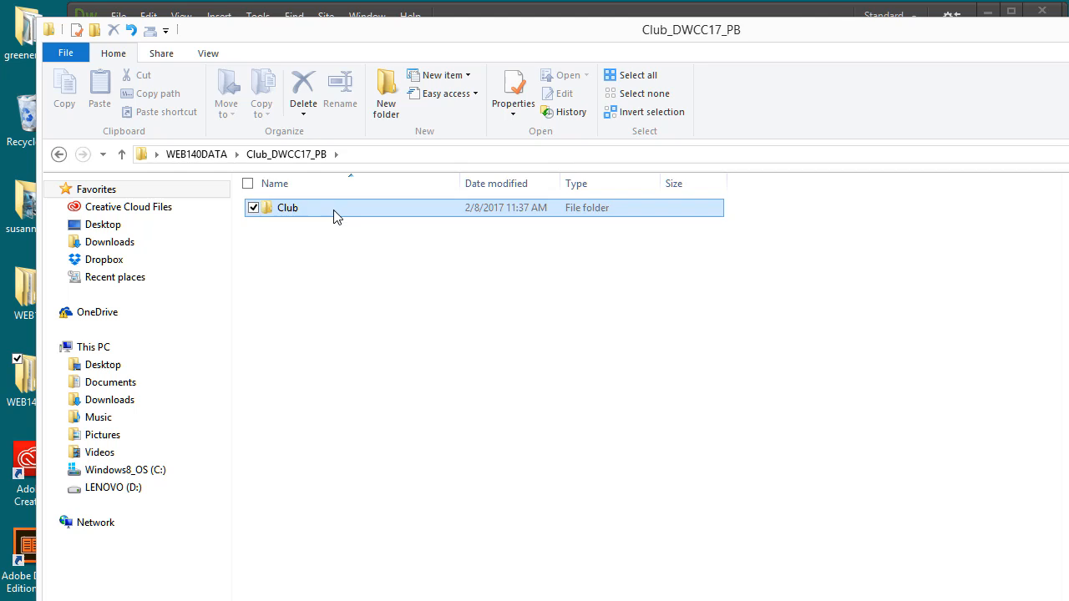
- Check club-copy.txt and club-logo.png inside Club, copy the folder and return to Dreamweaver
double_click(287, 208)
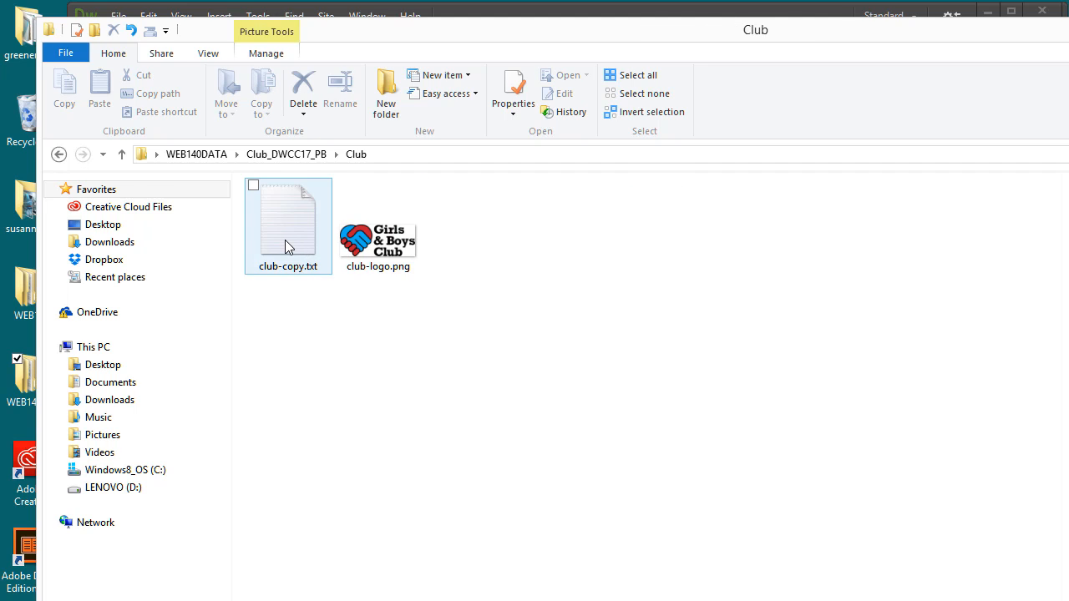
left_click(377, 234)
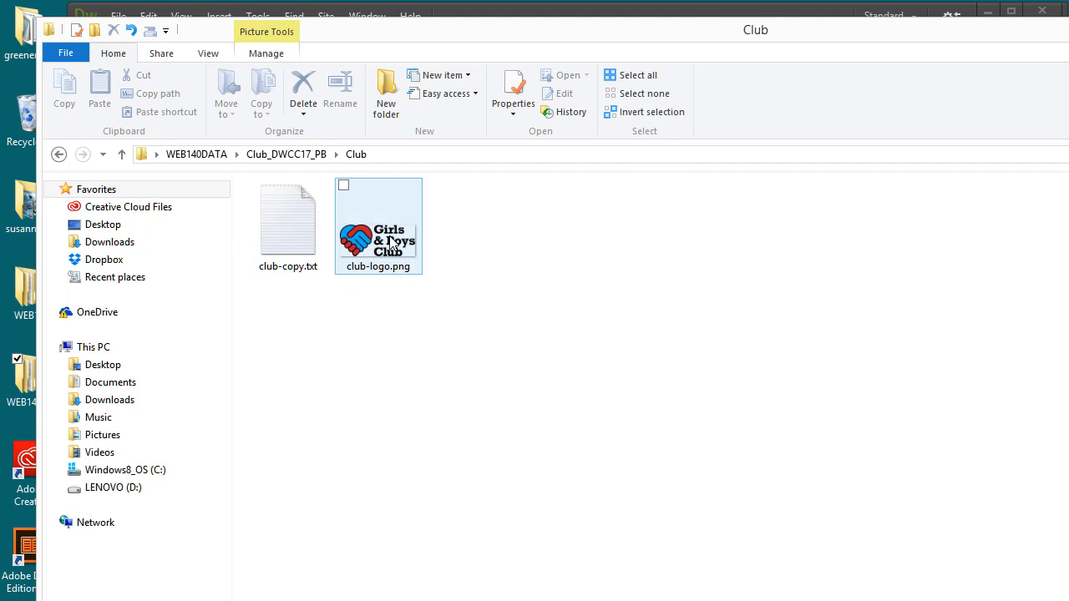
left_click(59, 153)
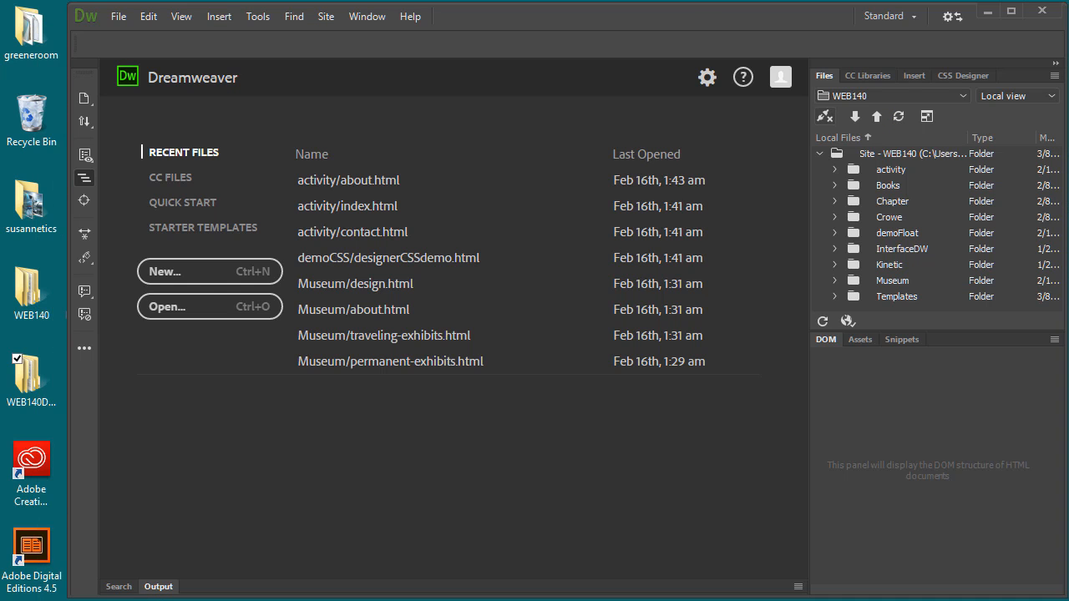
- Paste the copied Club folder into the WEB140 site folder
left_click(32, 287)
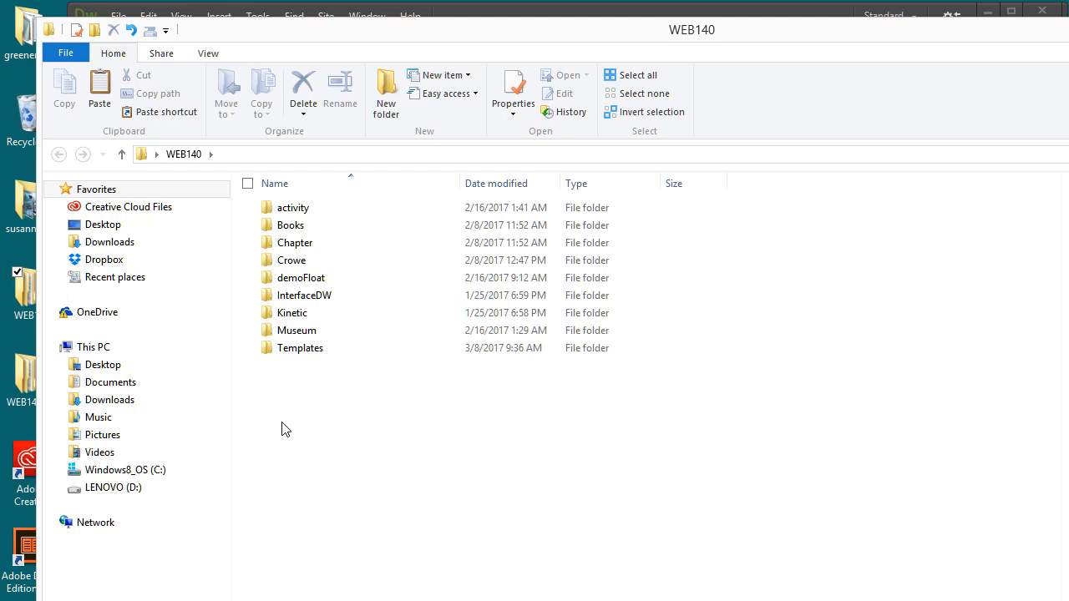
right_click(284, 428)
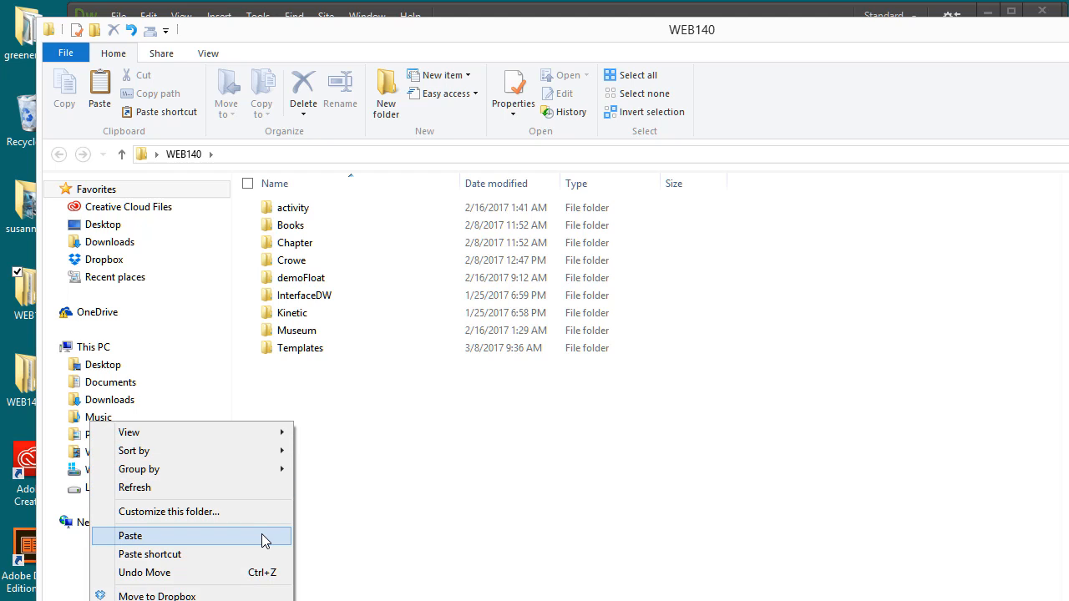
left_click(130, 535)
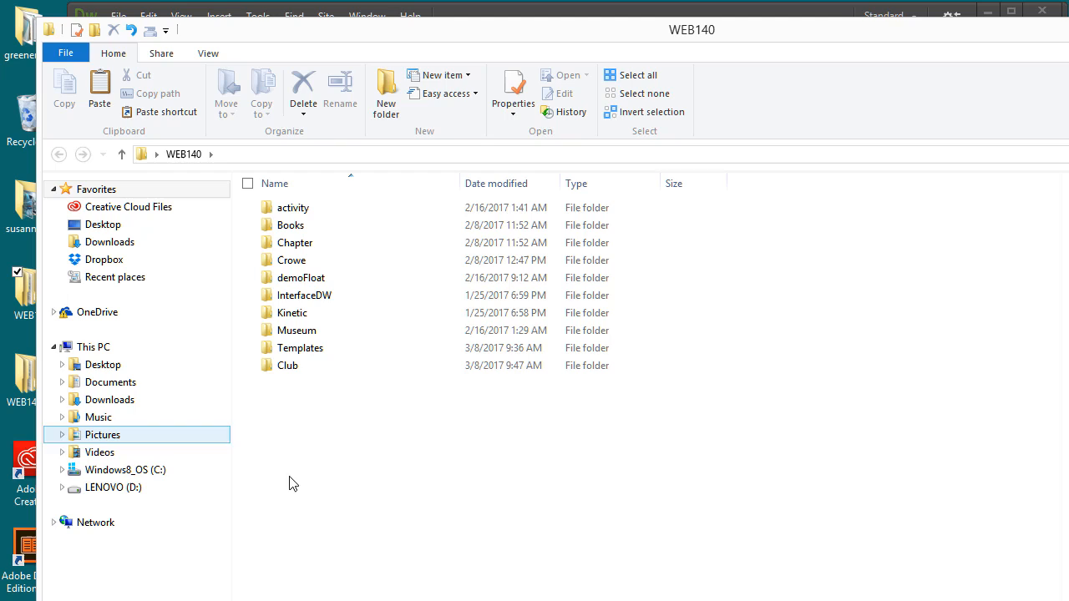
left_click(606, 540)
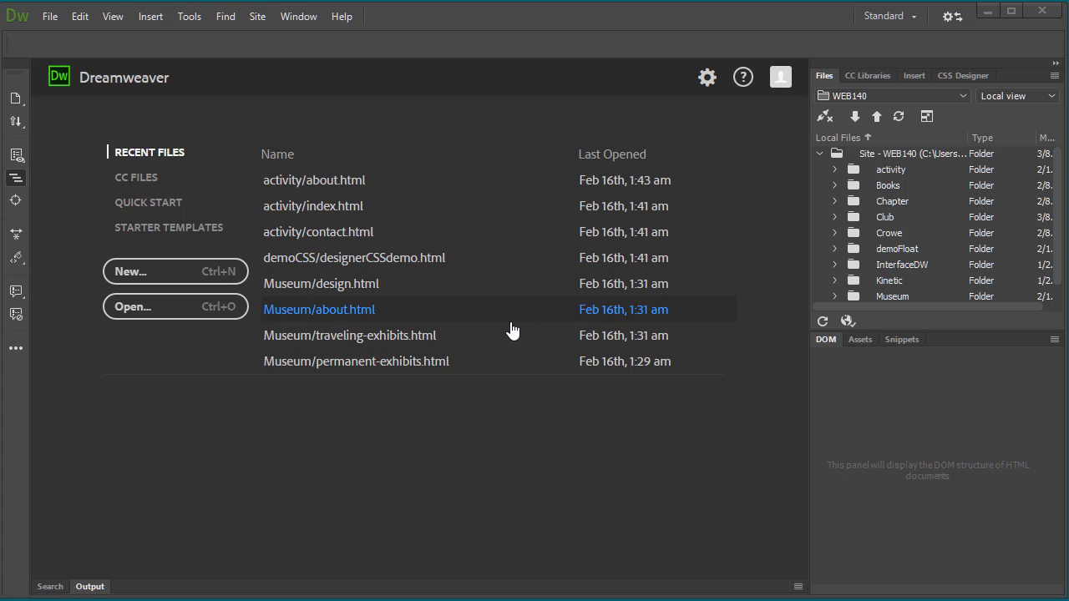
mouse_move(537, 454)
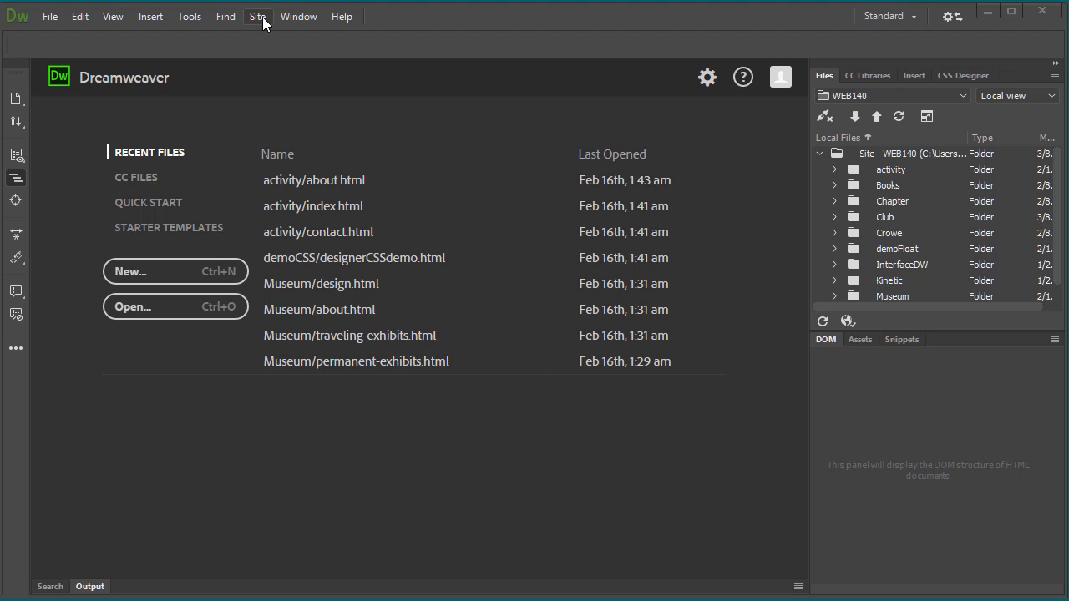
- Review the WEB140 site's Local Site Folder in Manage Sites and save it unchanged
left_click(257, 17)
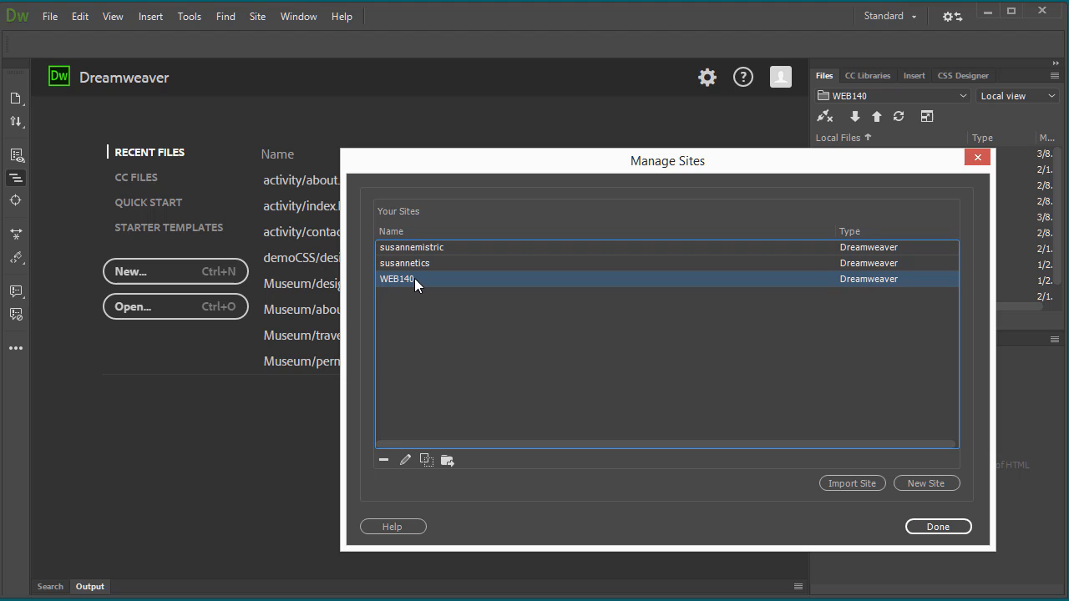
left_click(404, 462)
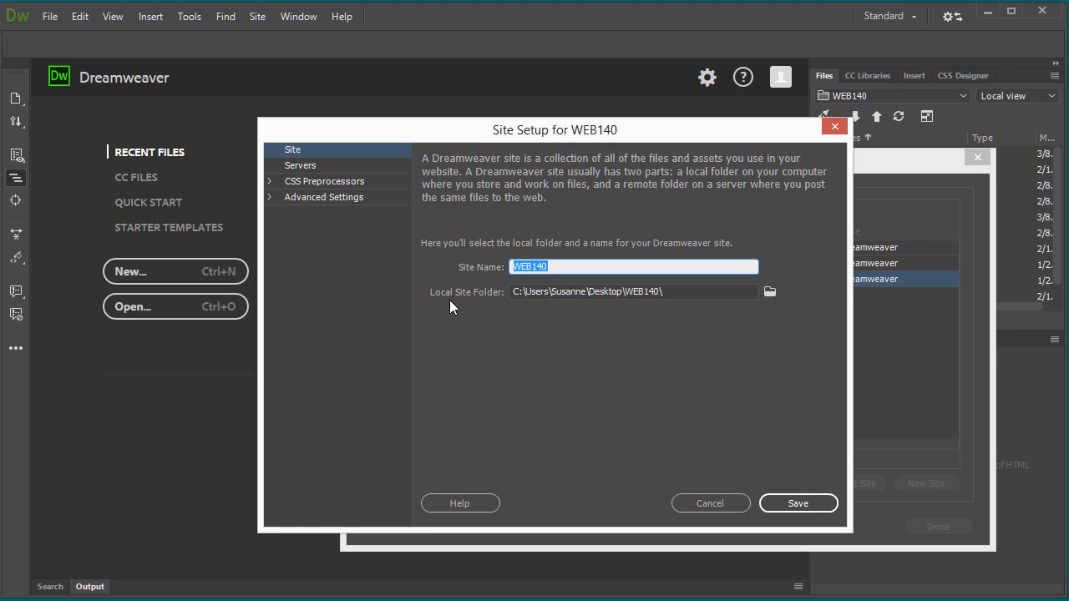
mouse_move(515, 304)
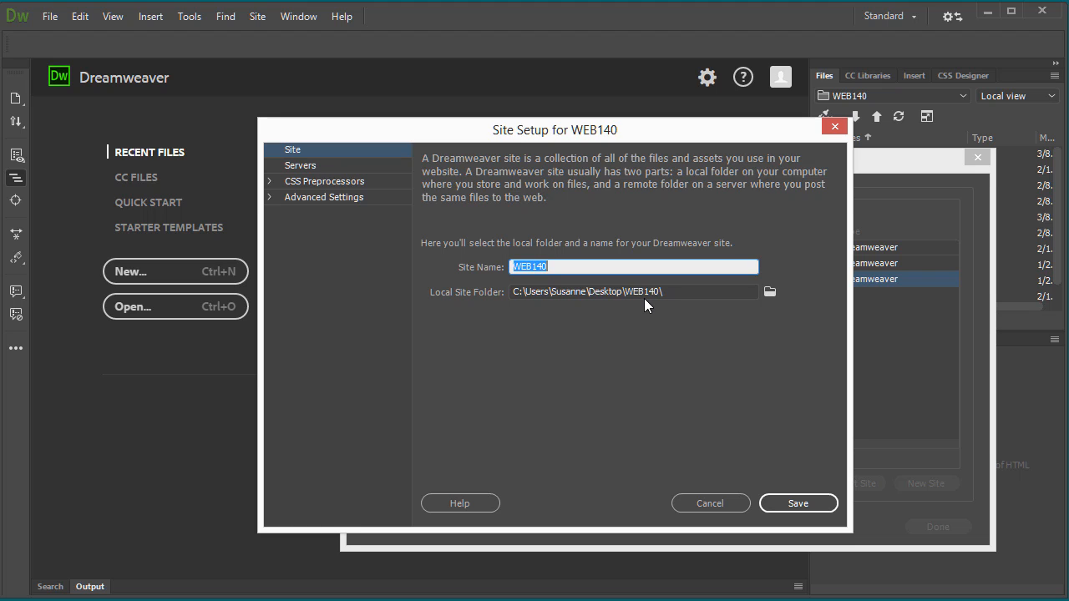
mouse_move(806, 501)
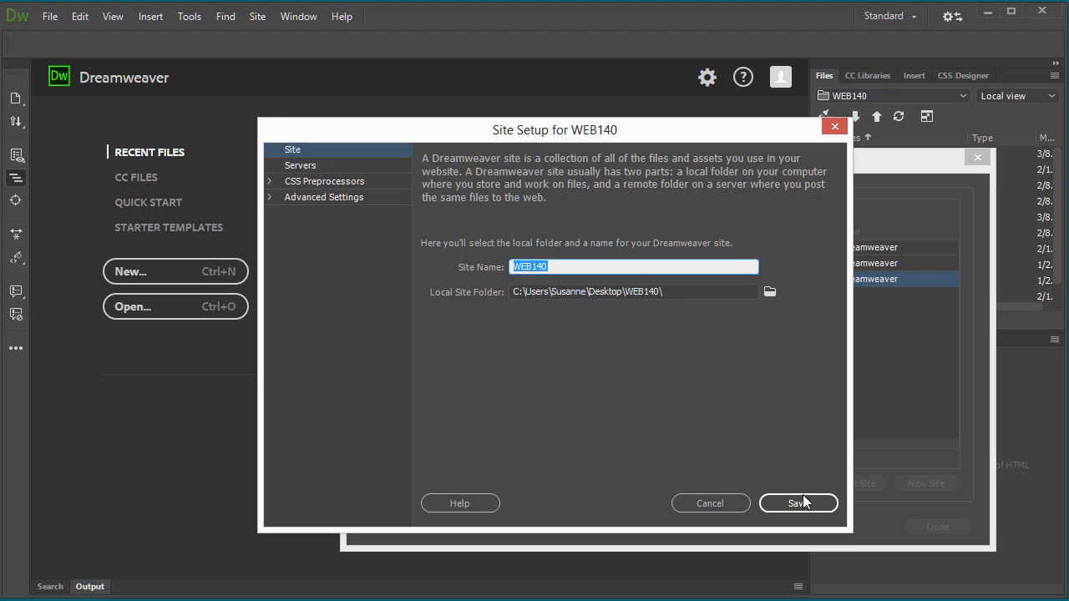
left_click(797, 503)
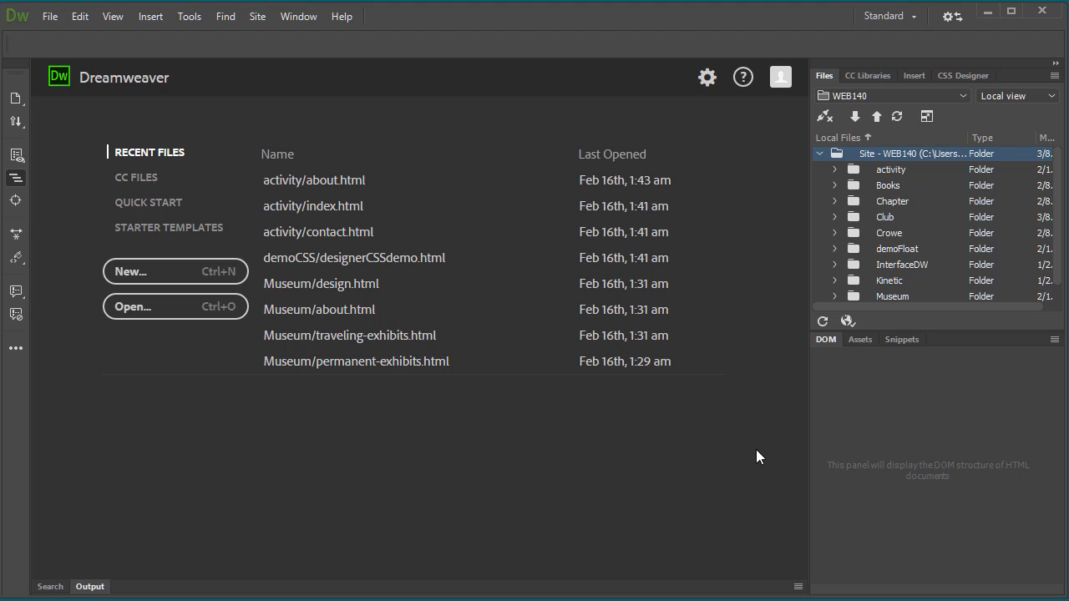
- Expand the Club folder in the Files panel to reveal club-copy.txt and club-logo.png
left_click(885, 218)
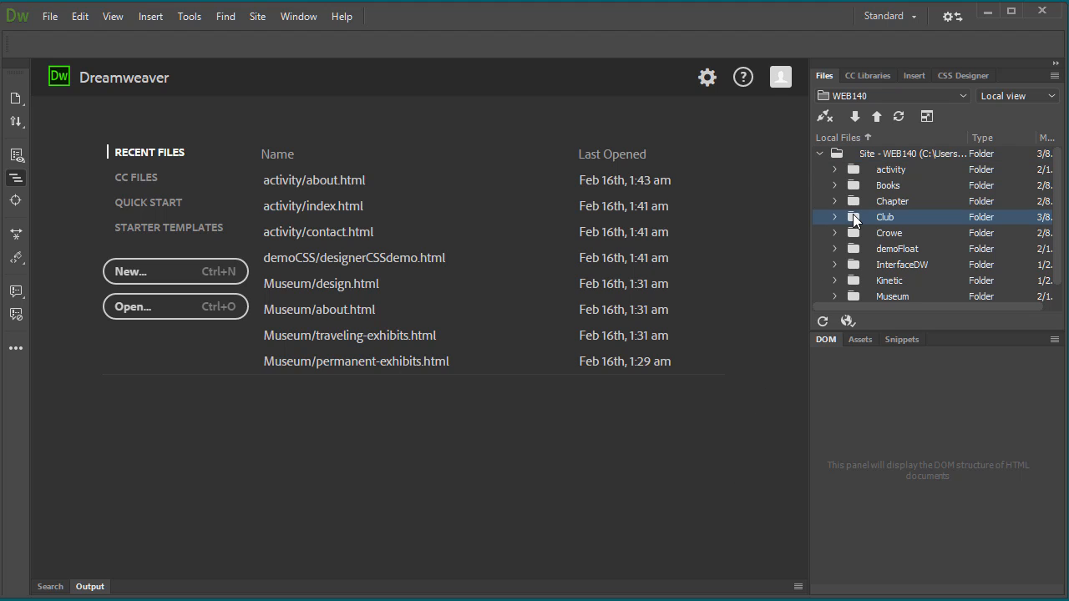
left_click(835, 217)
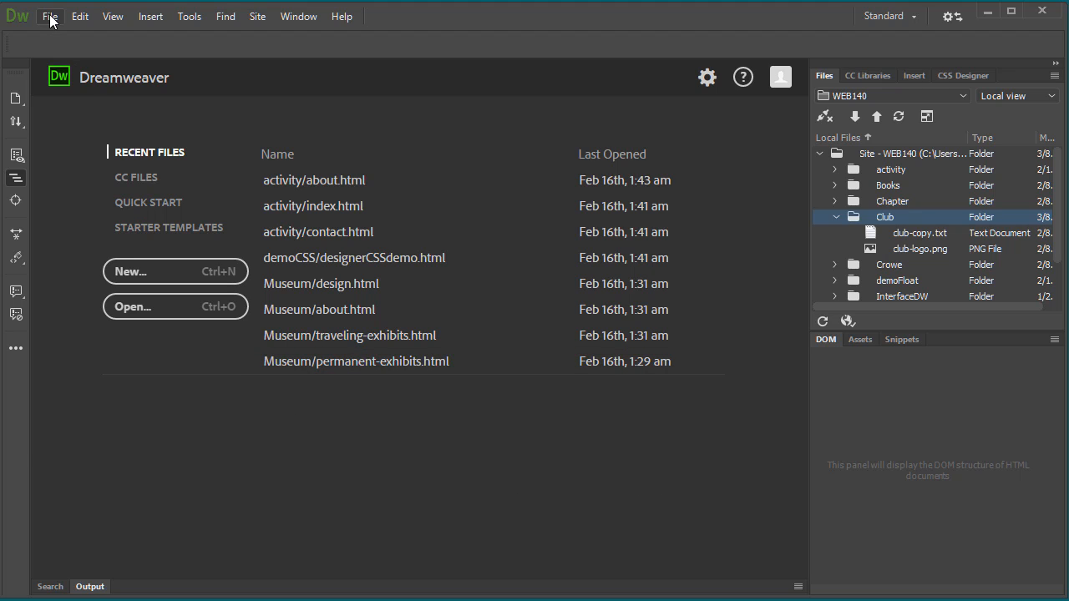
- Create a new HTML5 document with the title 'Boys & Girls Club'
left_click(50, 17)
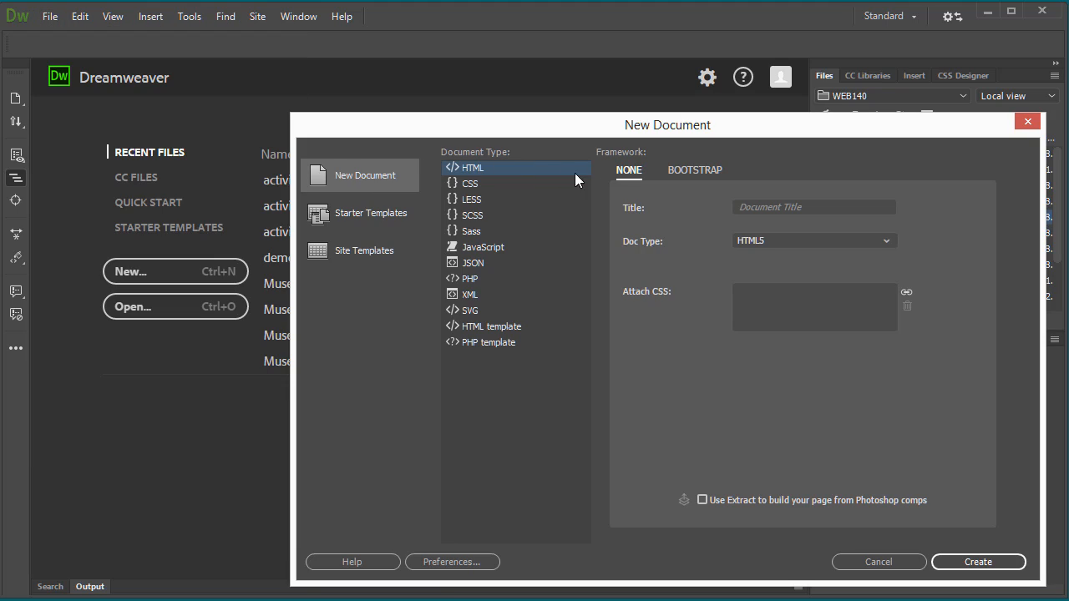
left_click(813, 207)
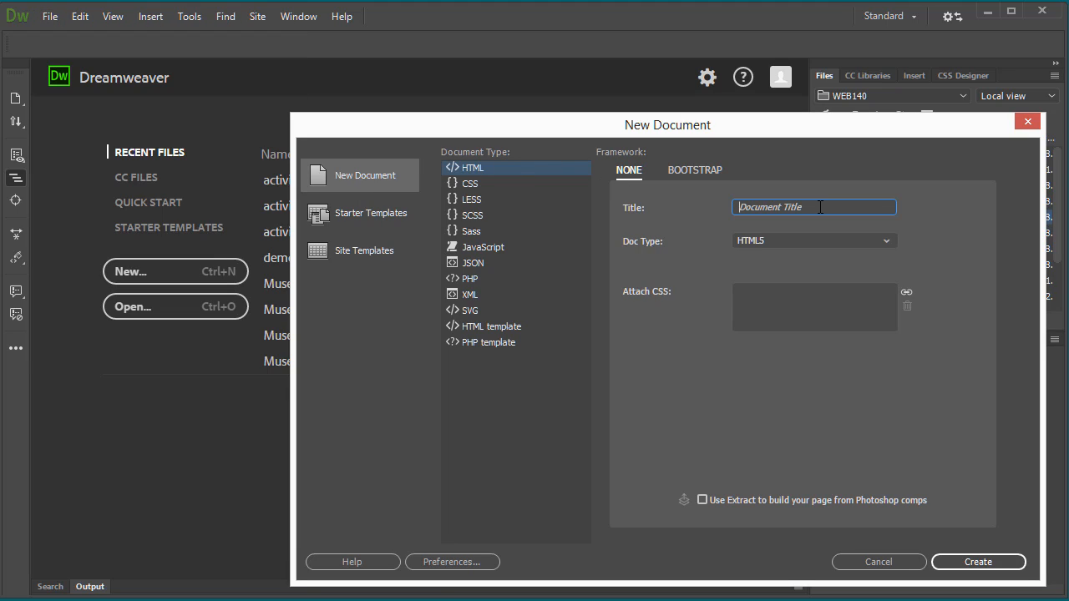
type("B")
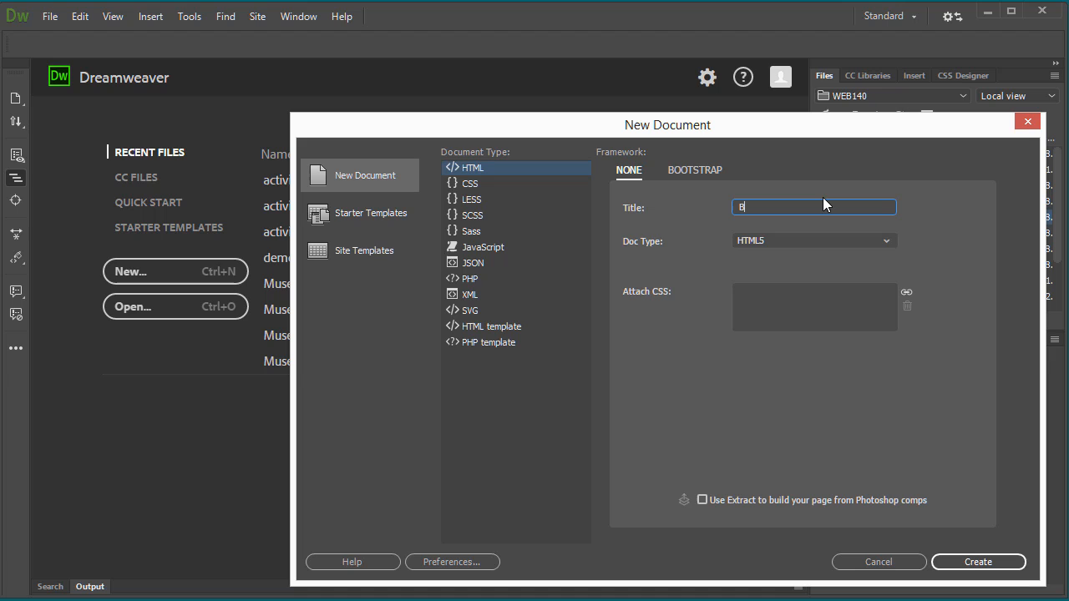
type("oys & Girls")
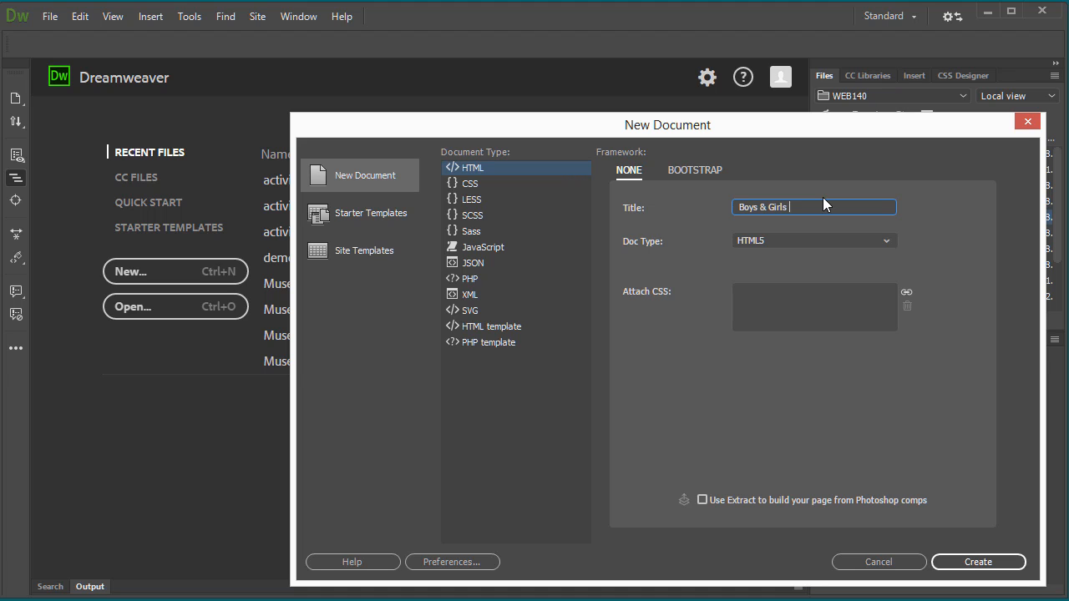
type("Club")
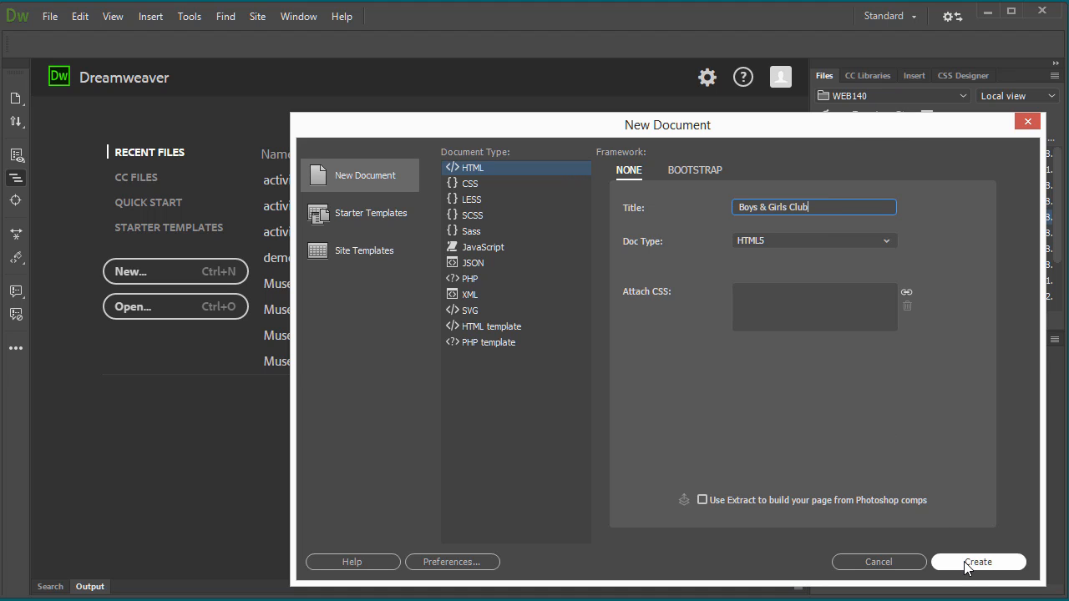
left_click(979, 562)
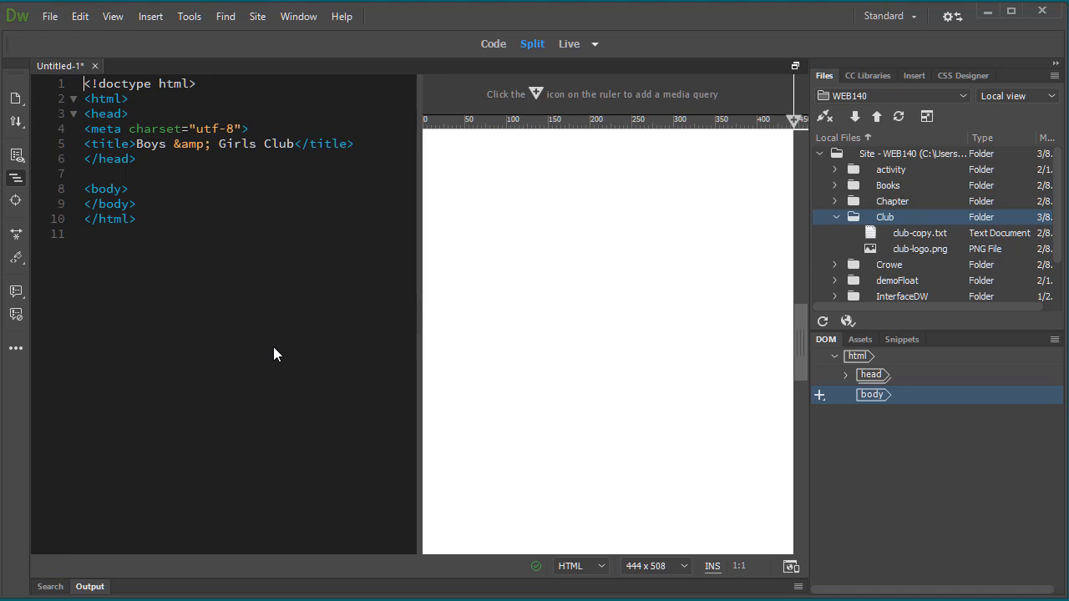
mouse_move(538, 357)
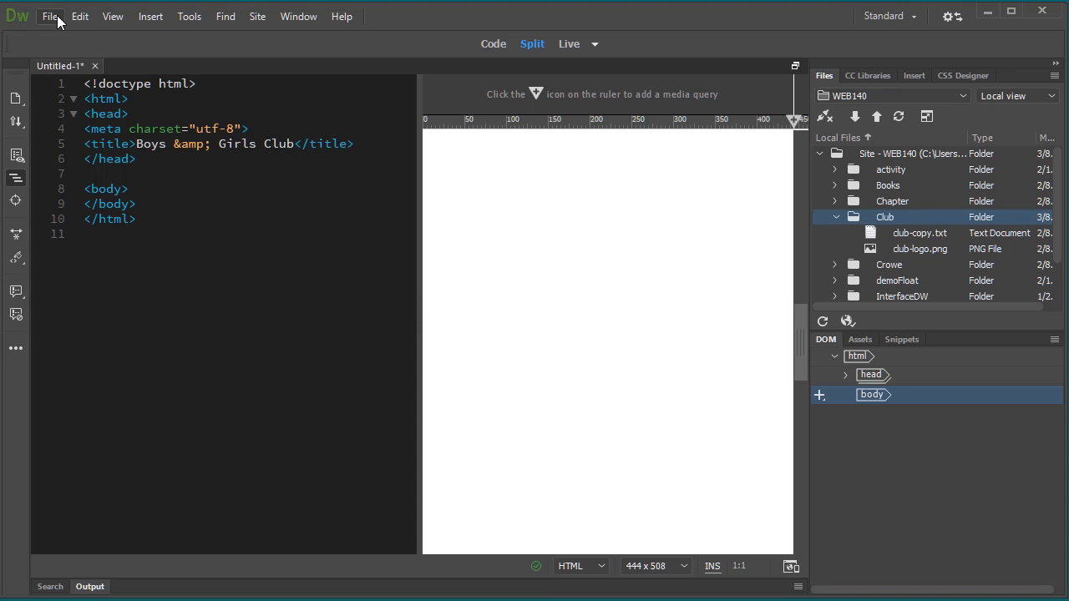
- Bring up the File menu for the unsaved page
left_click(50, 16)
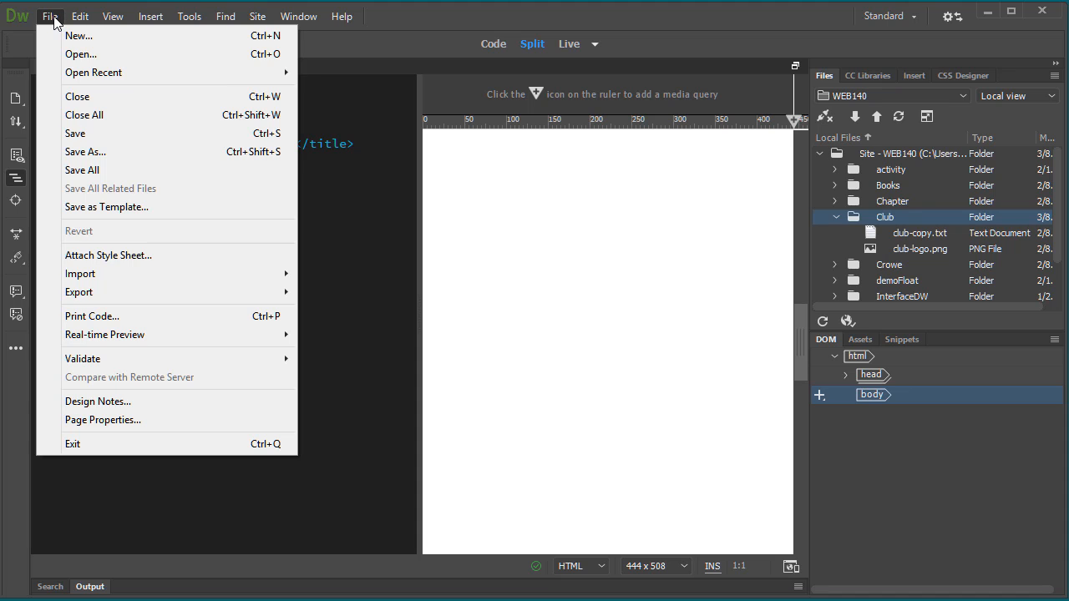
- Save the page as index.html inside the Club folder via Save As
left_click(85, 151)
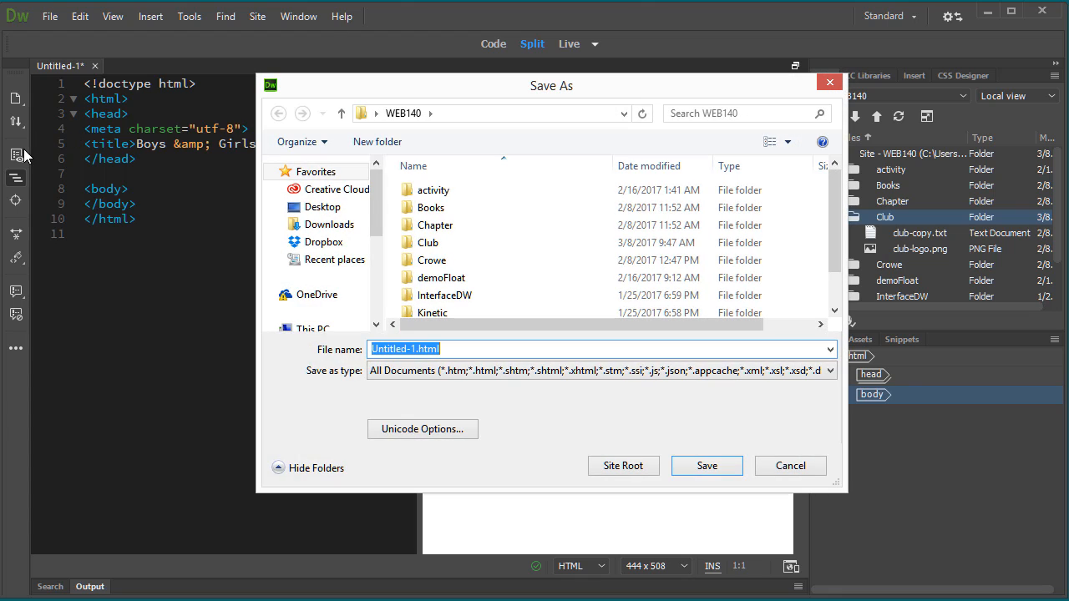
type("index")
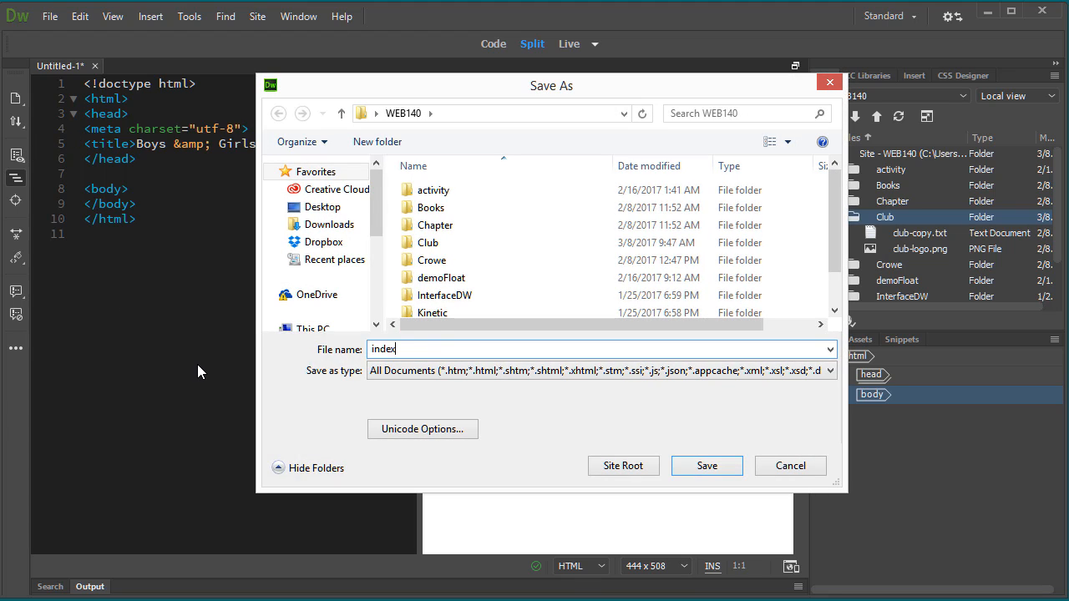
mouse_move(565, 466)
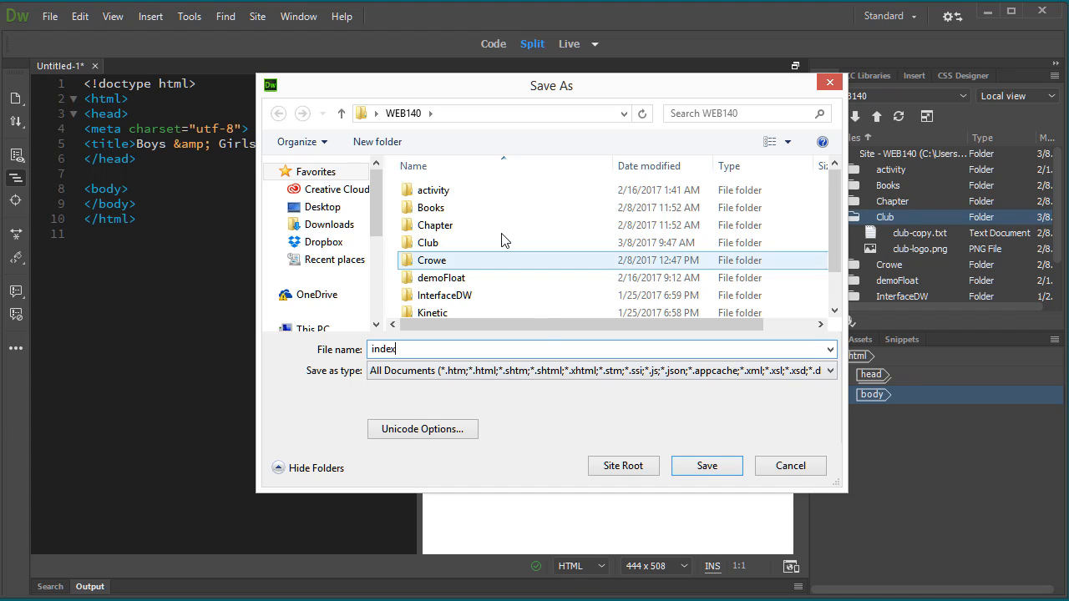
mouse_move(464, 242)
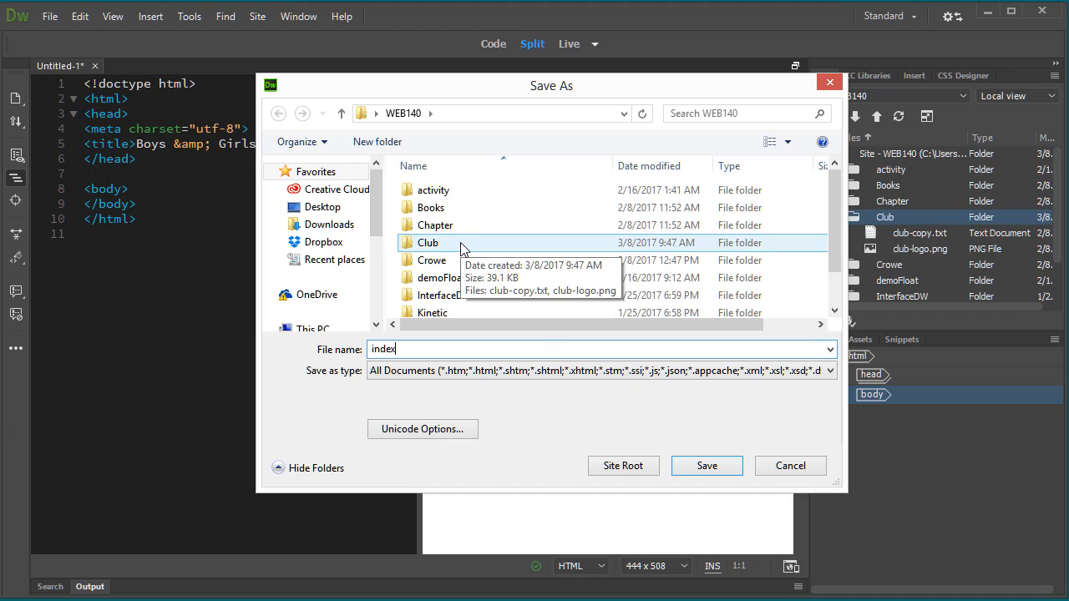
mouse_move(538, 431)
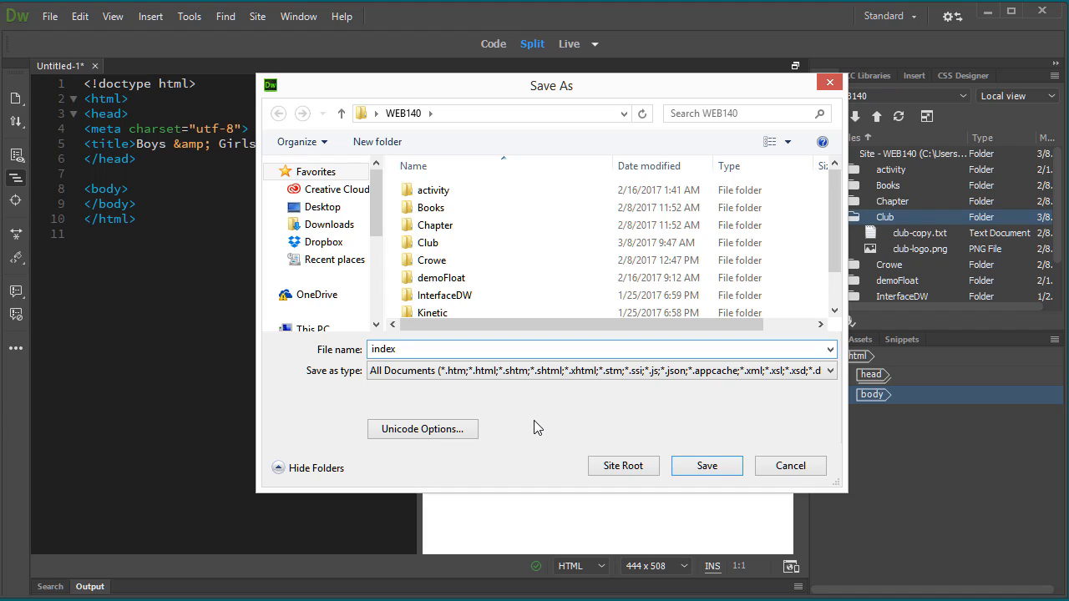
left_click(431, 260)
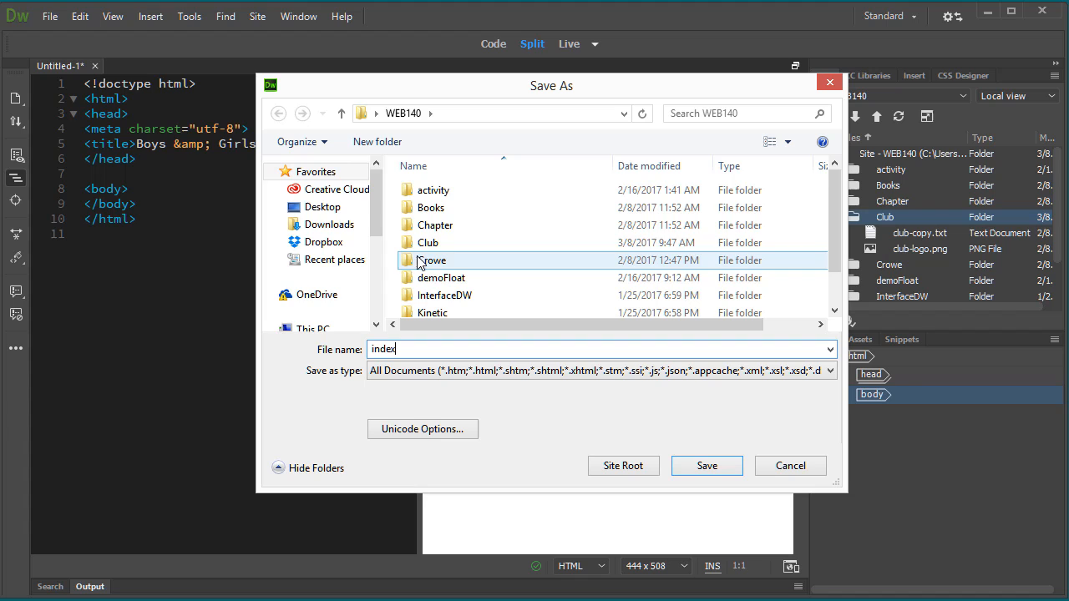
mouse_move(428, 242)
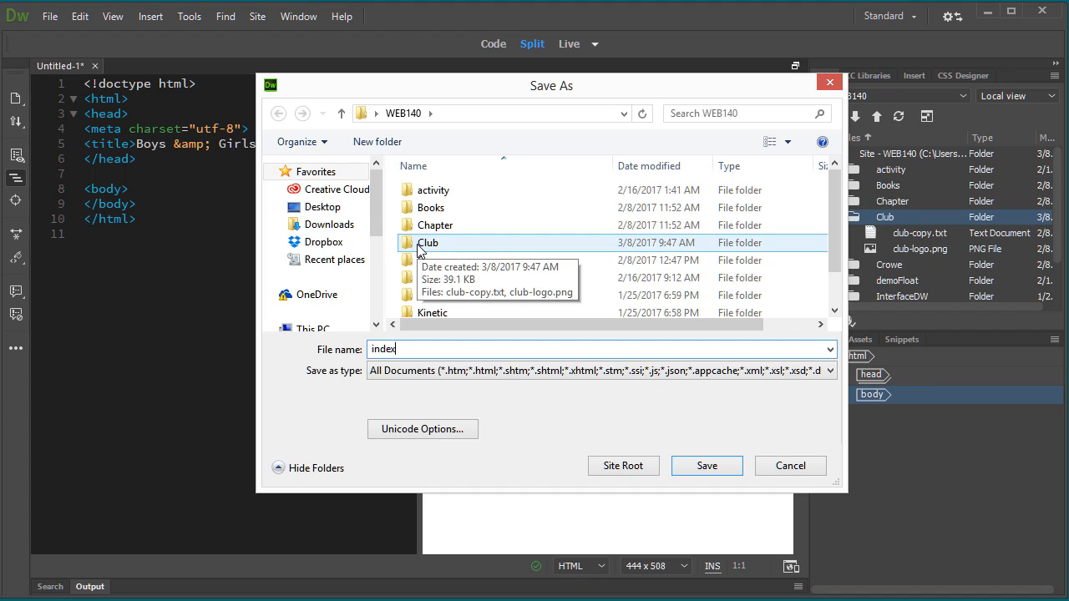
double_click(428, 242)
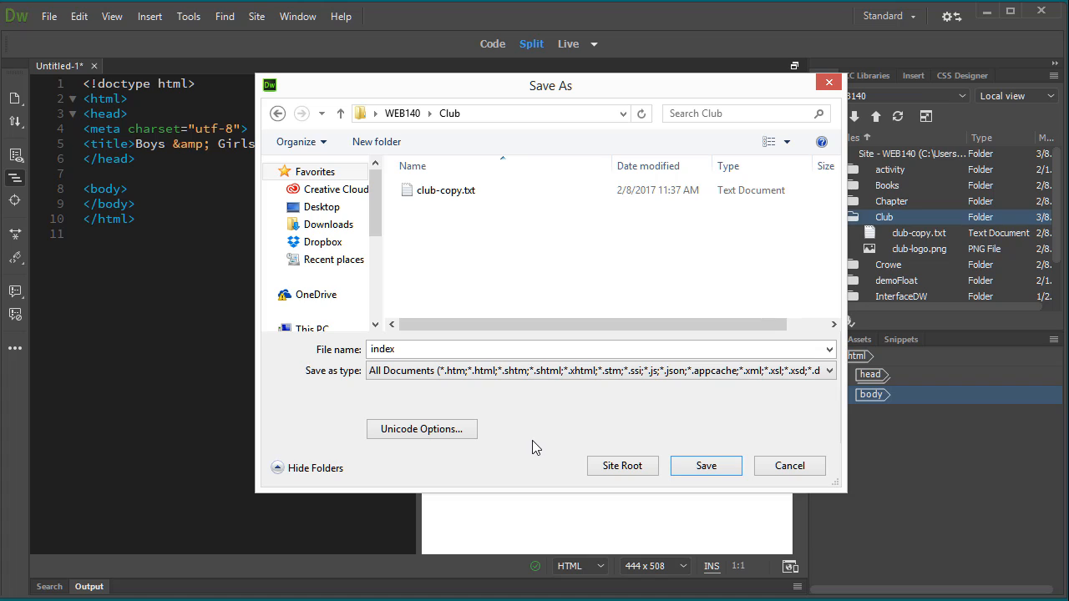
mouse_move(397, 379)
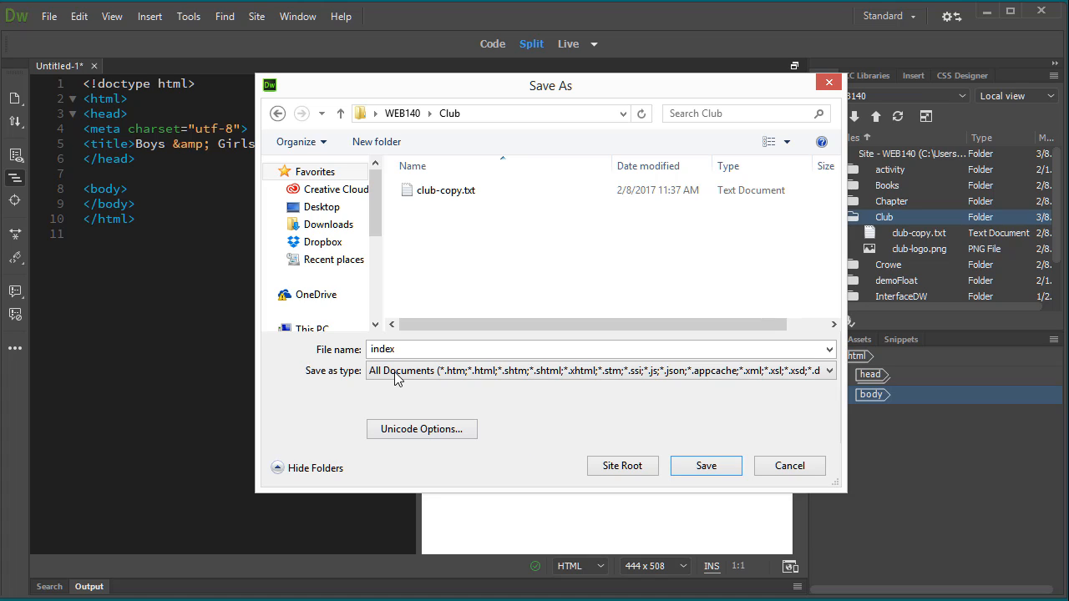
mouse_move(705, 439)
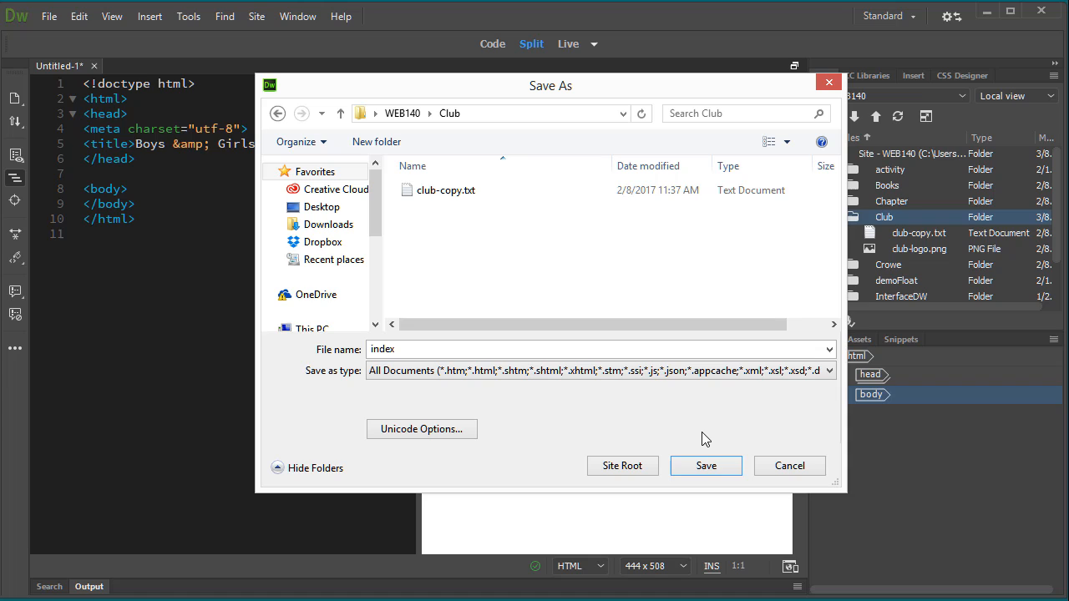
mouse_move(457, 128)
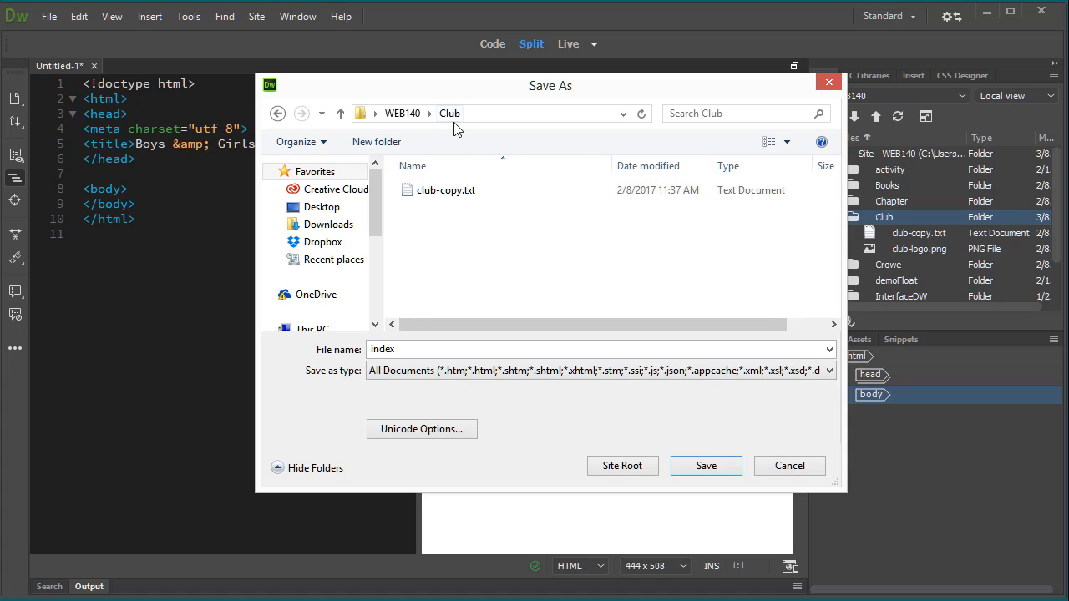
left_click(449, 114)
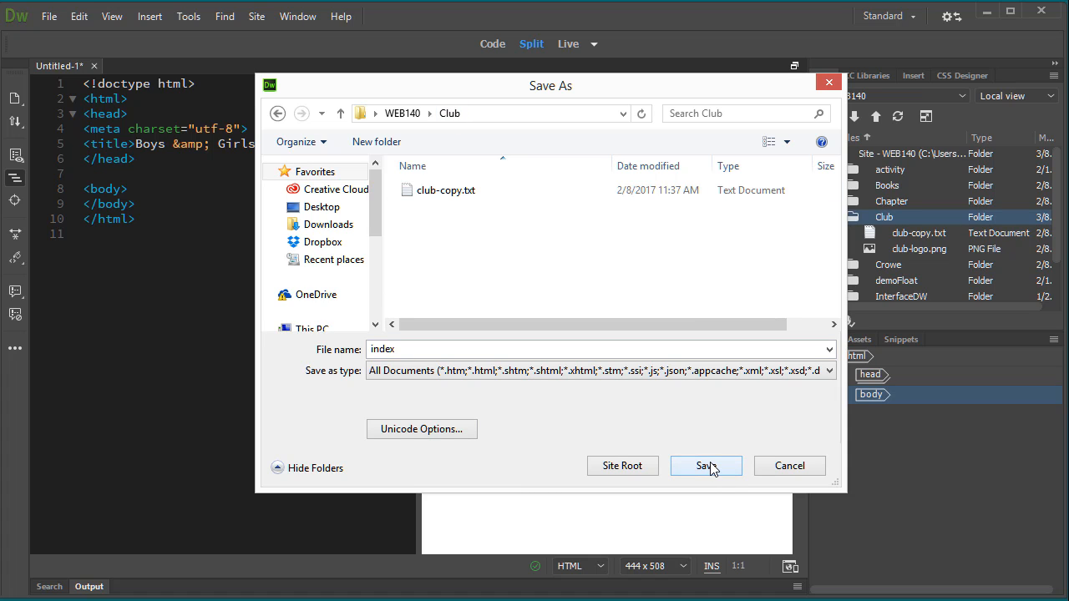
left_click(705, 465)
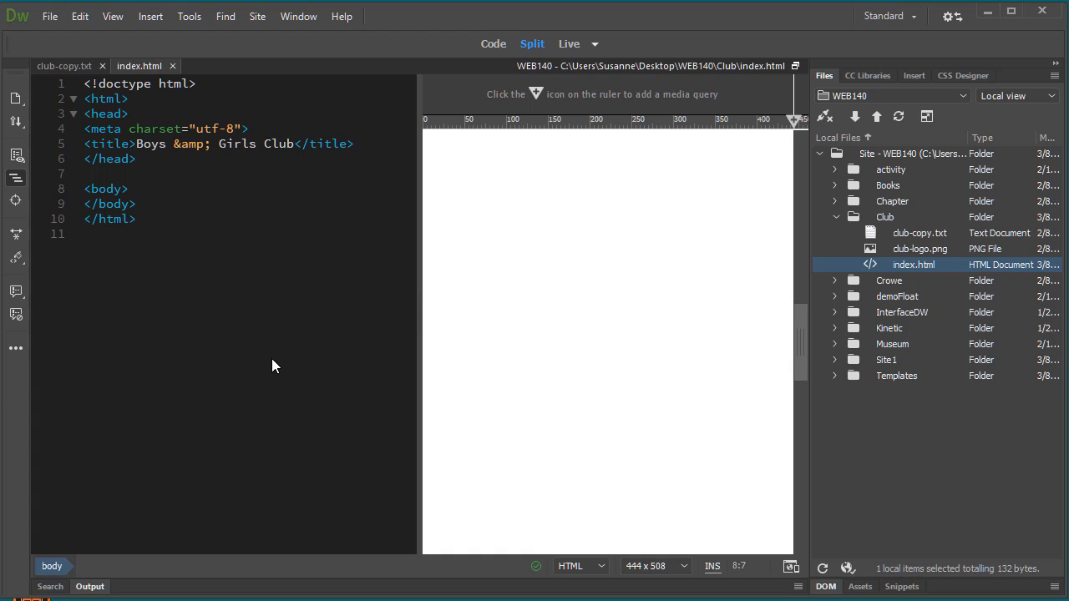
mouse_move(276, 361)
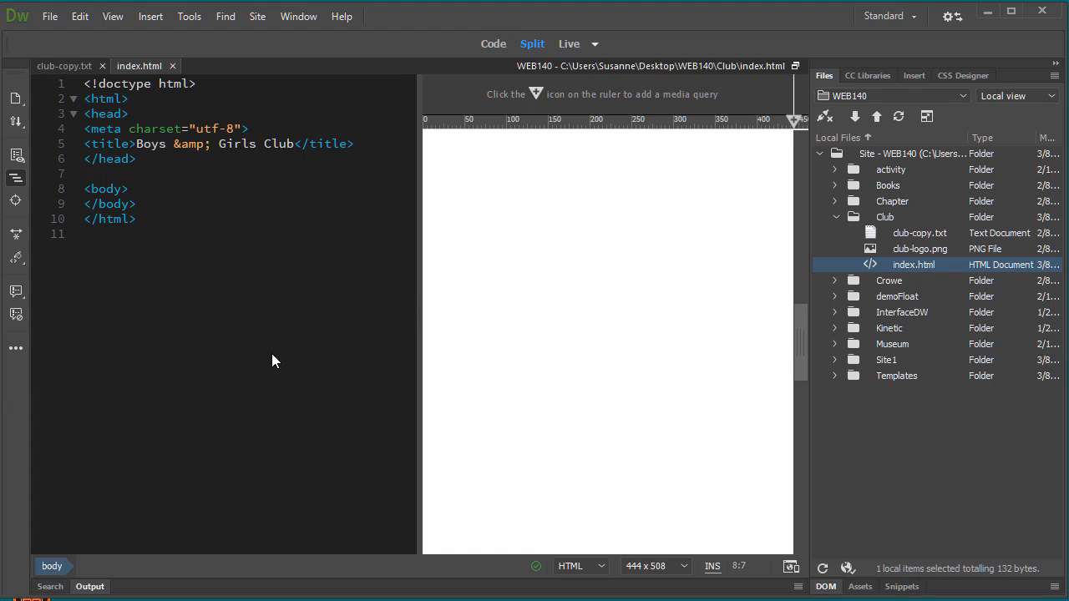
- Insert a div with class 'container' and start a new CSS rule for it
left_click(150, 17)
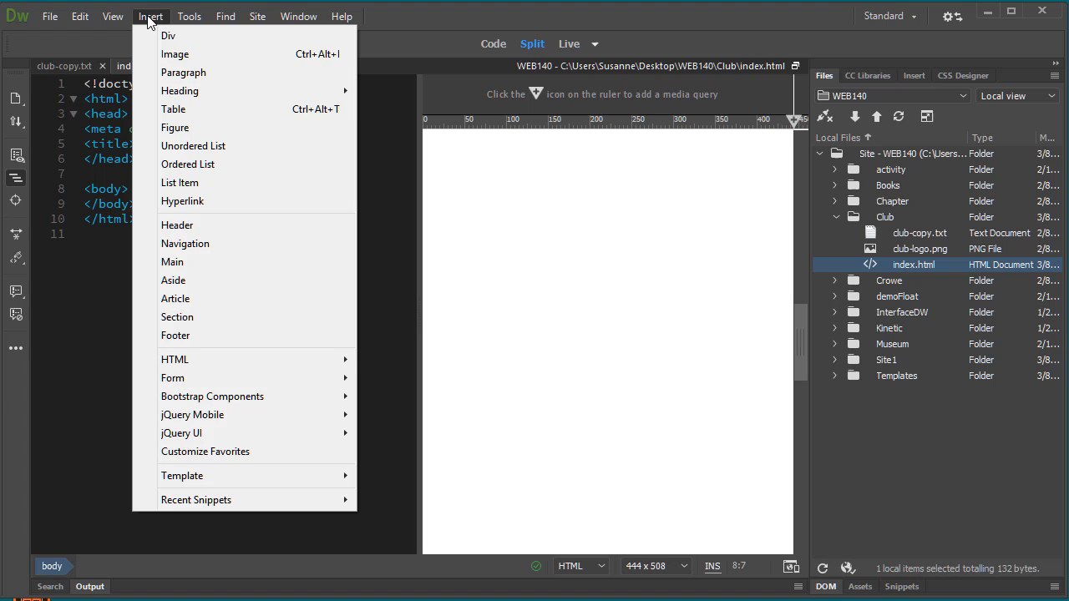
left_click(167, 35)
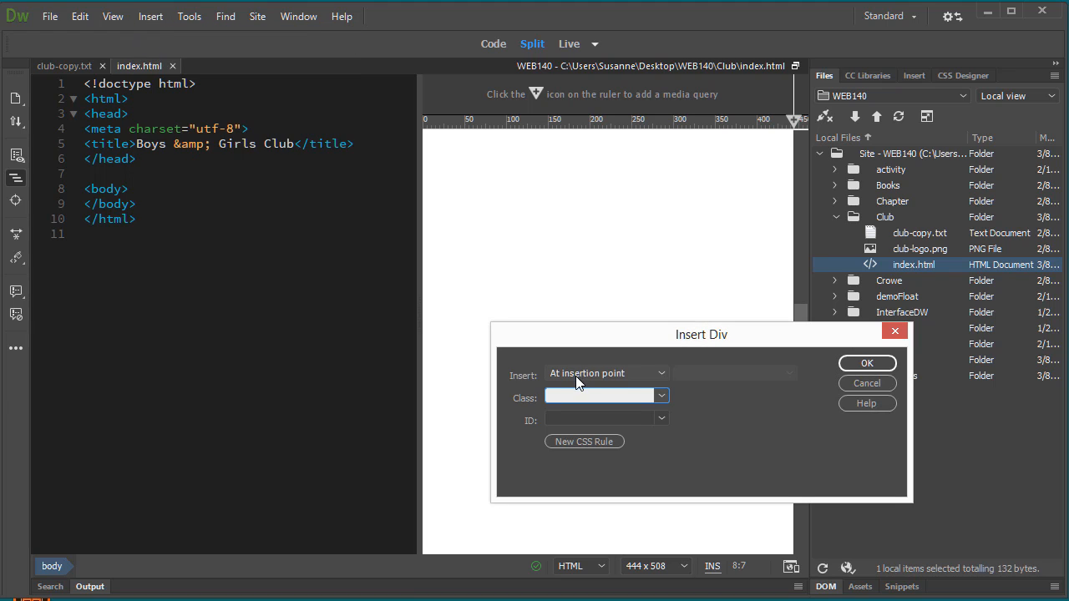
mouse_move(648, 392)
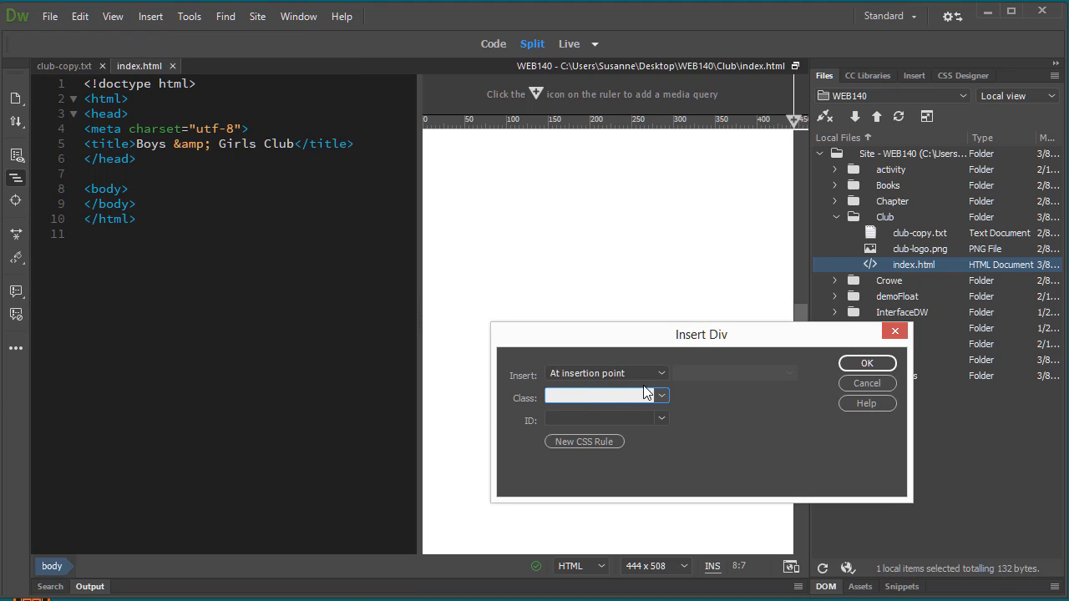
type("container")
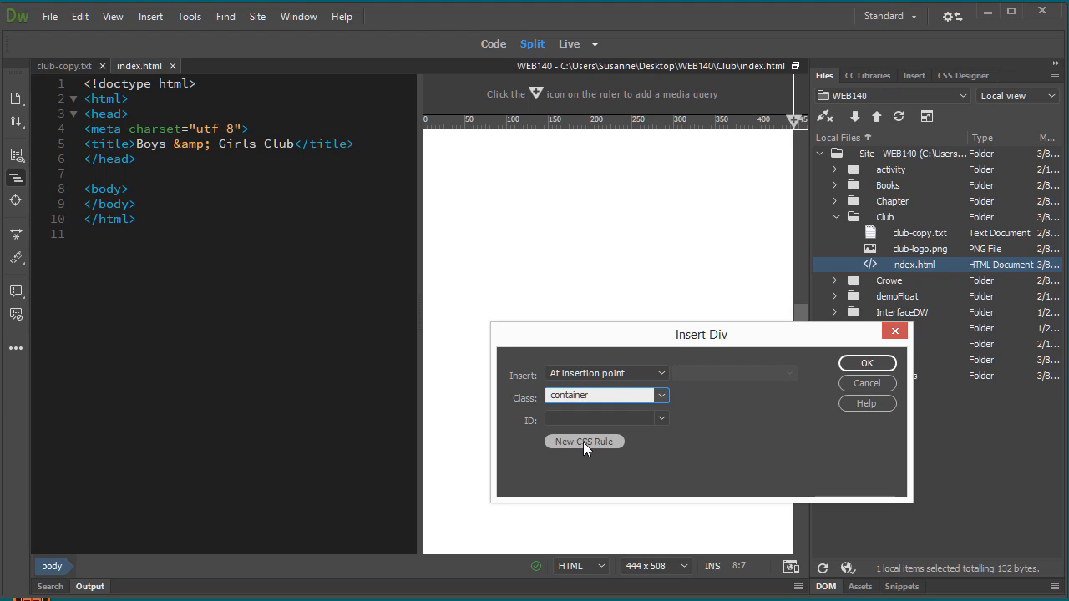
left_click(585, 441)
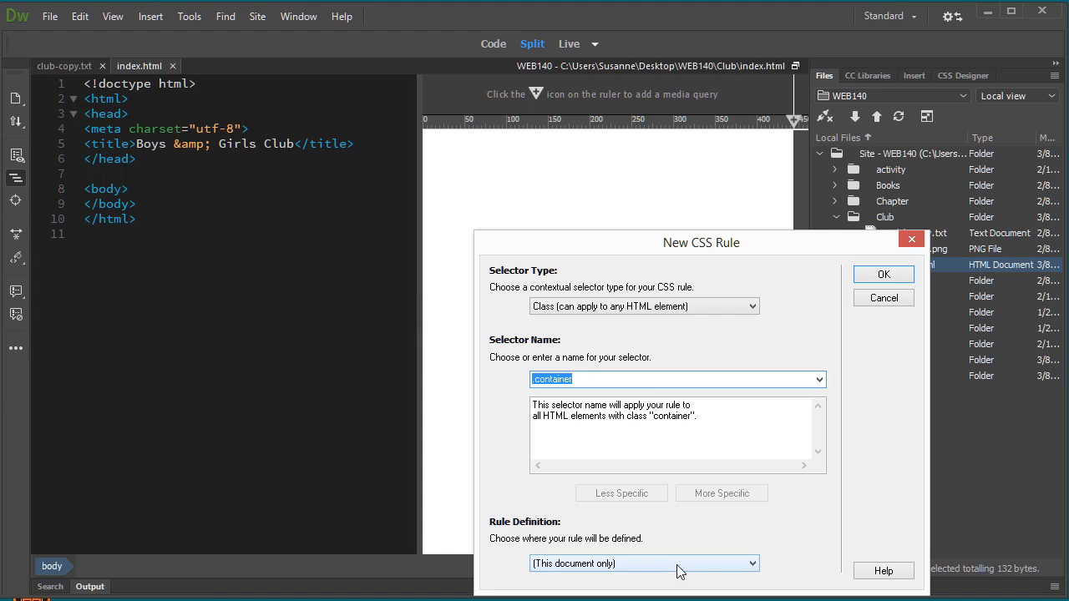
- Define the .container class rule in a (New Style Sheet File) and confirm
left_click(643, 563)
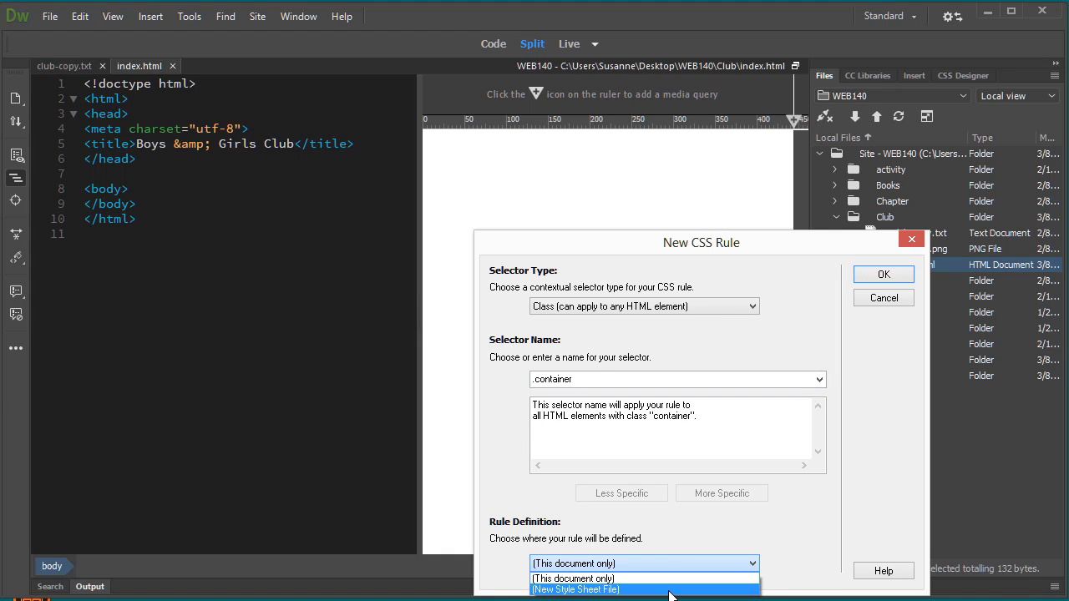
left_click(574, 588)
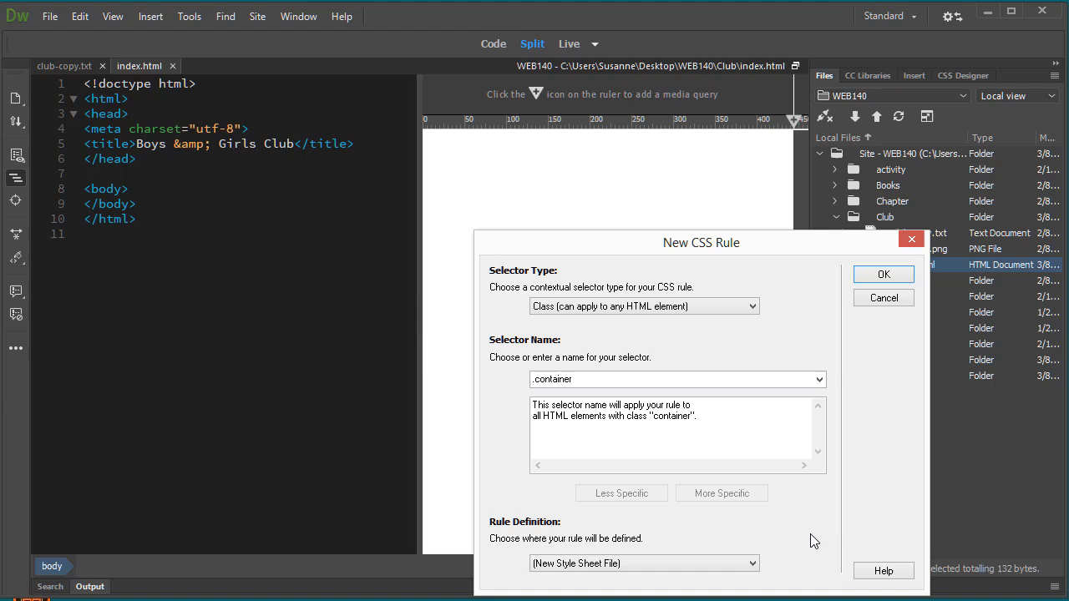
mouse_move(792, 530)
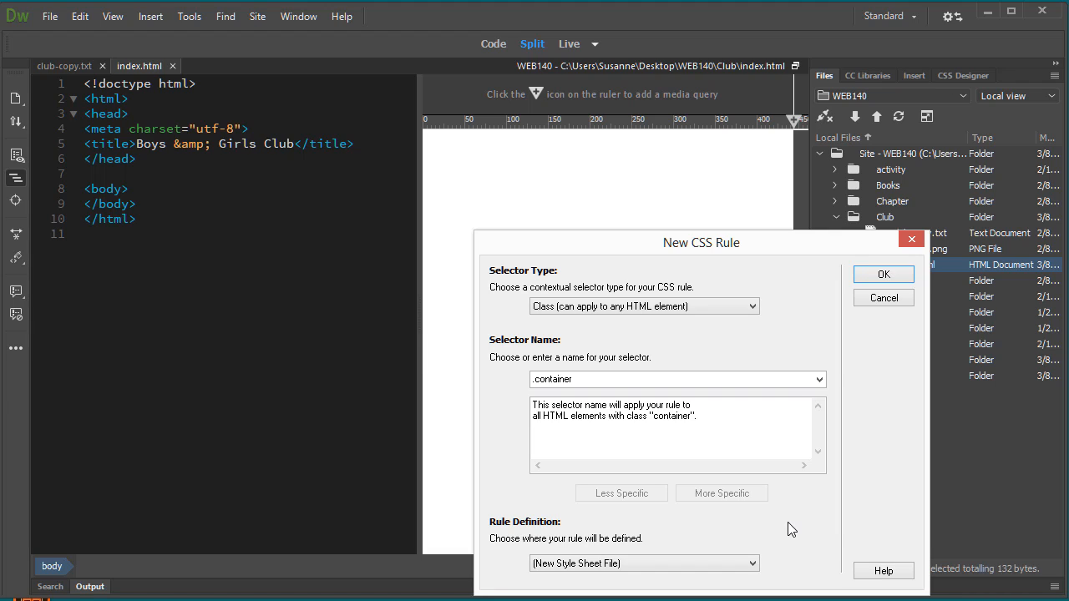
mouse_move(802, 514)
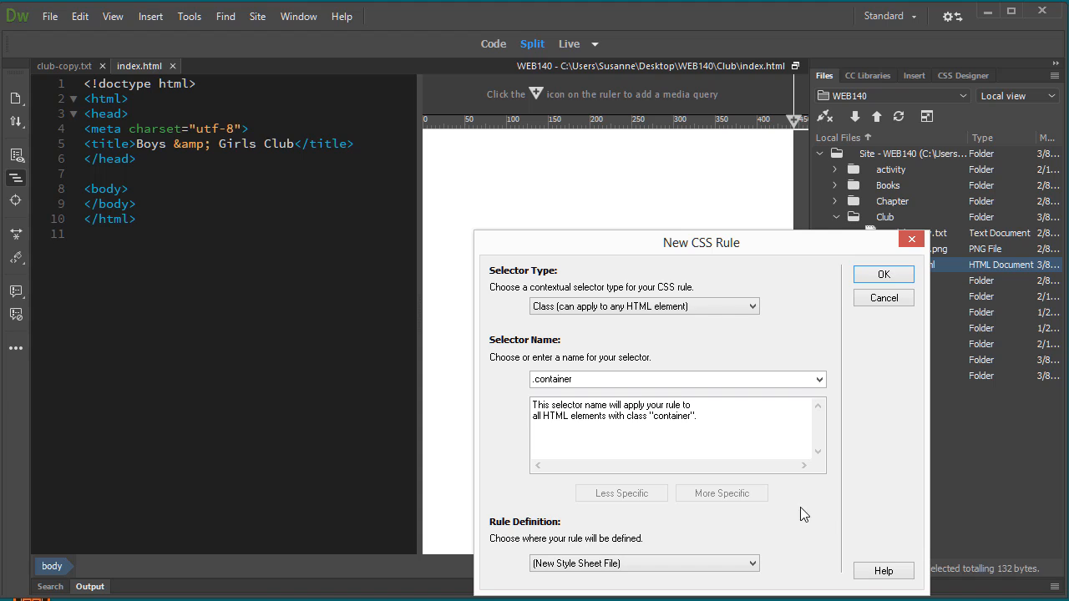
mouse_move(884, 274)
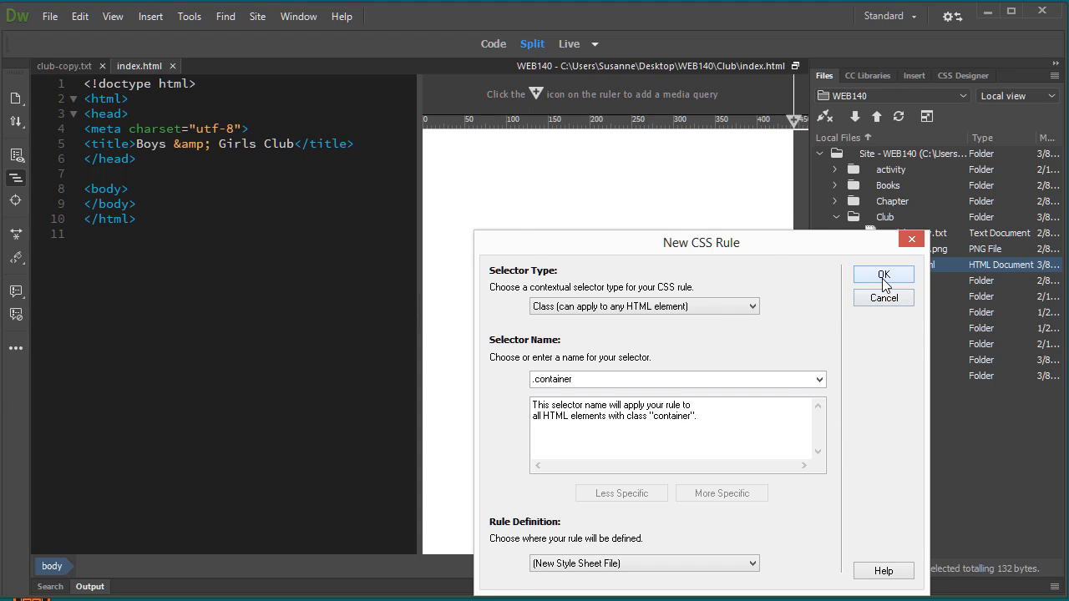
left_click(883, 275)
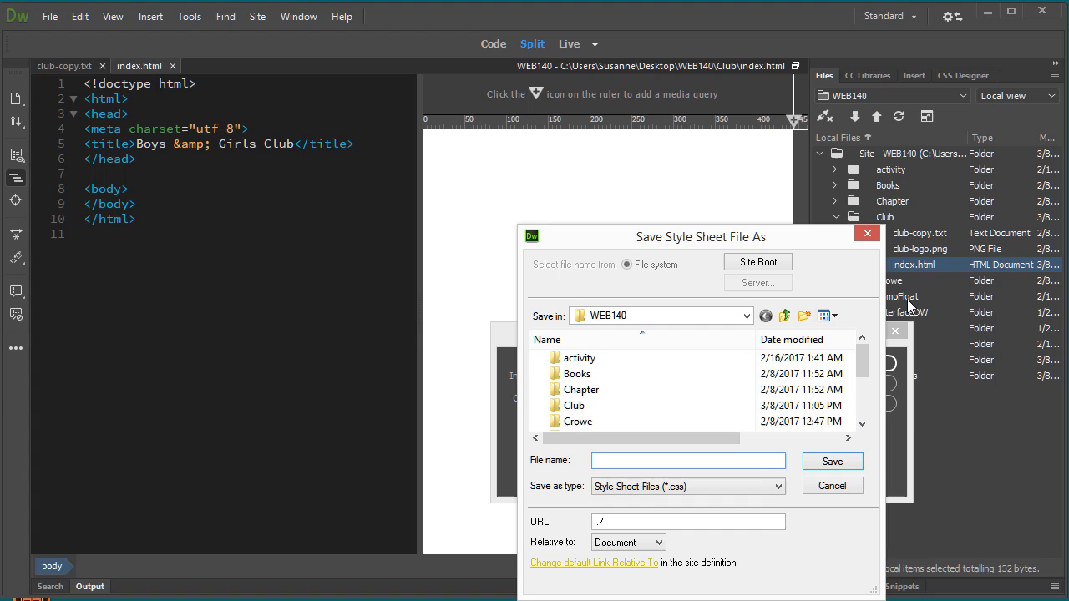
- Save the new style sheet as club-styles.css in the Club folder
type("club-styles")
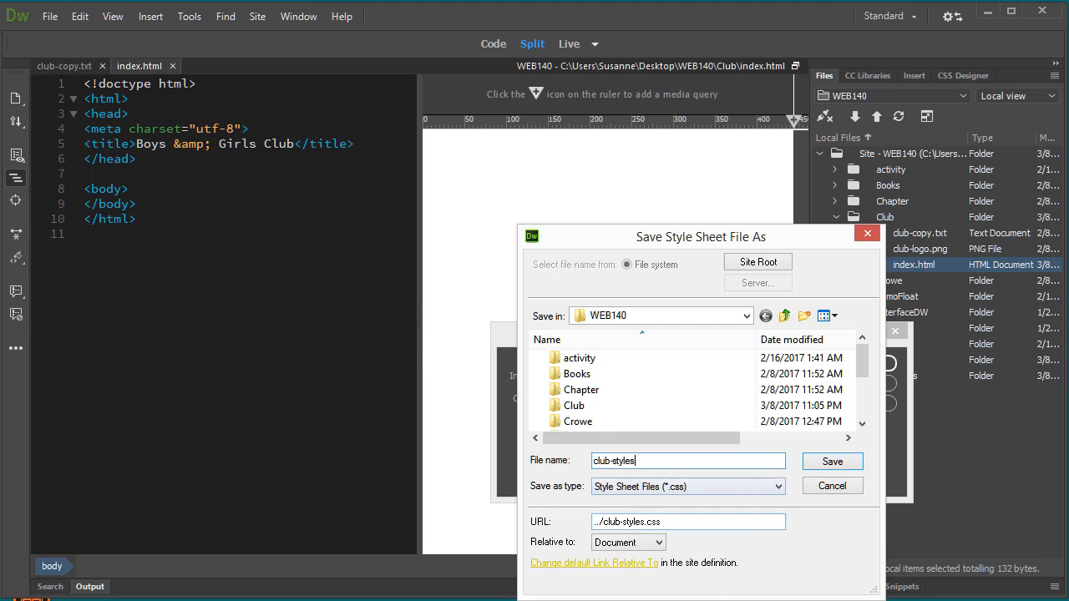
mouse_move(815, 578)
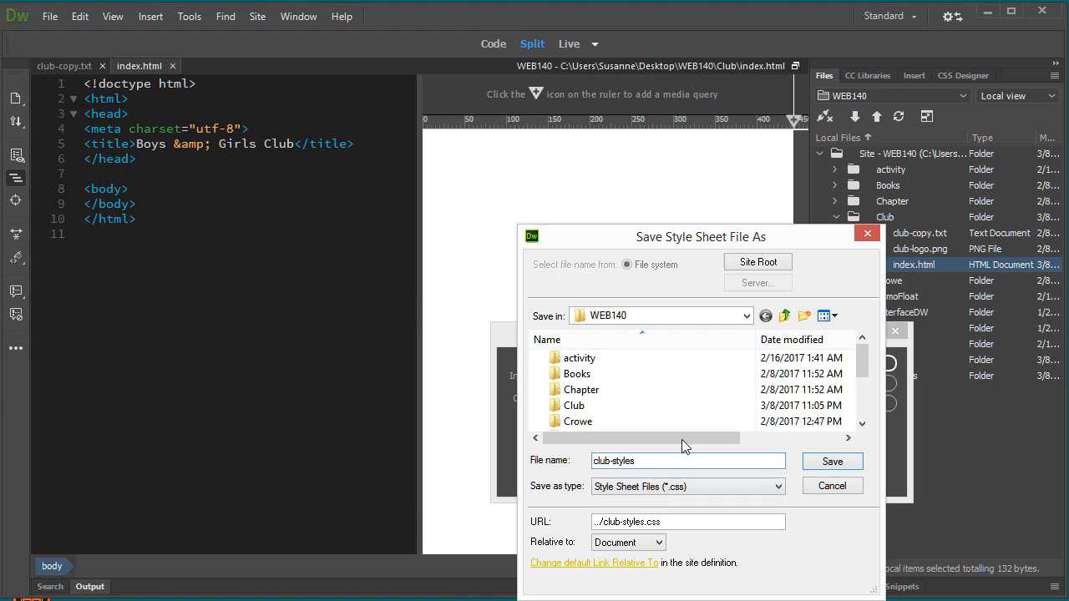
mouse_move(574, 406)
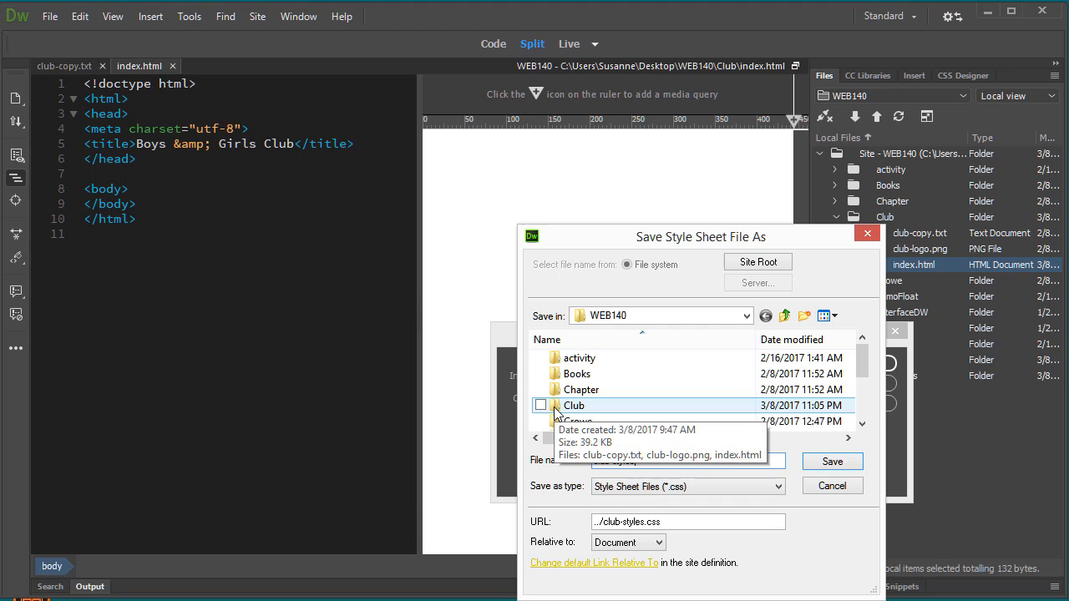
double_click(575, 406)
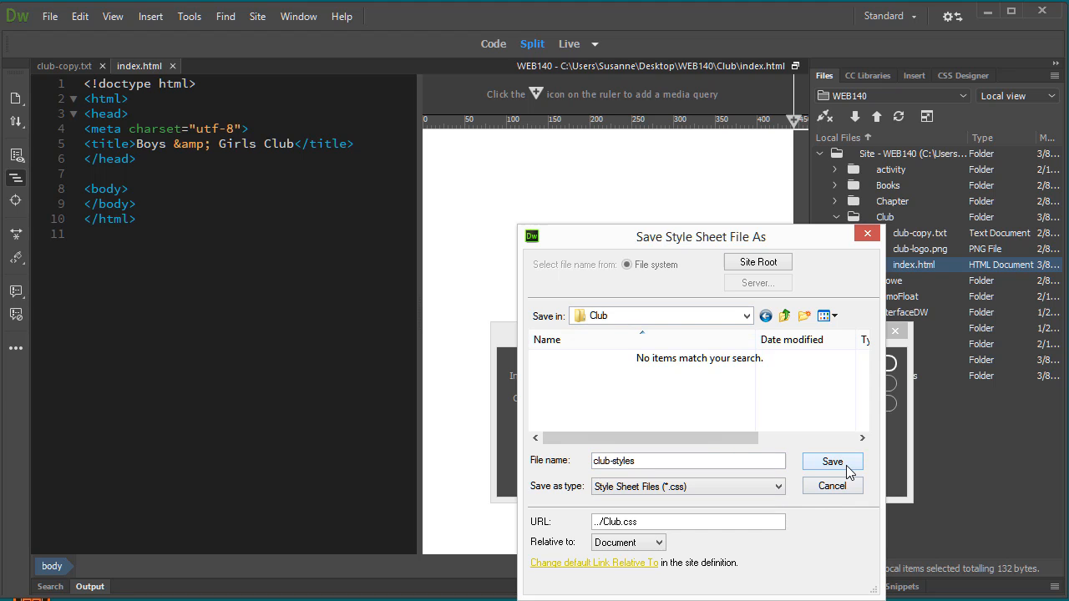
left_click(832, 461)
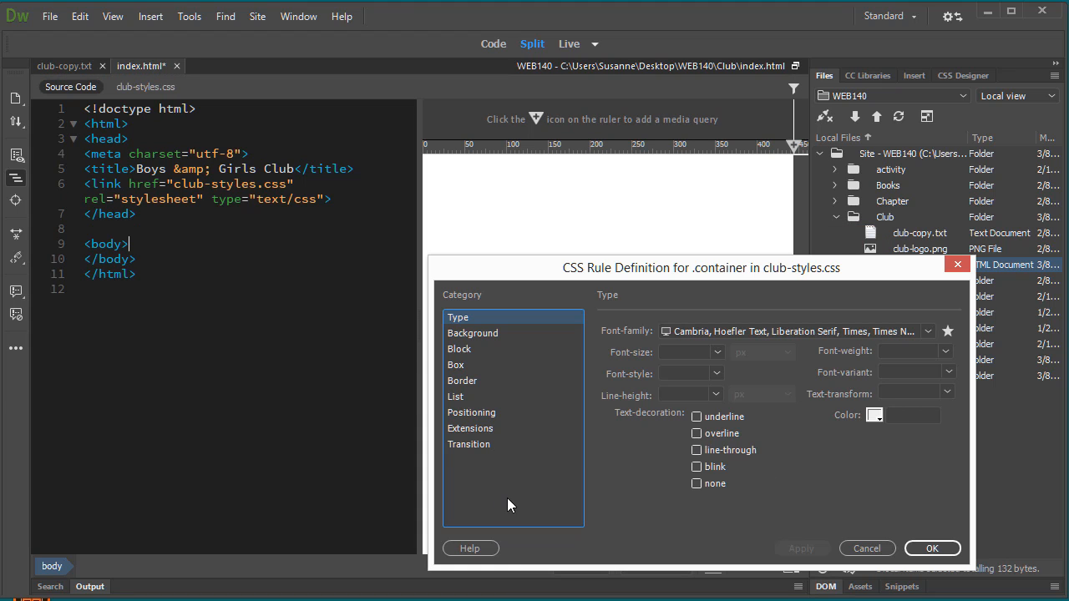
mouse_move(532, 511)
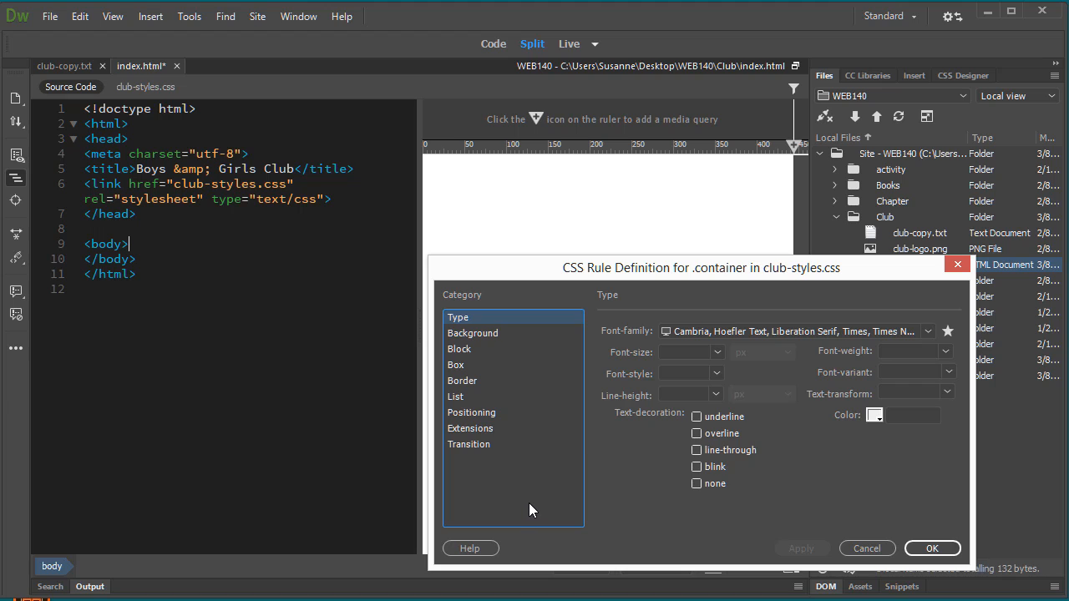
mouse_move(444, 359)
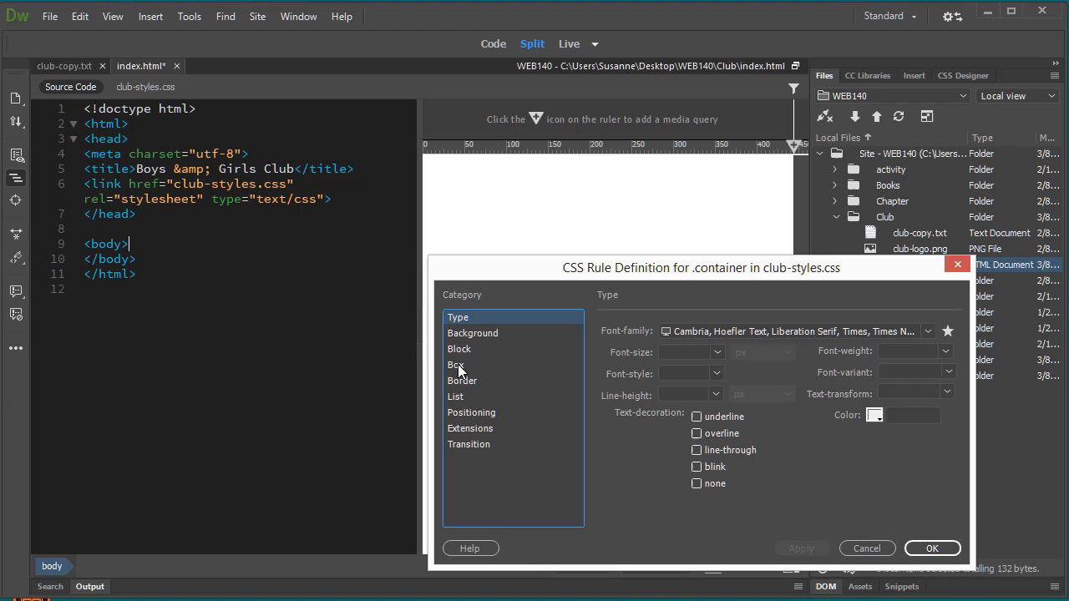
- Give .container a width of 80% in the Box category
left_click(456, 364)
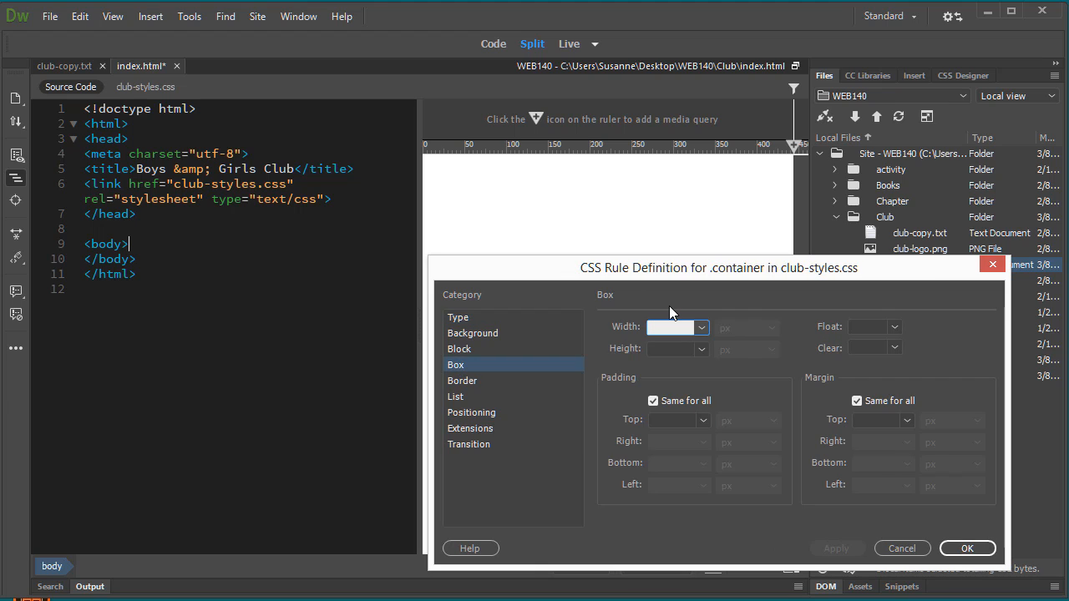
type("80")
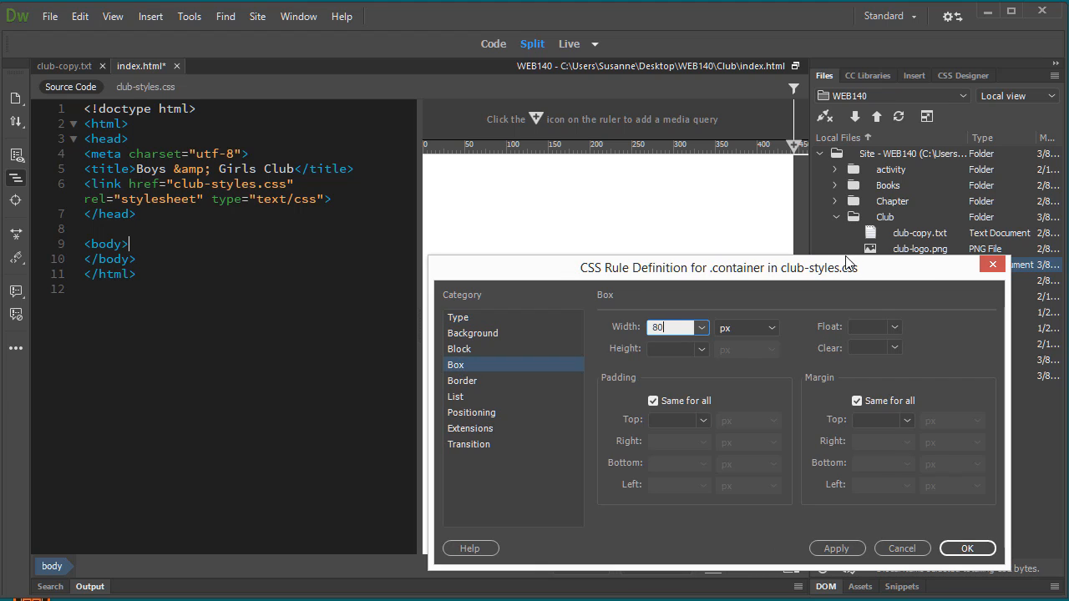
left_click(702, 326)
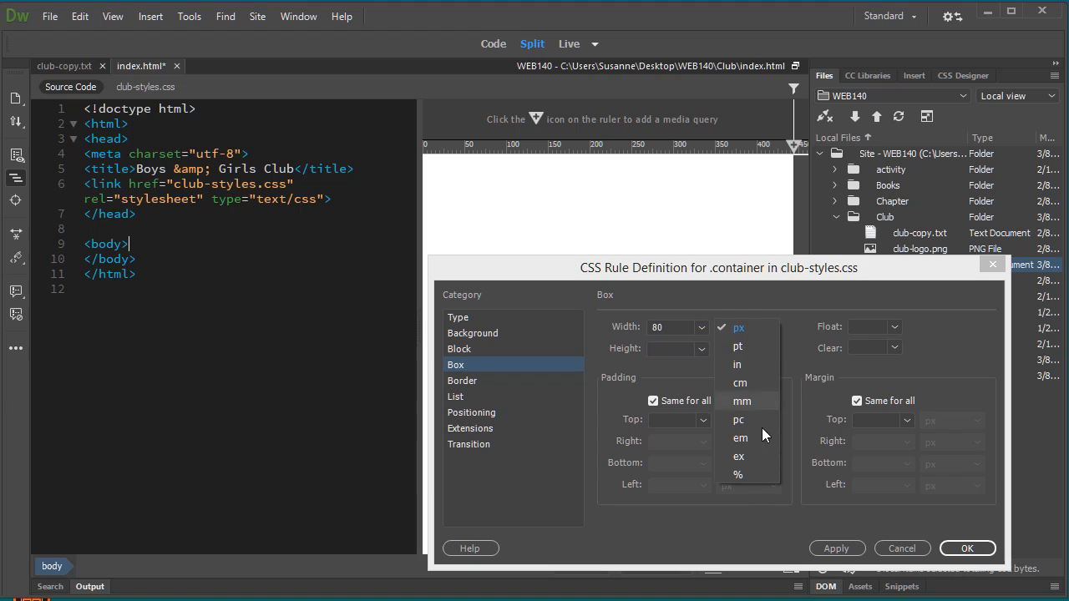
mouse_move(755, 480)
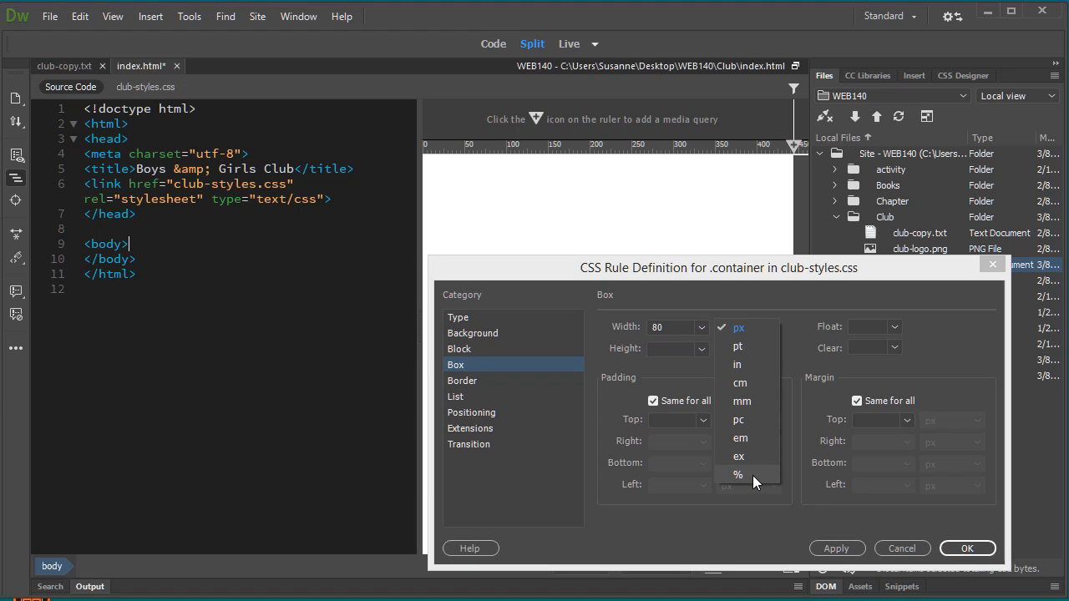
left_click(739, 474)
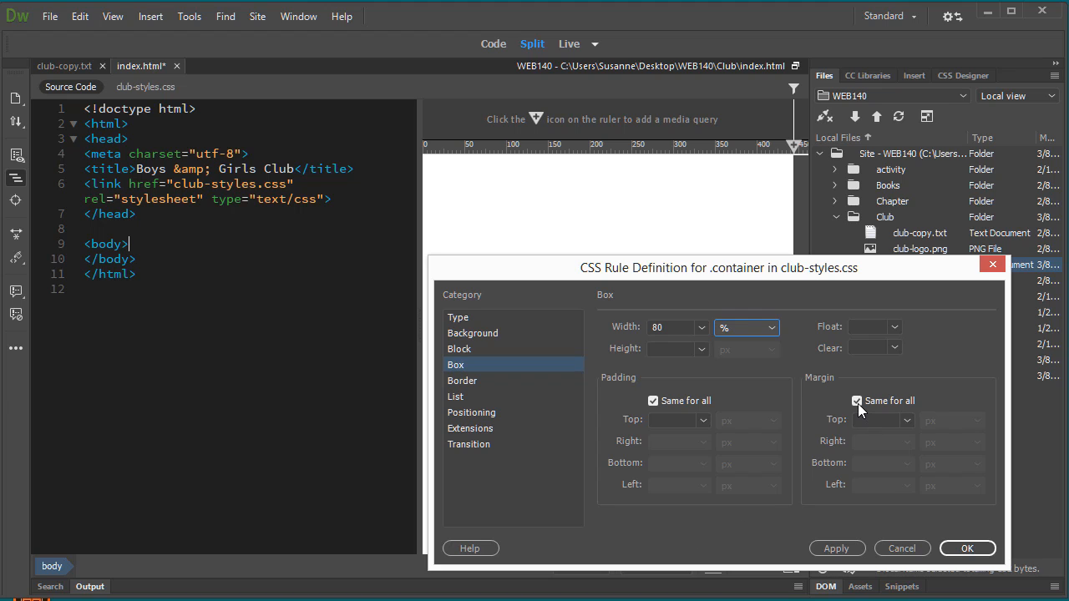
- Set .container margins to 0 top and bottom with auto right and left
left_click(856, 401)
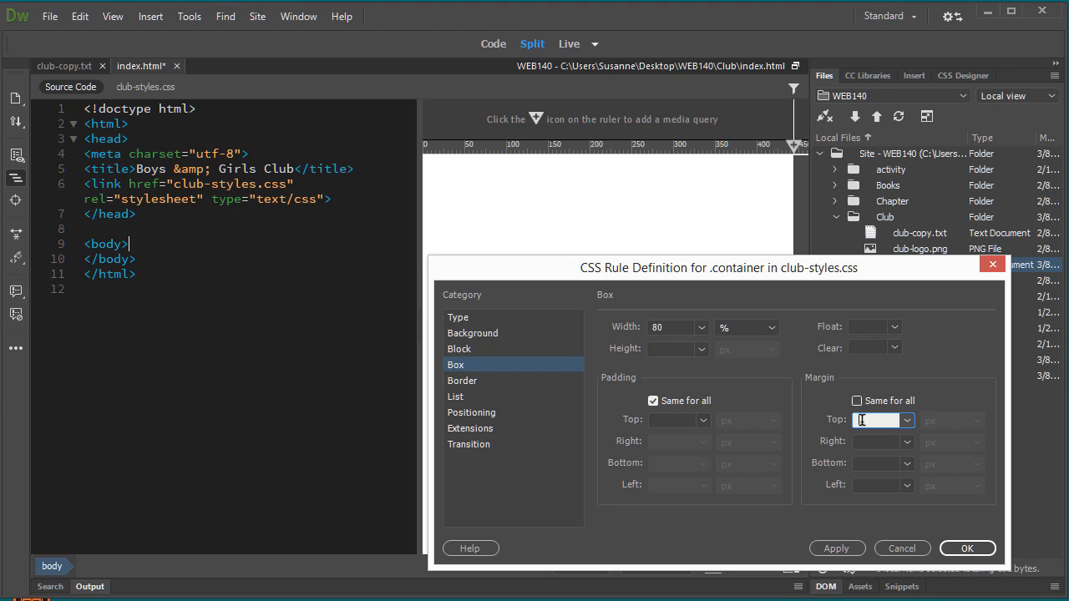
type("0")
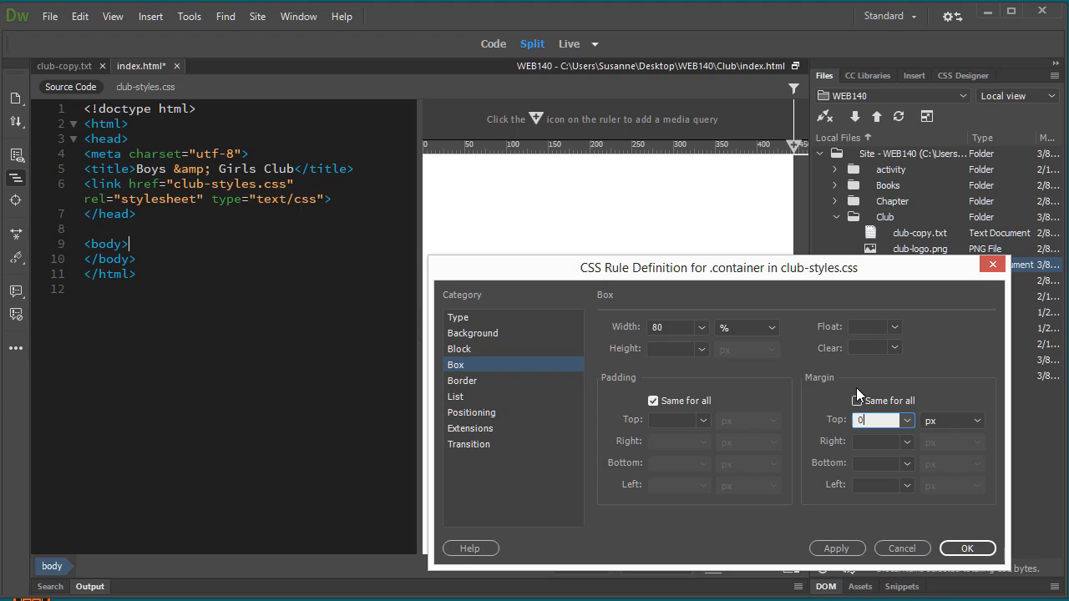
left_click(858, 401)
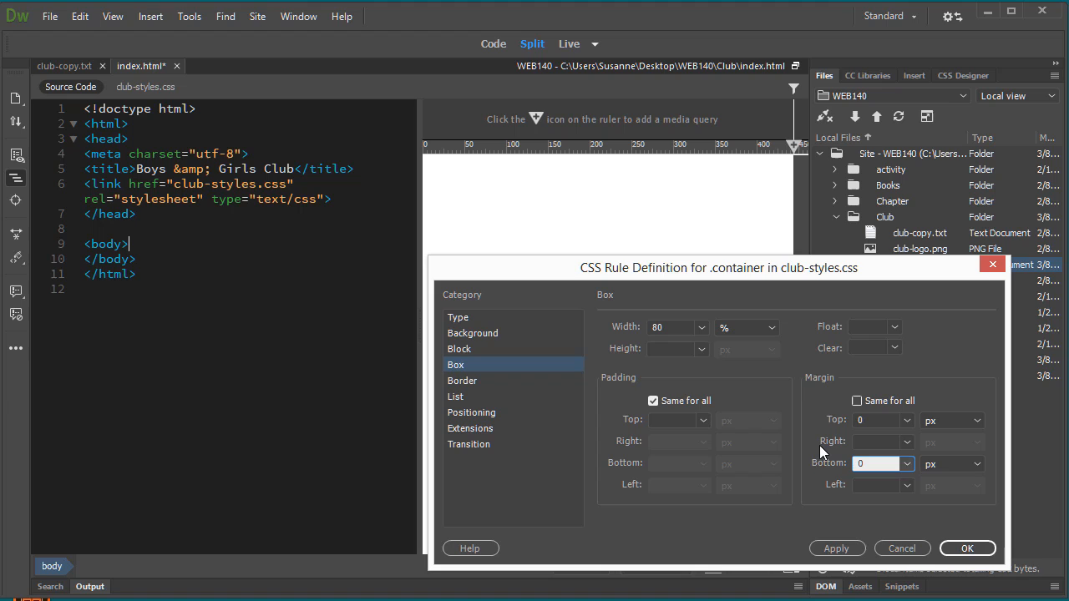
left_click(906, 441)
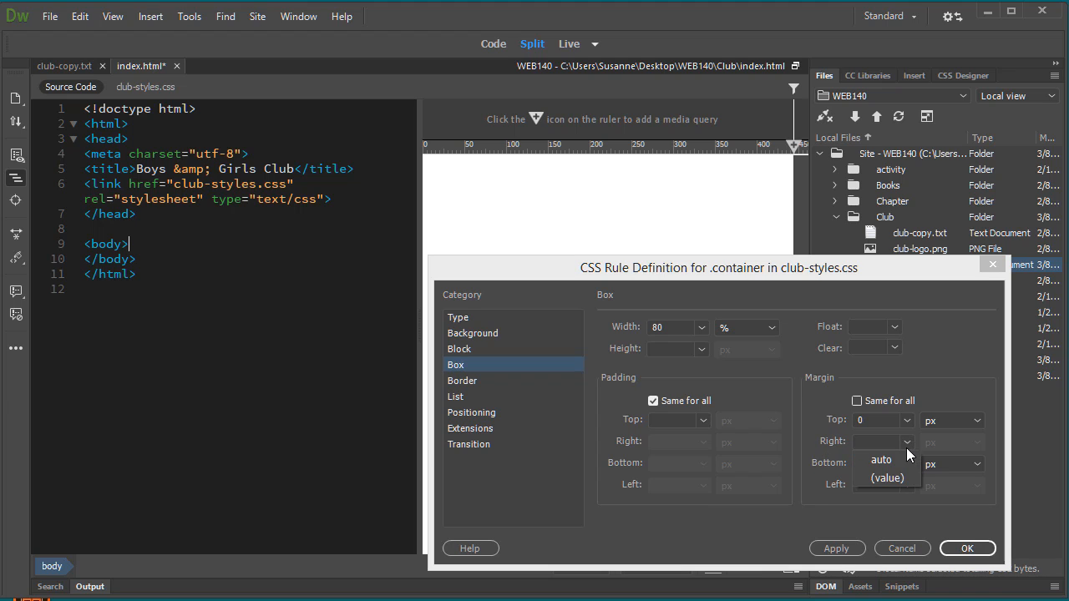
left_click(882, 460)
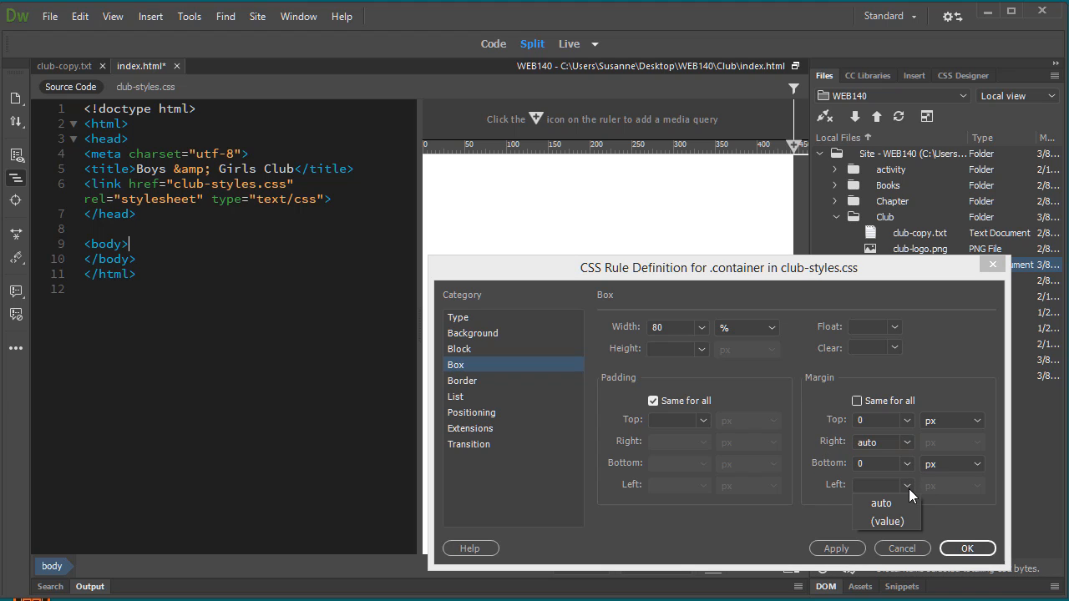
left_click(882, 503)
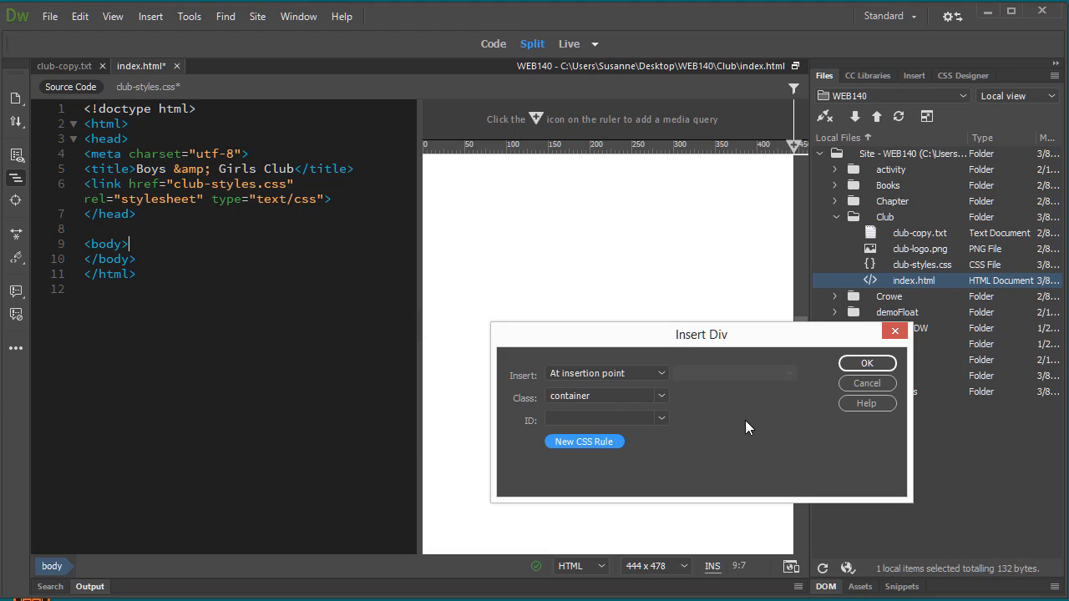
mouse_move(692, 409)
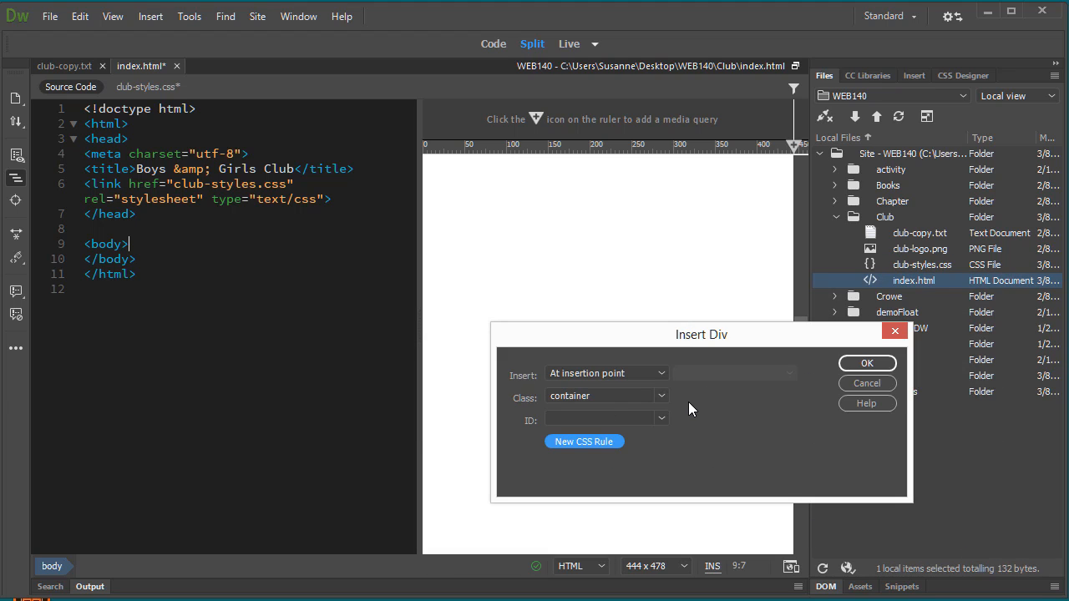
- Insert the container div with placeholder text and bring up club-styles.css to save it
left_click(865, 363)
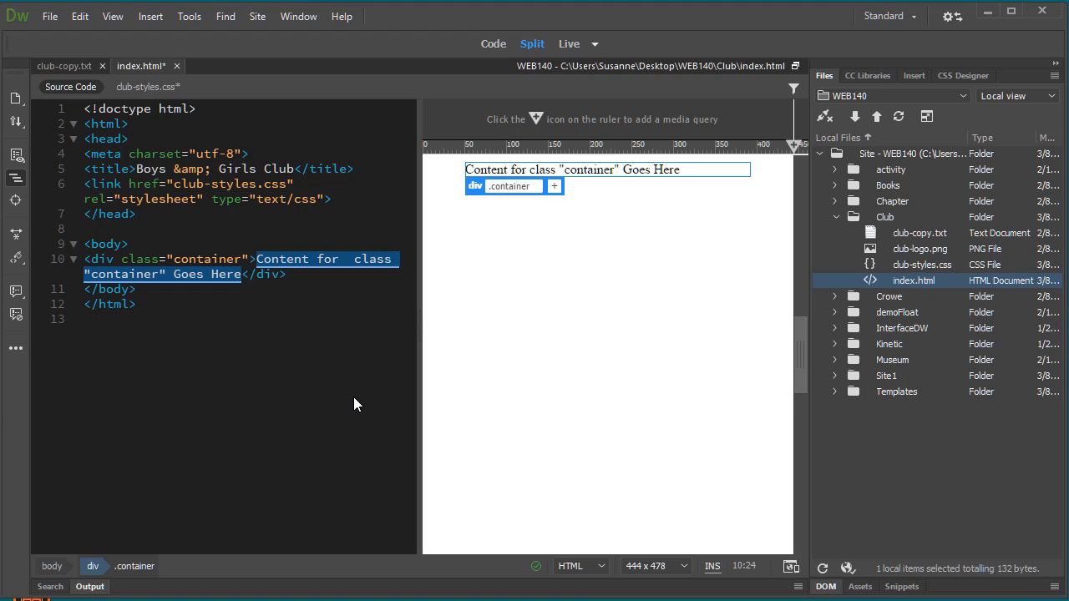
mouse_move(310, 395)
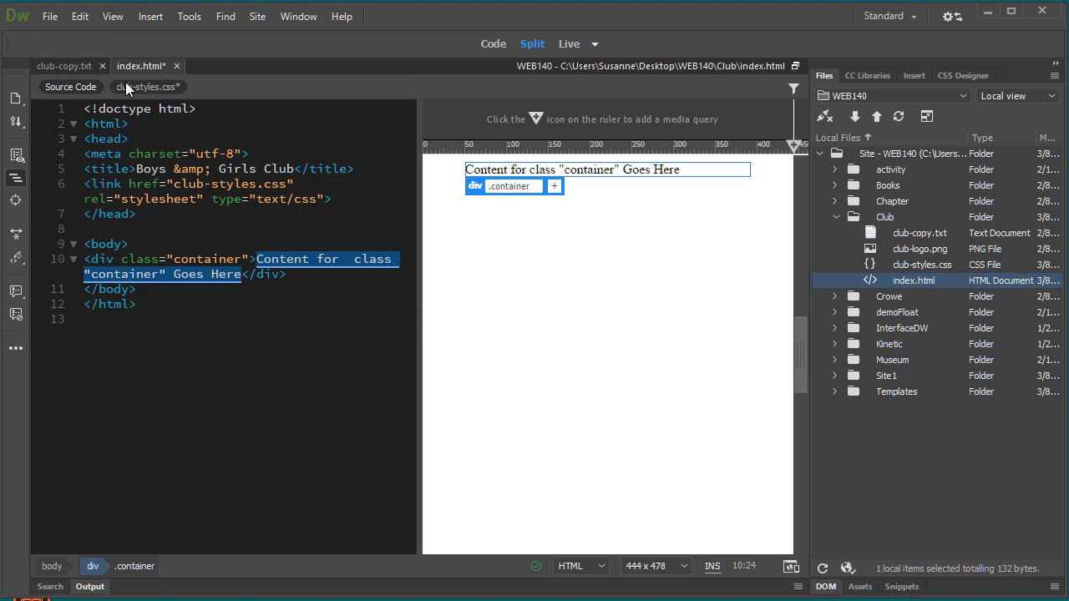
left_click(51, 17)
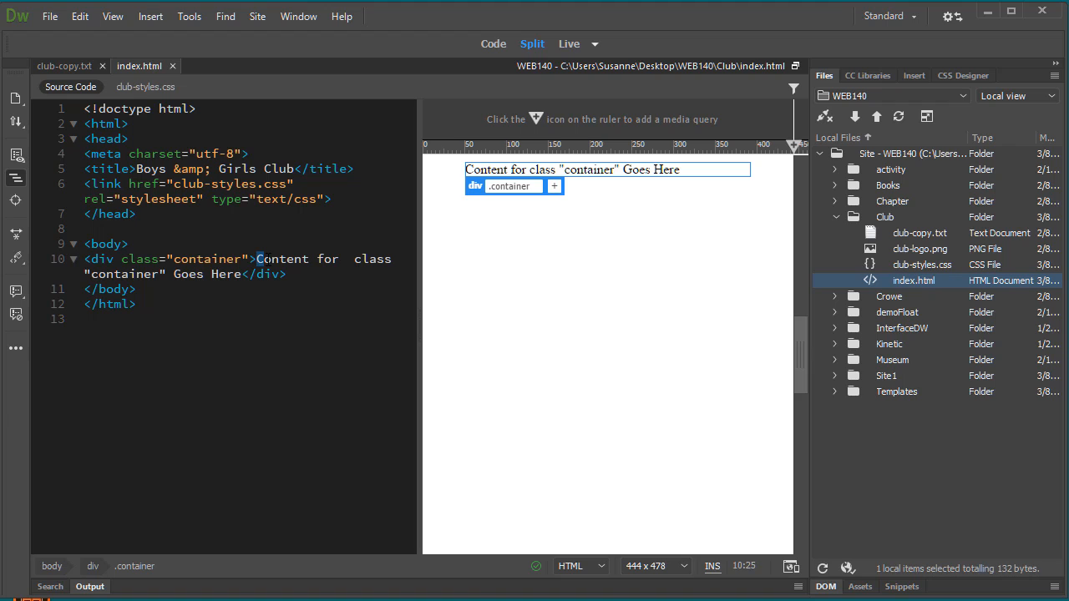
- Delete the div's placeholder text and start inserting a header element
left_click_drag(259, 258, 240, 274)
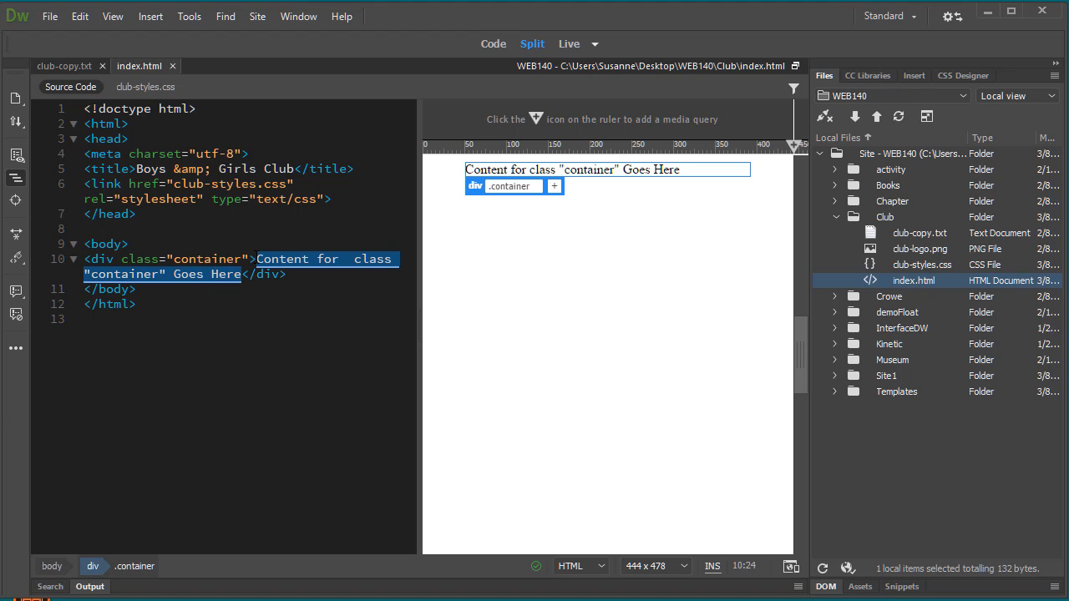
key("Delete")
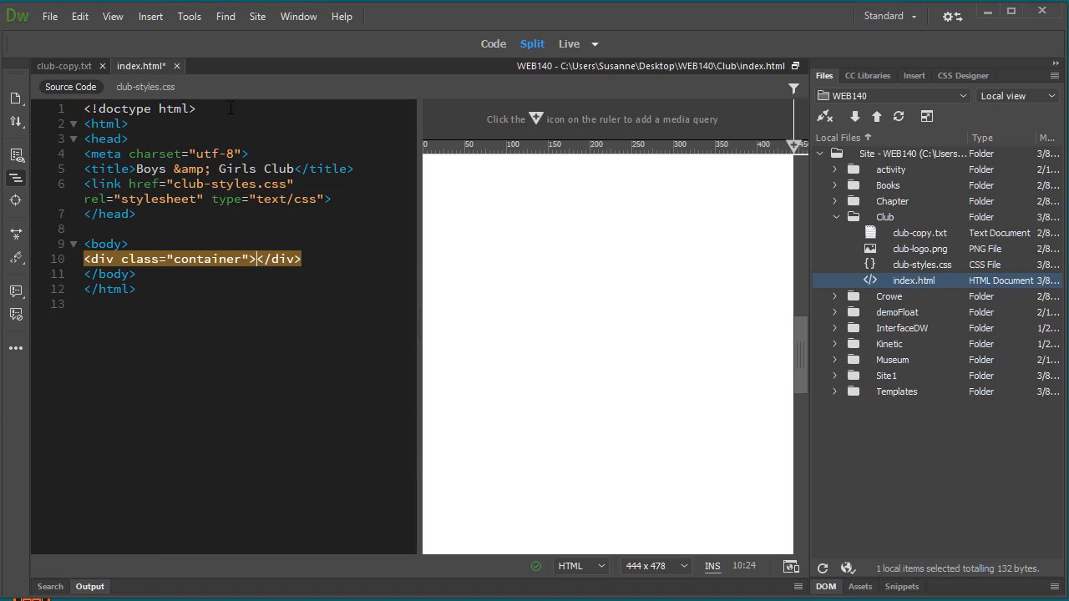
left_click(150, 16)
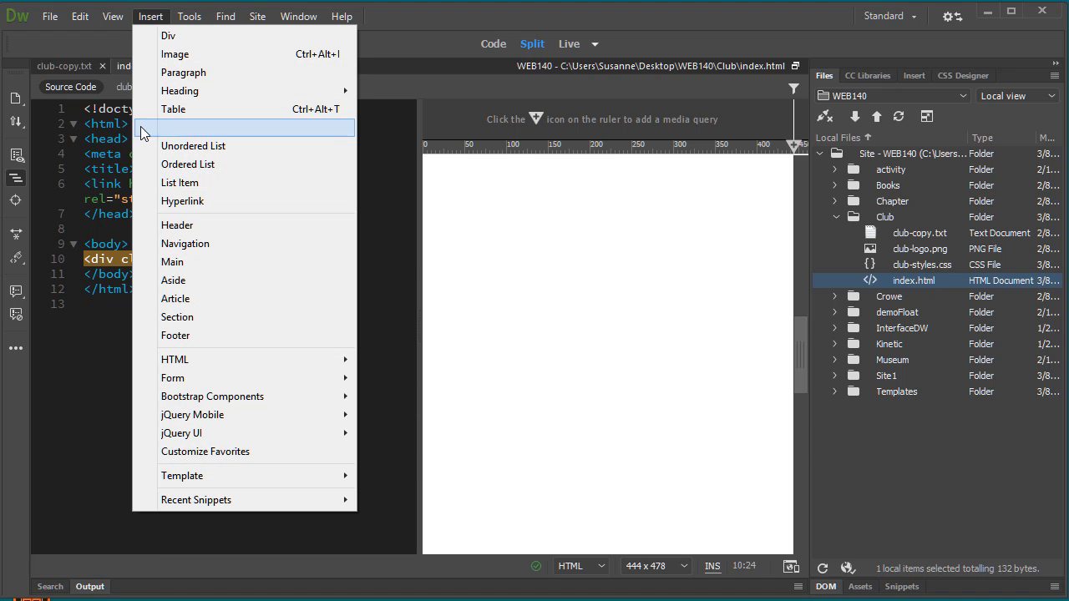
mouse_move(177, 224)
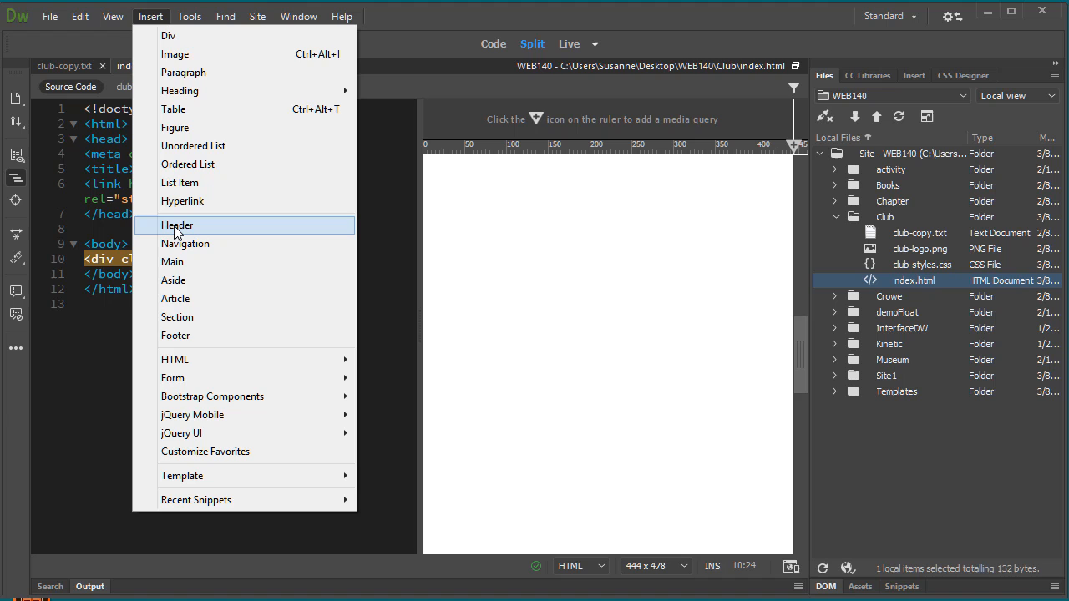
left_click(178, 226)
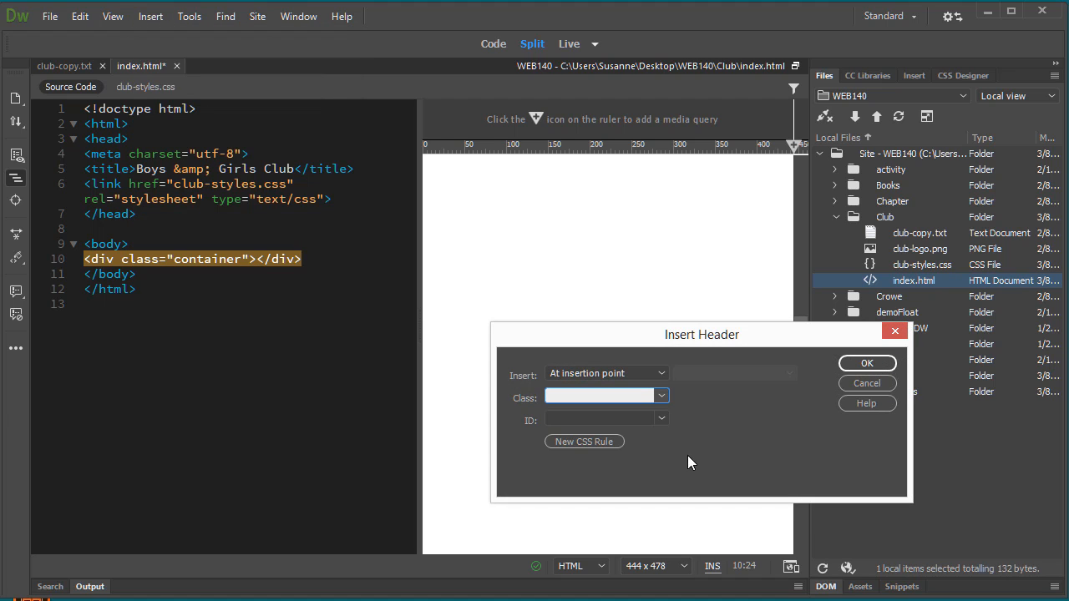
mouse_move(745, 474)
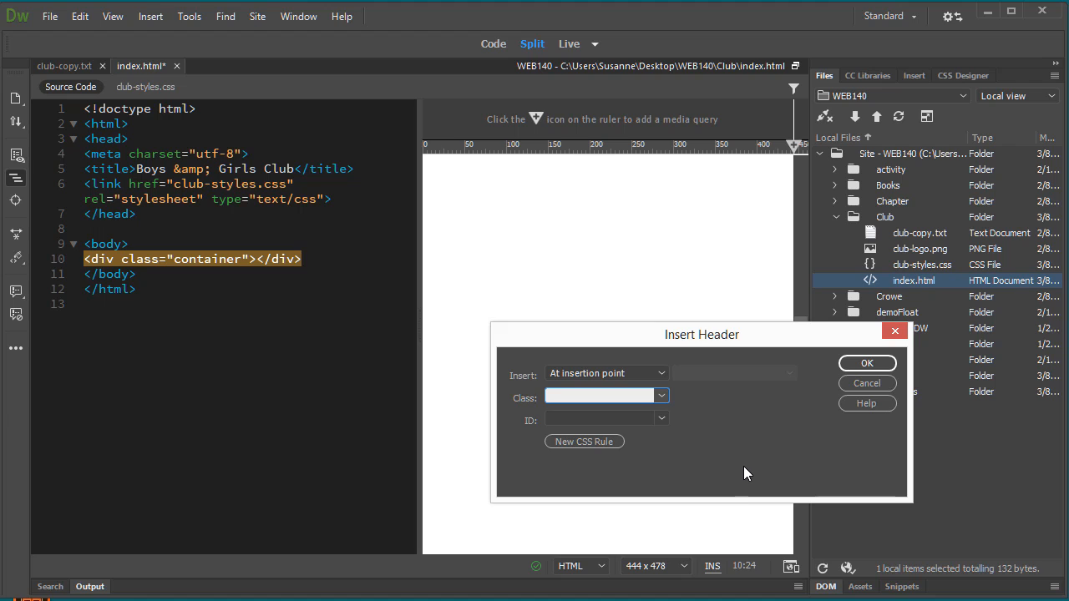
mouse_move(769, 451)
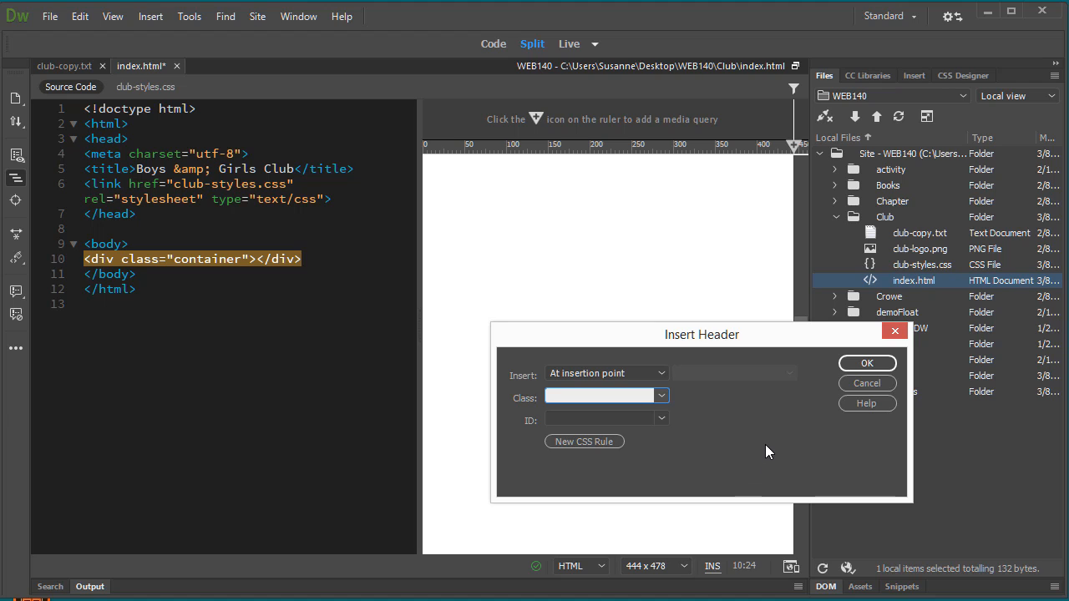
mouse_move(616, 483)
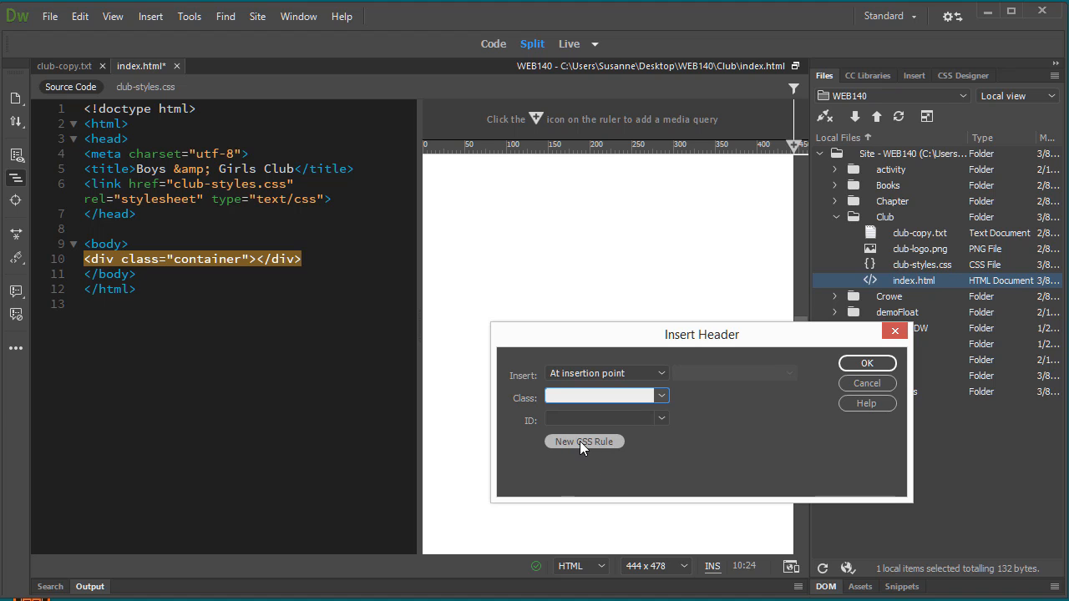
- Start a new CSS rule of Tag type targeting the header element
left_click(583, 441)
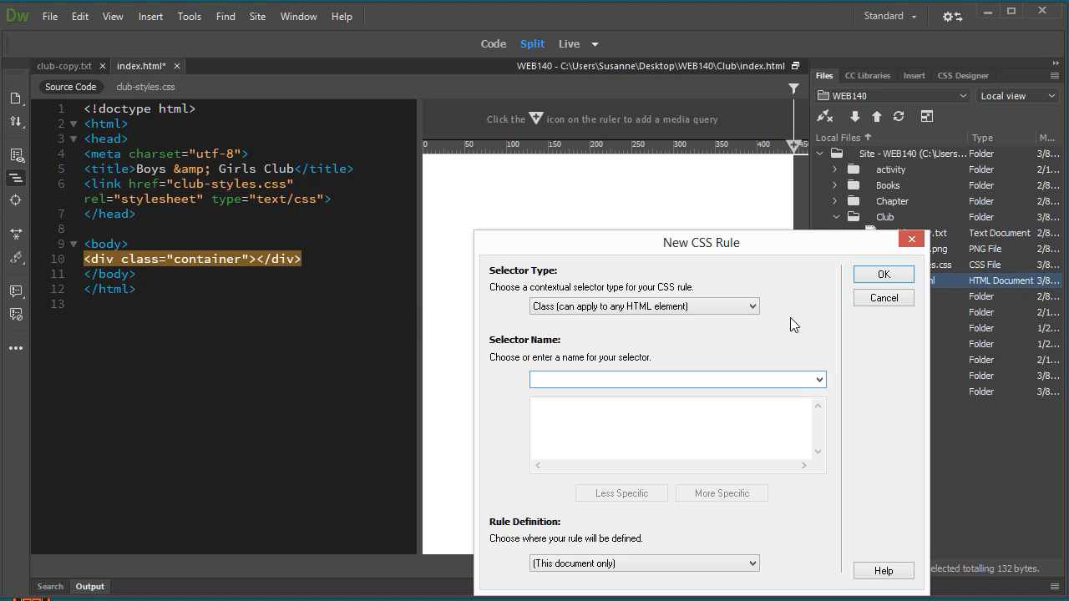
left_click(676, 379)
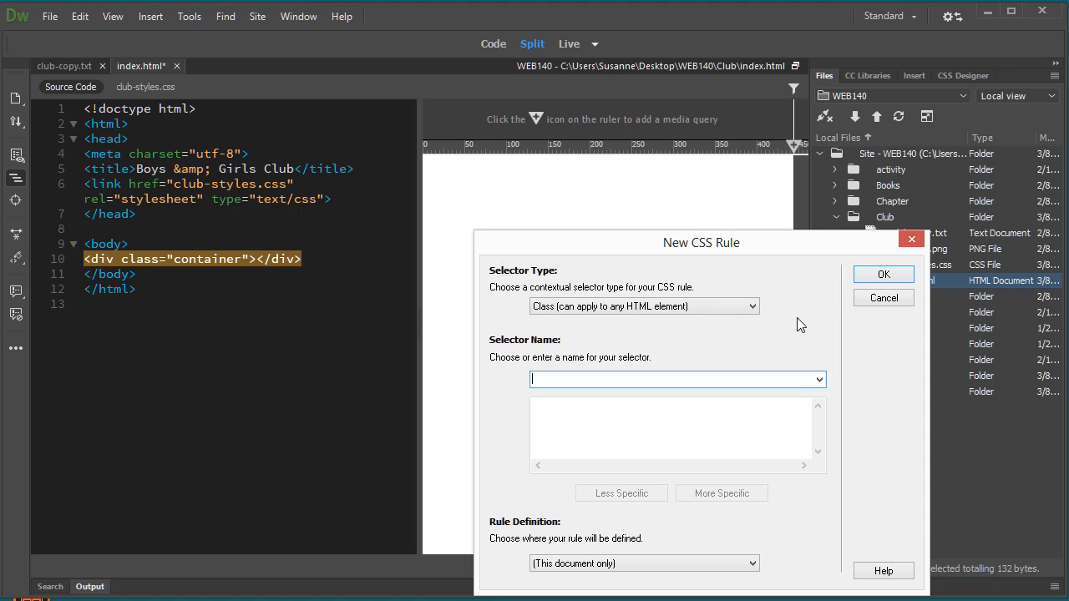
left_click(643, 306)
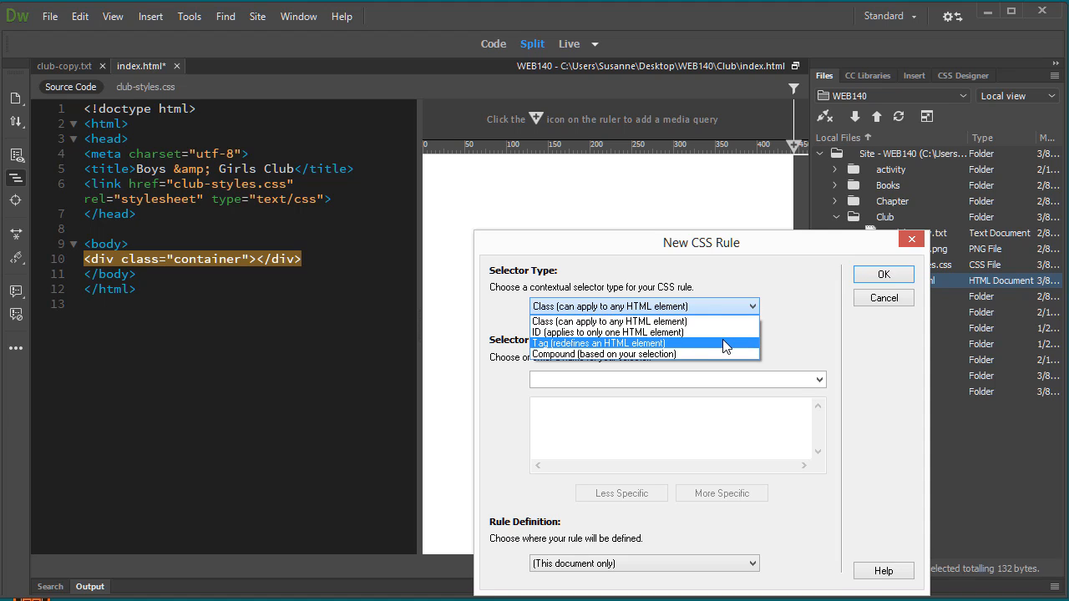
left_click(598, 344)
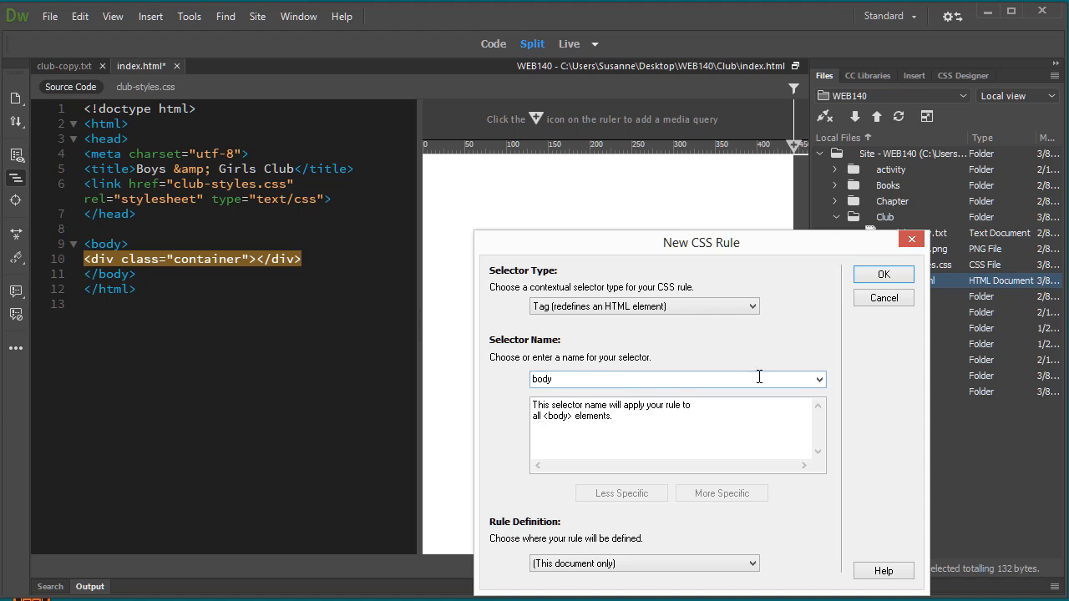
left_click(819, 379)
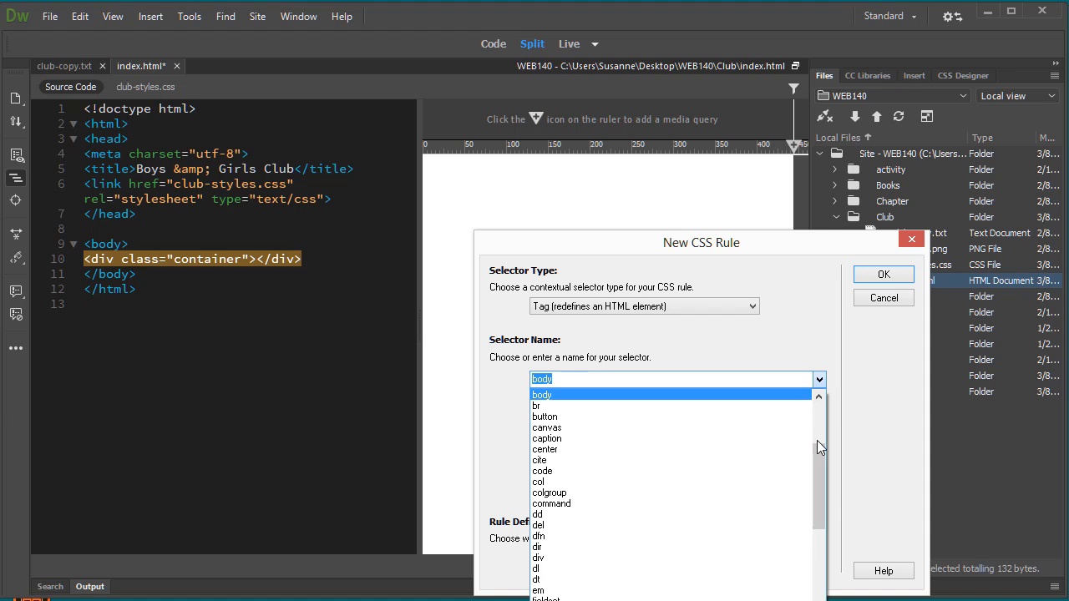
left_click(538, 525)
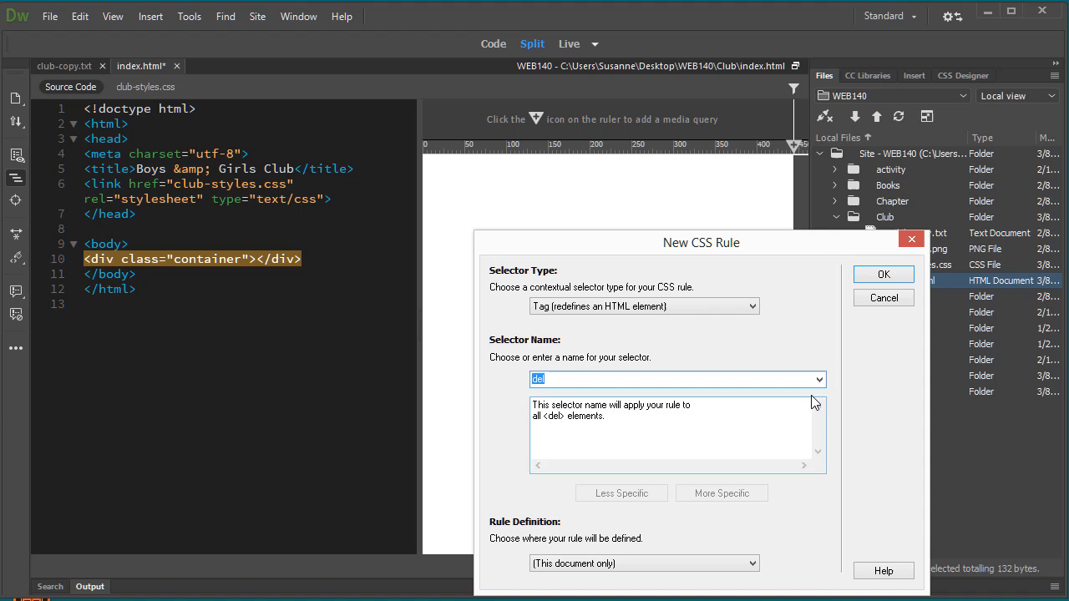
left_click(818, 379)
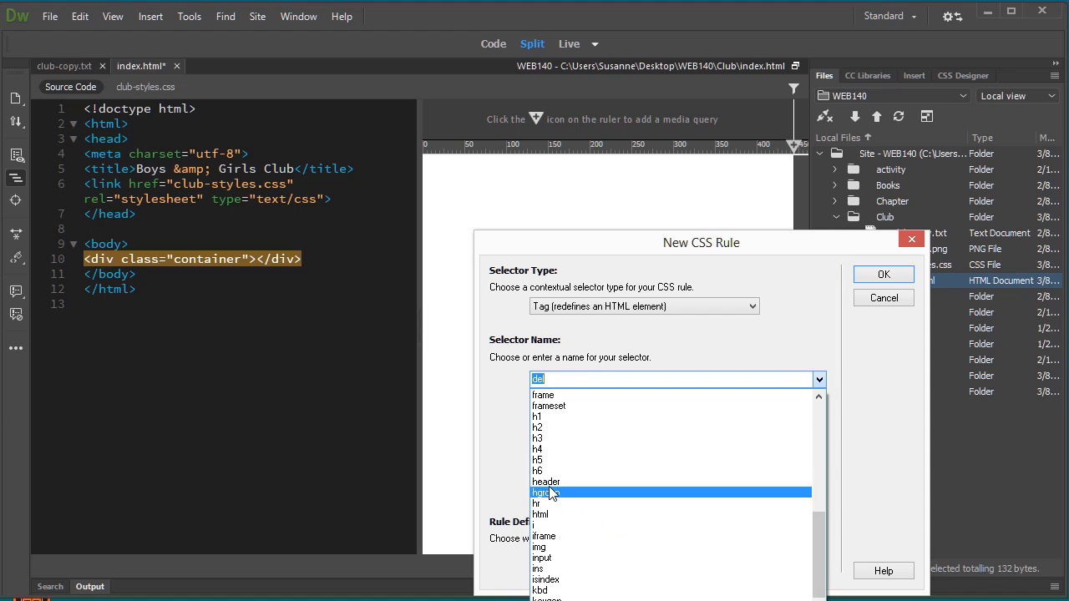
left_click(546, 481)
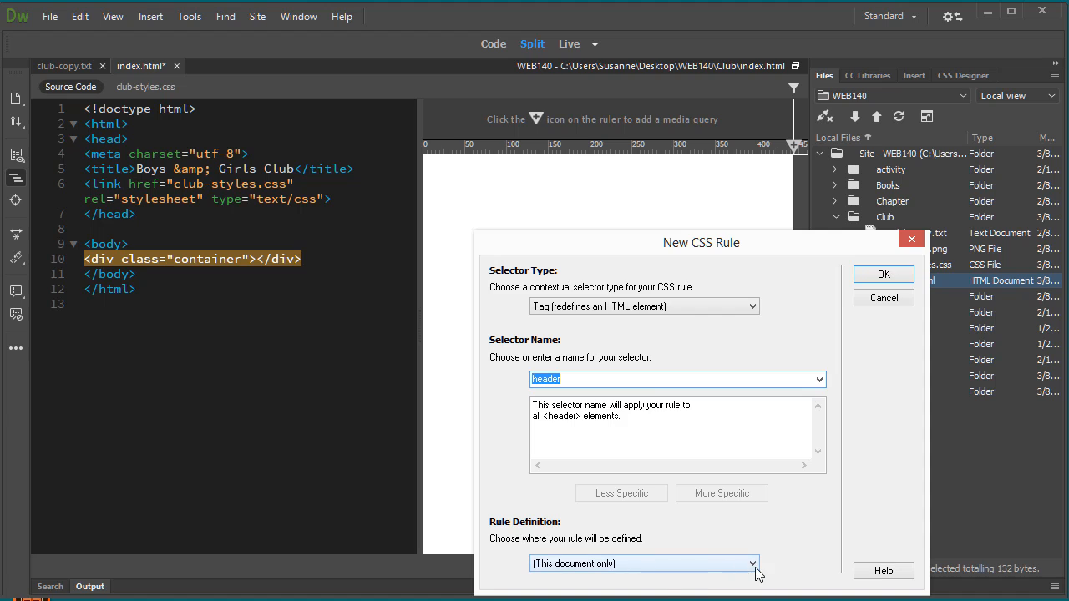
mouse_move(609, 552)
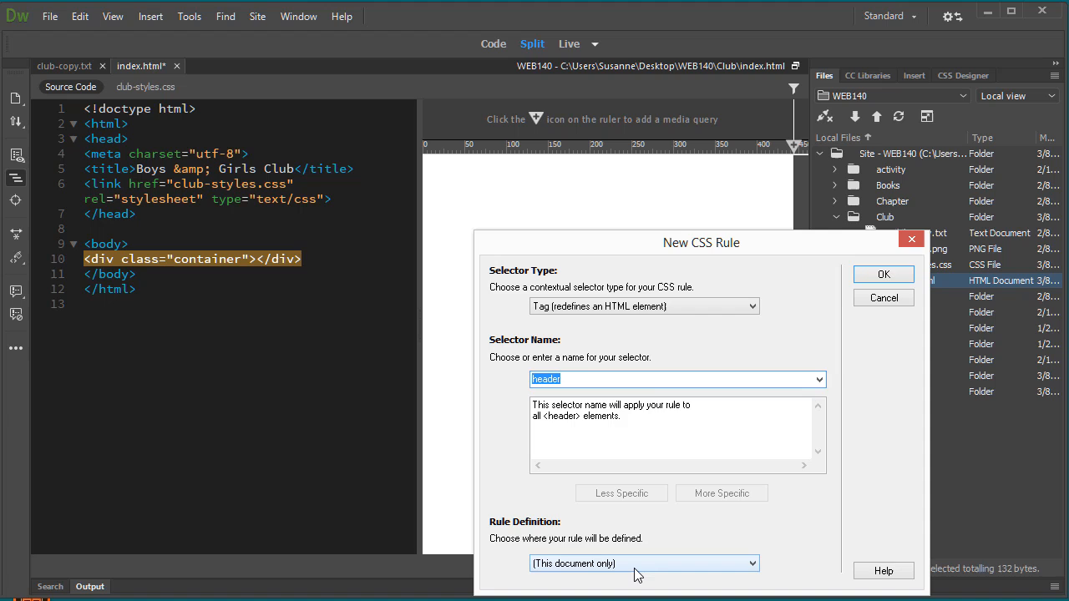
mouse_move(651, 571)
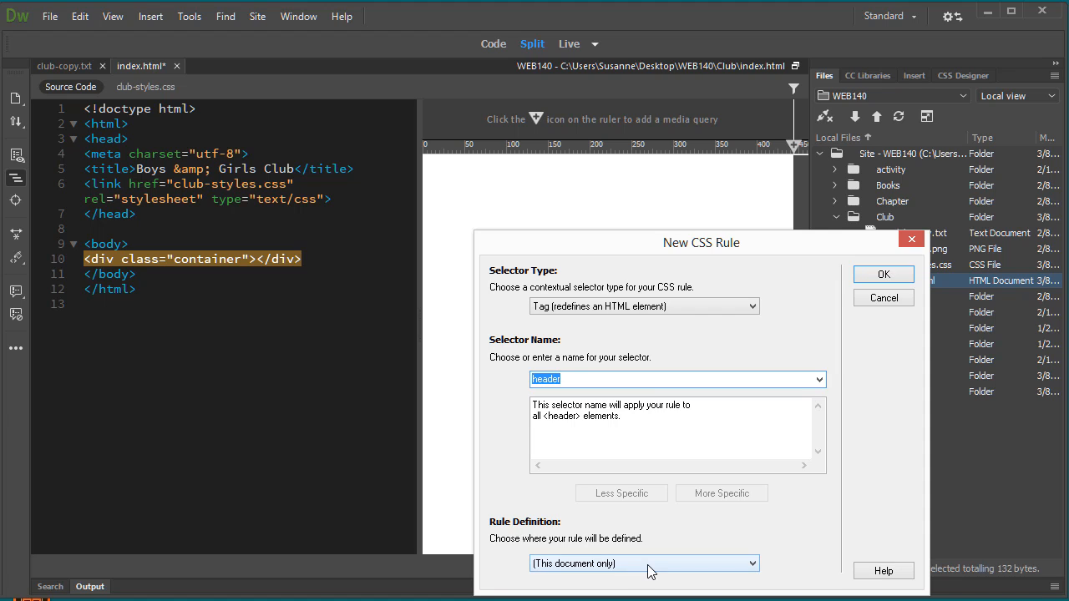
- Store the header rule in club-styles.css
left_click(643, 563)
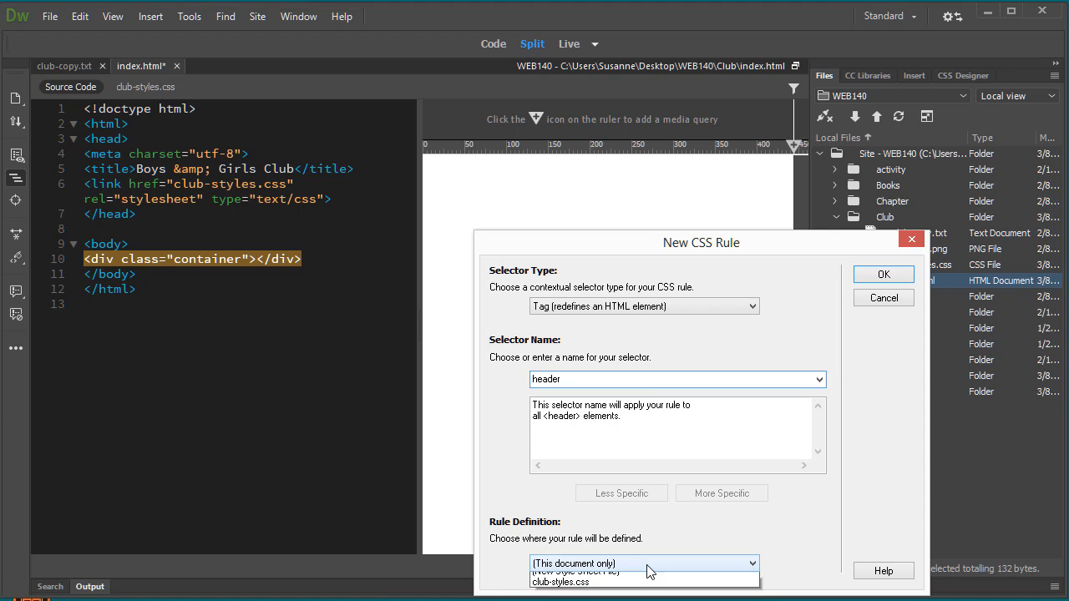
left_click(643, 562)
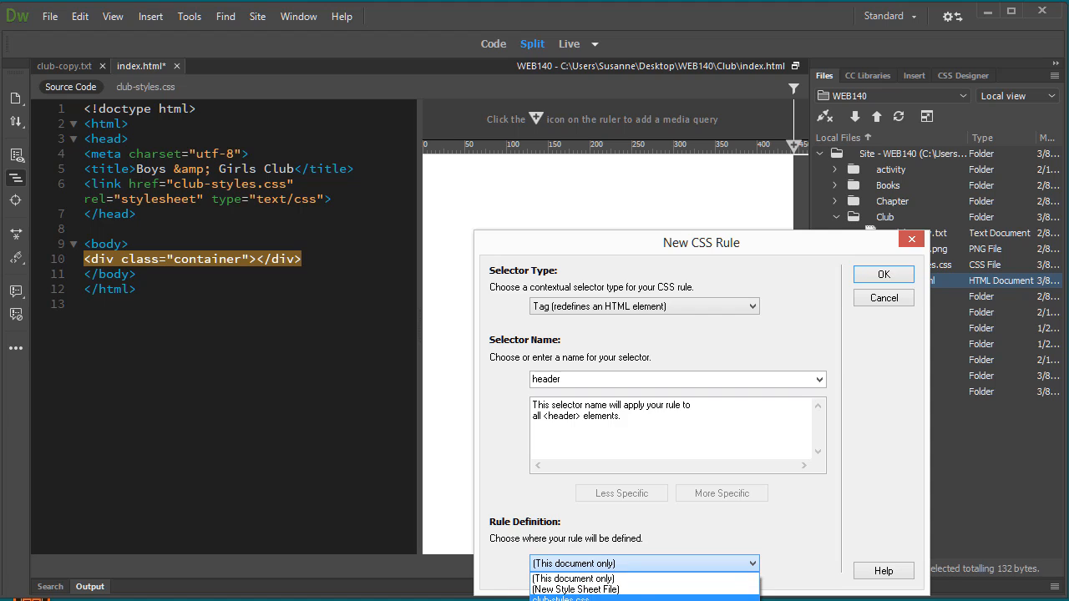
left_click(643, 598)
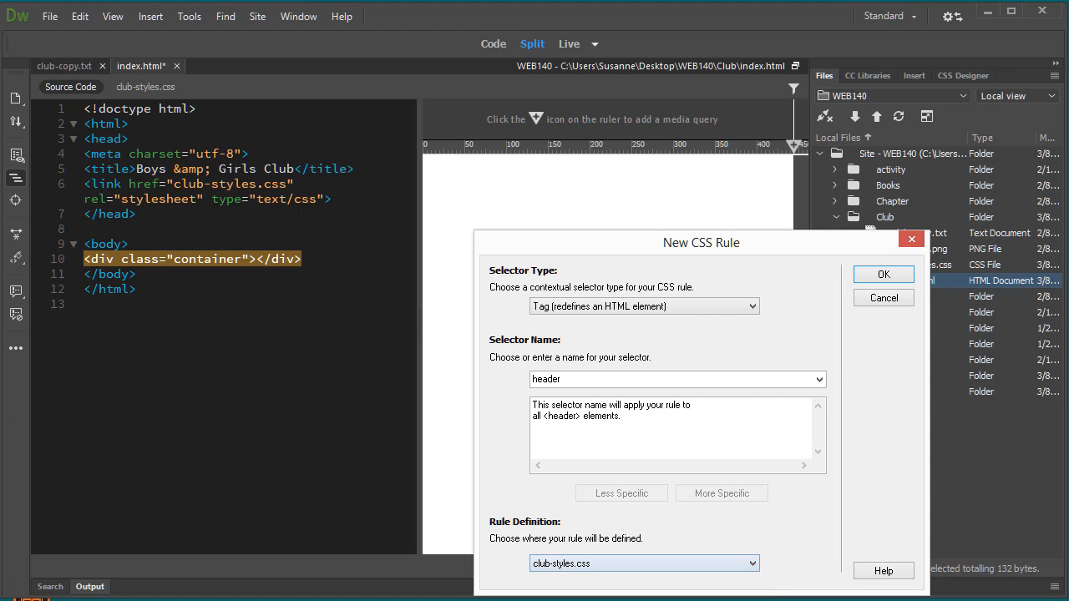
mouse_move(845, 434)
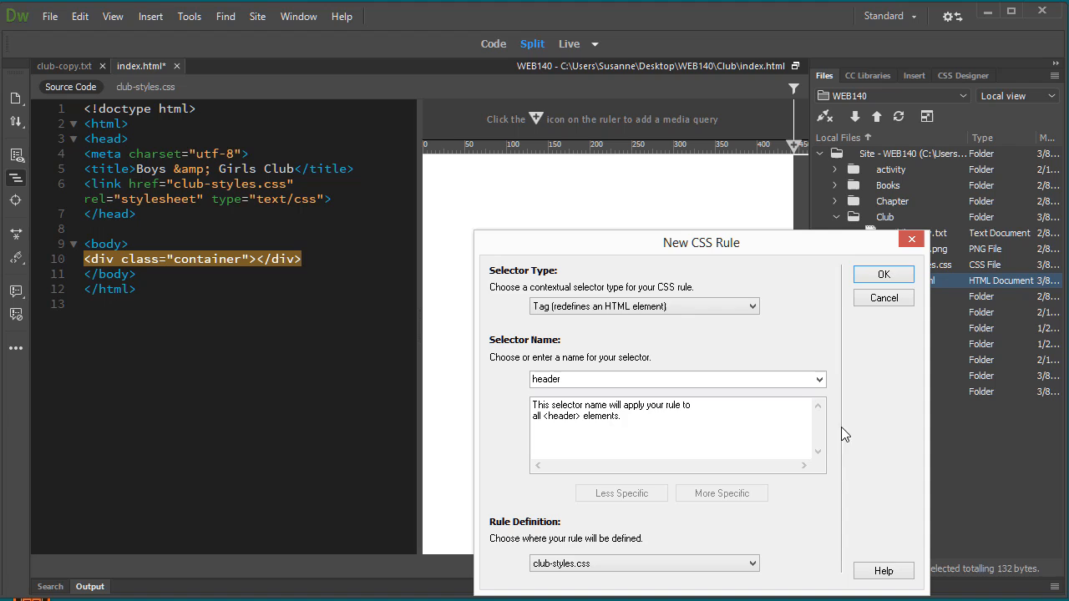
mouse_move(501, 508)
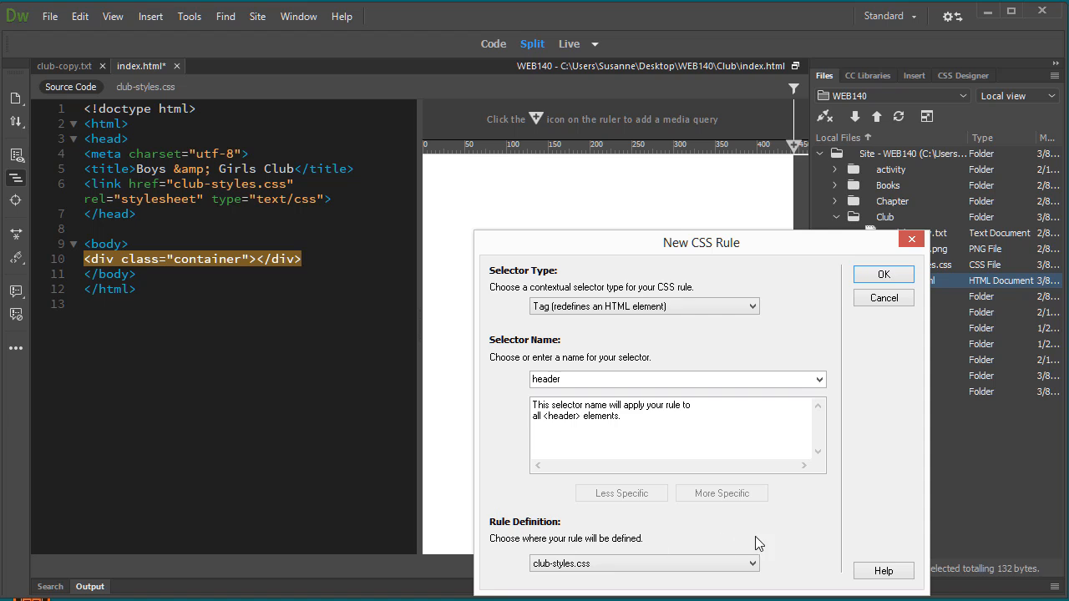
mouse_move(858, 324)
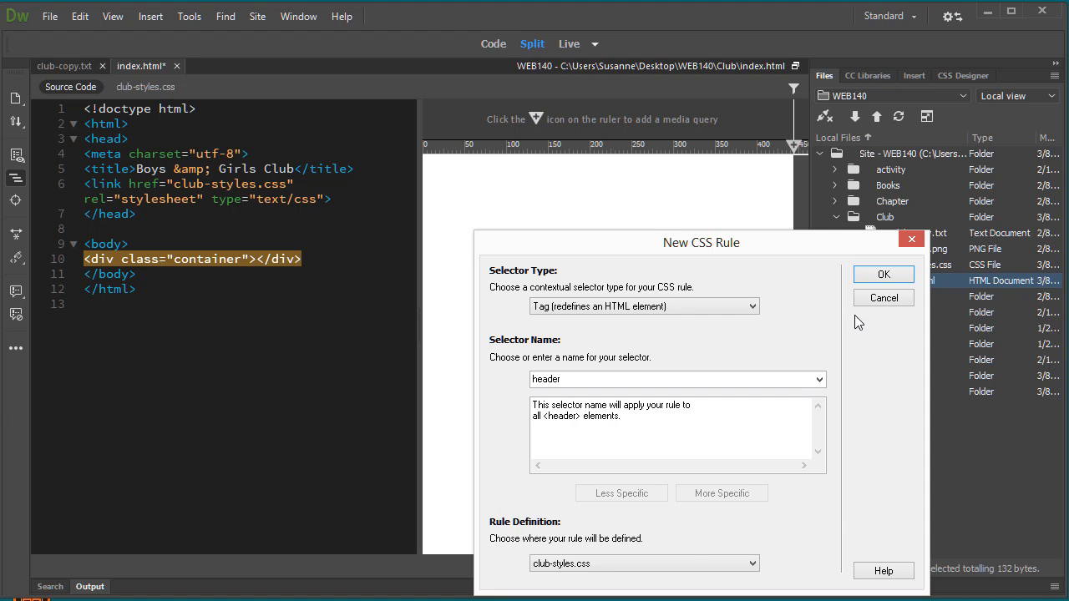
- Confirm the header rule as is and insert the header element into the container div
left_click(882, 274)
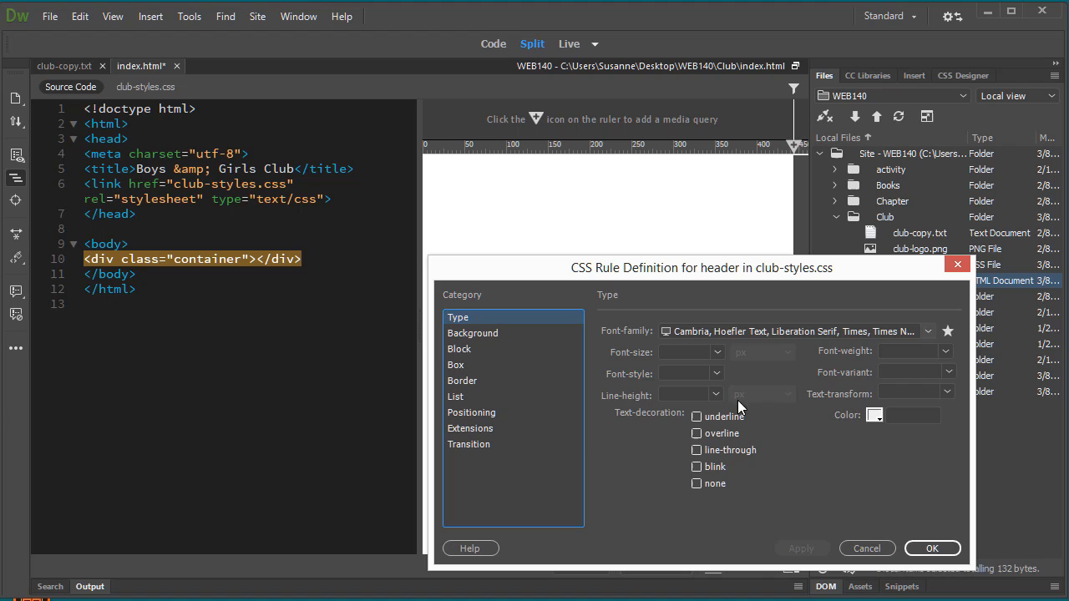
mouse_move(638, 548)
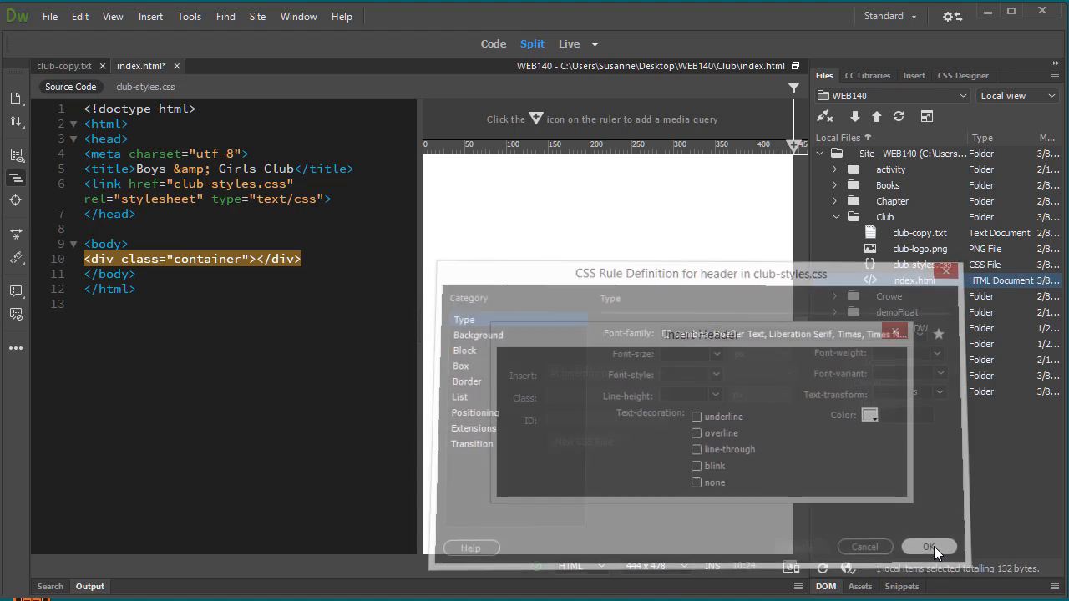
left_click(928, 548)
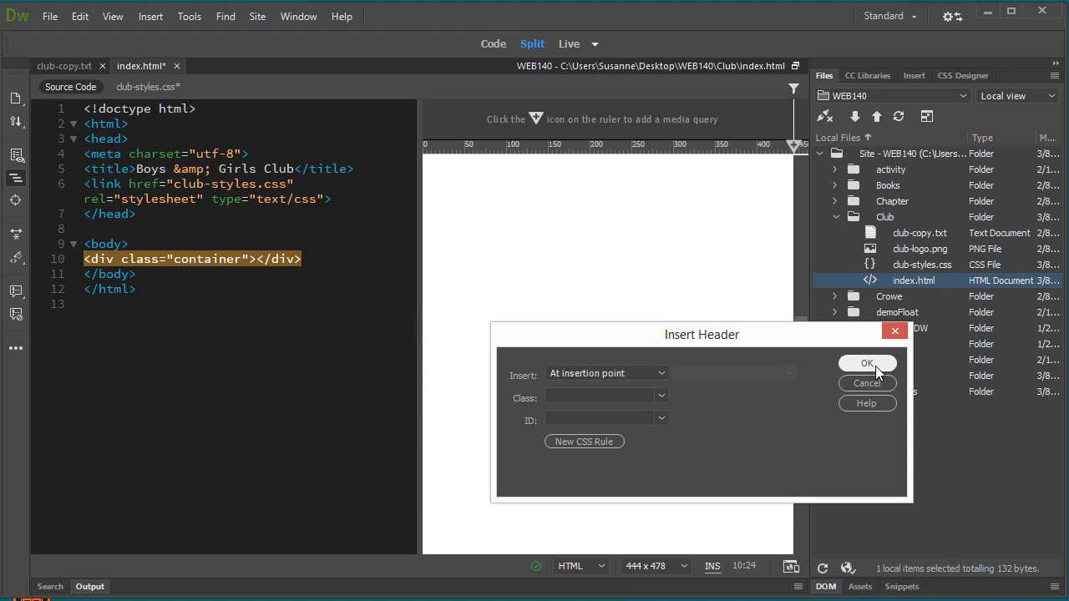
left_click(867, 364)
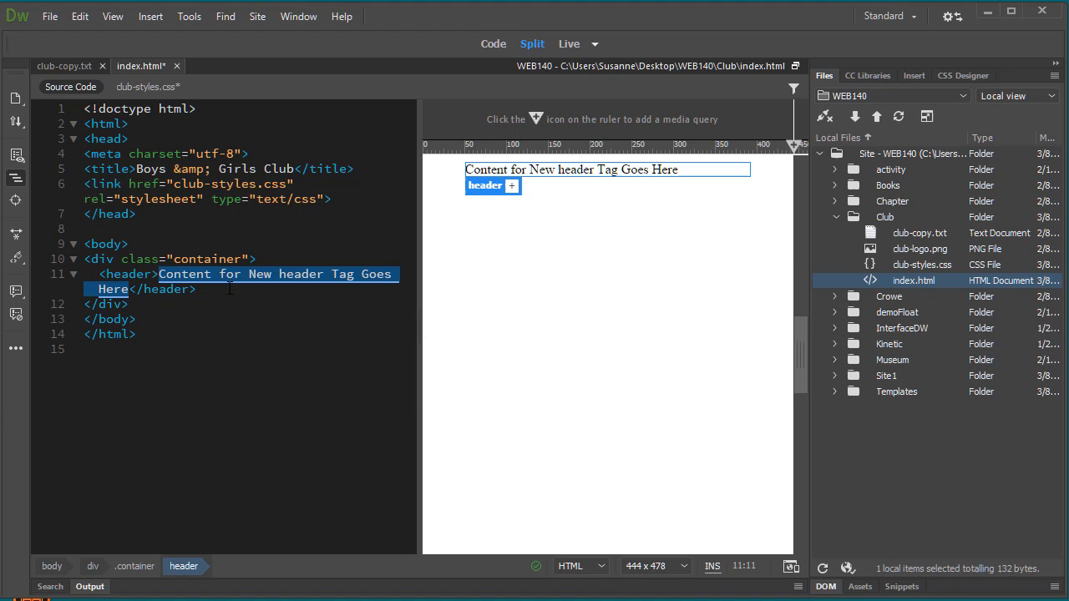